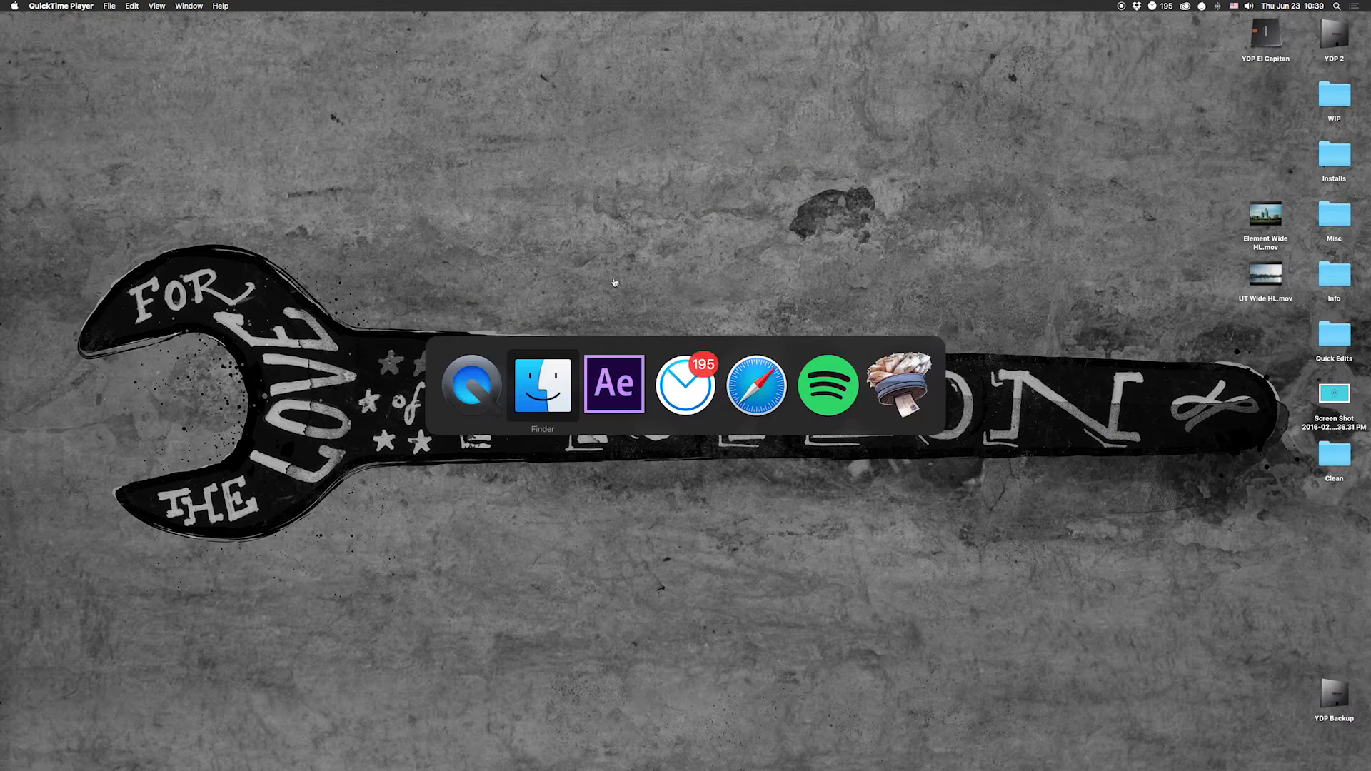
Bring After Effects with its empty untitled project to the front
click(614, 385)
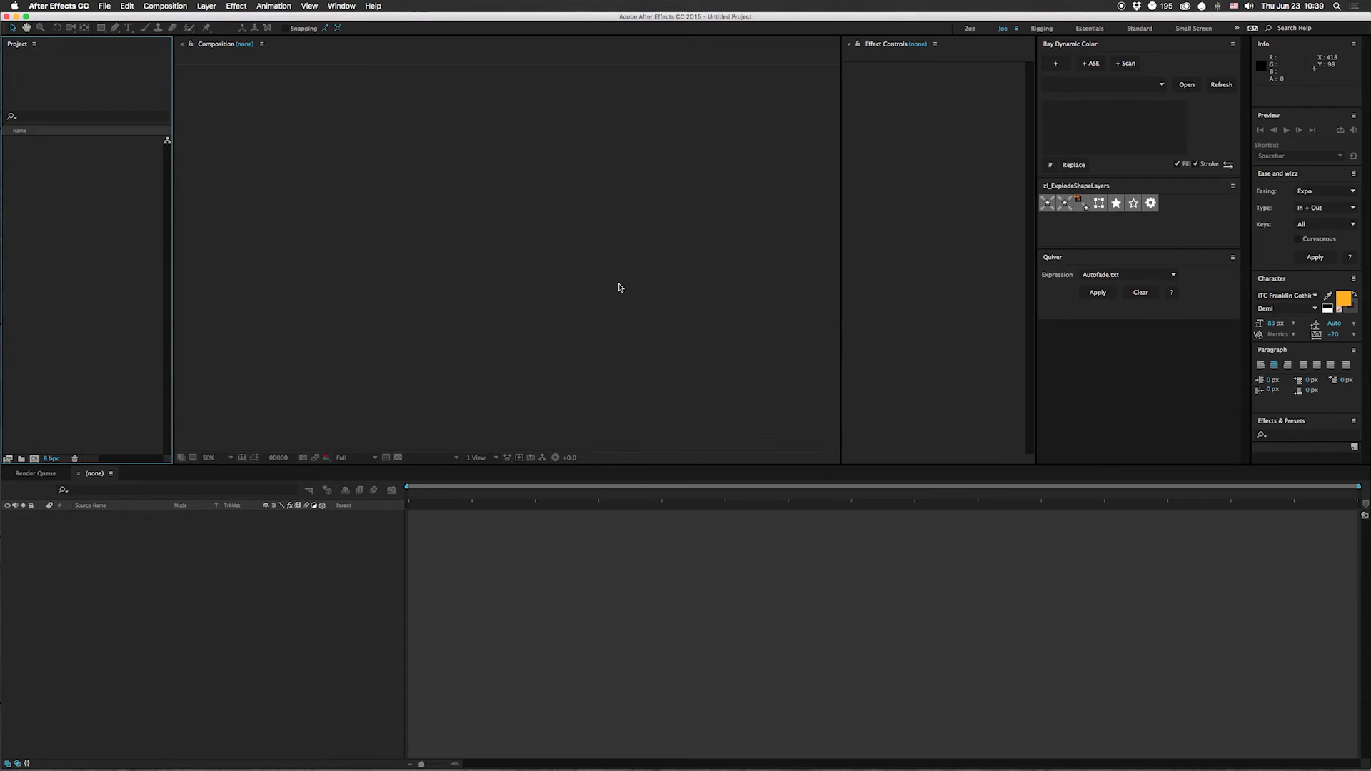
mouse_move(613, 276)
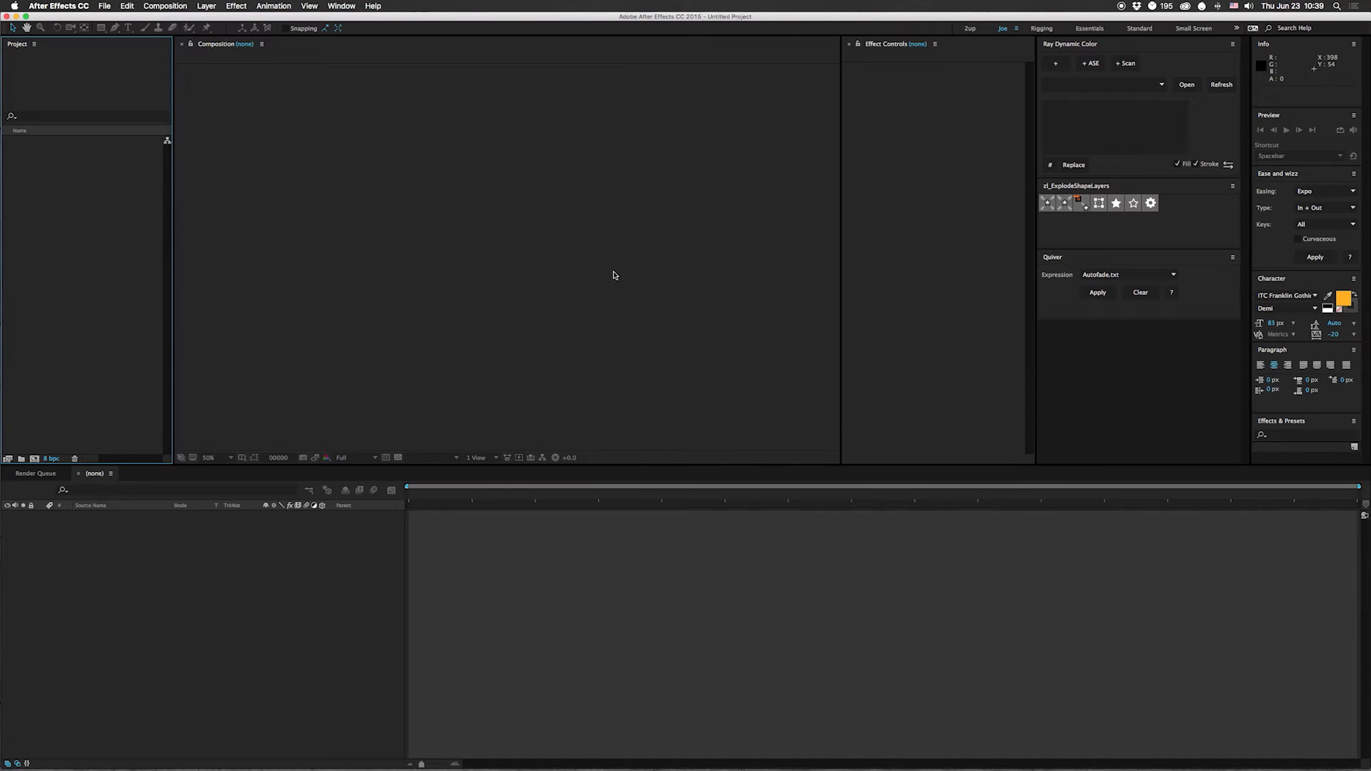
mouse_move(534, 275)
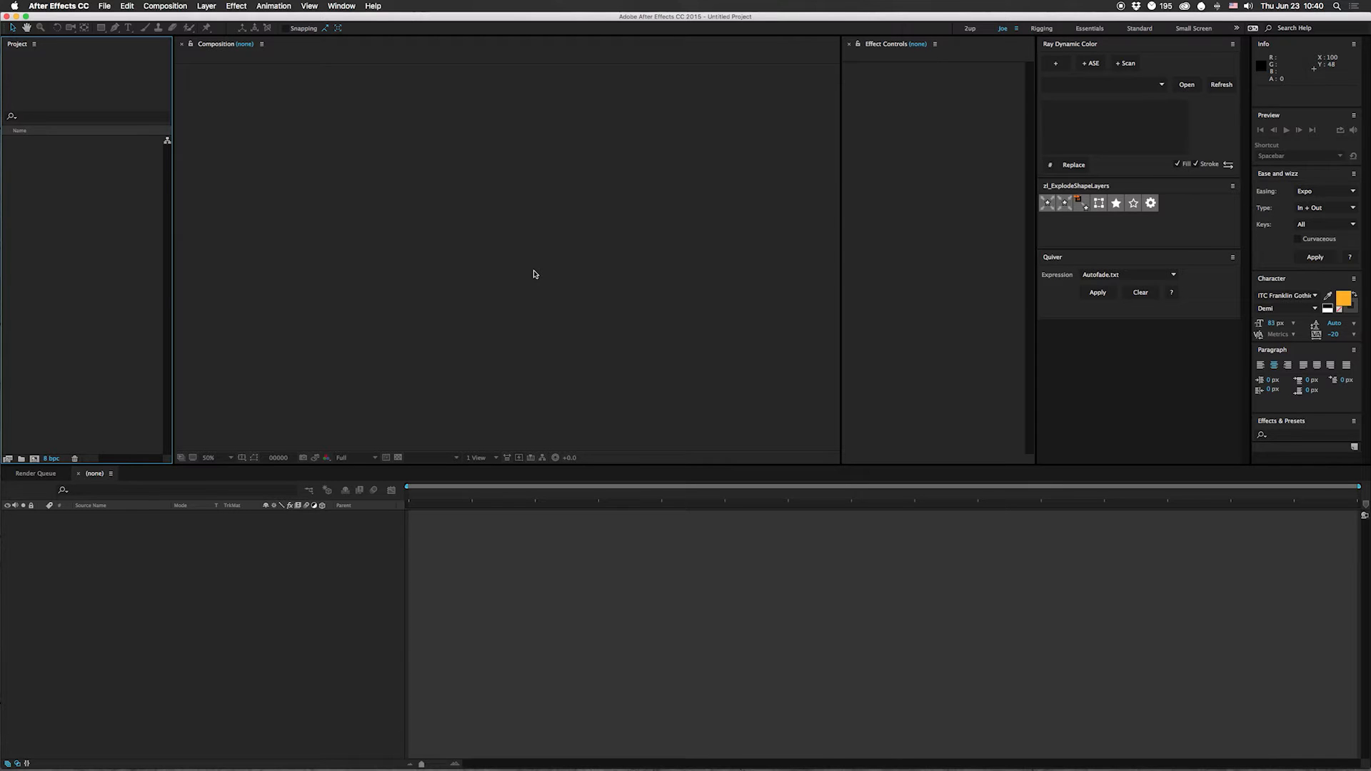
Create a new 1920×1080 composition, Comp 1
click(165, 6)
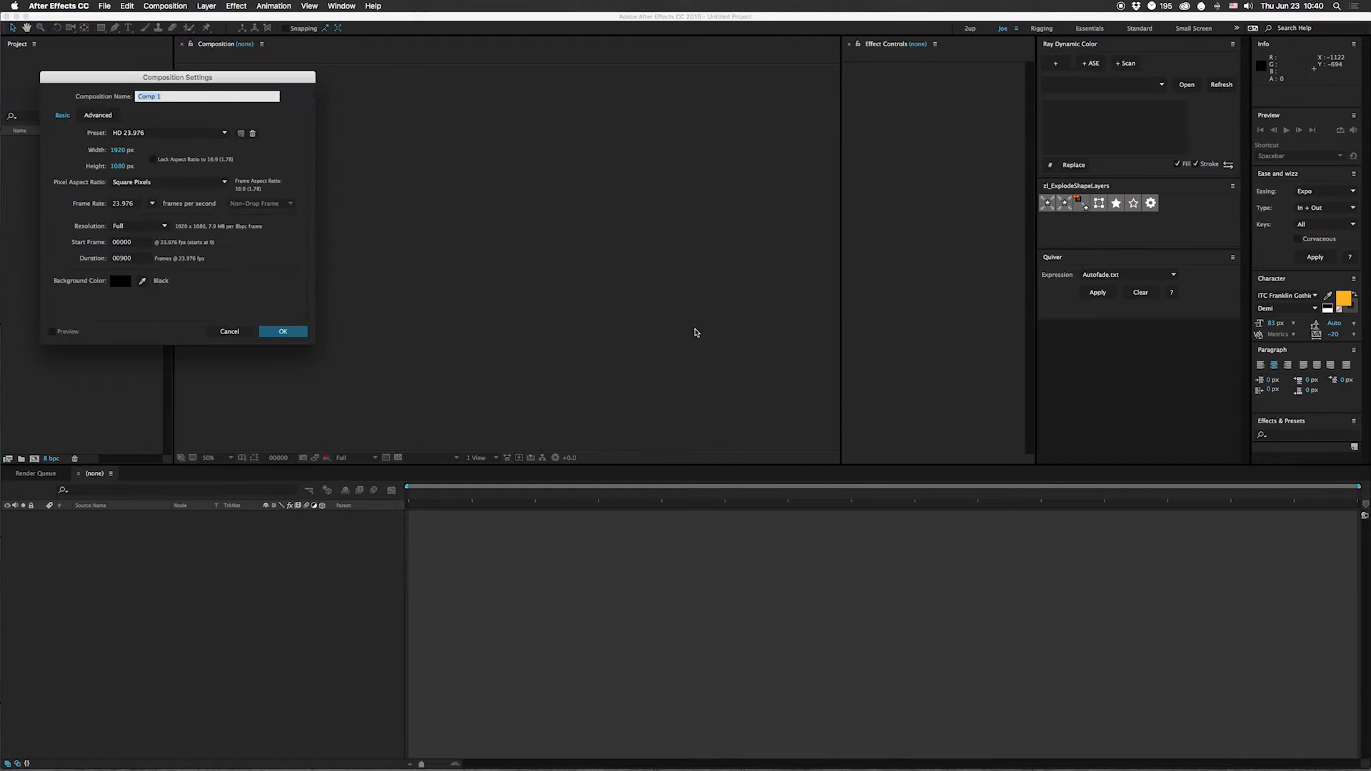
click(283, 330)
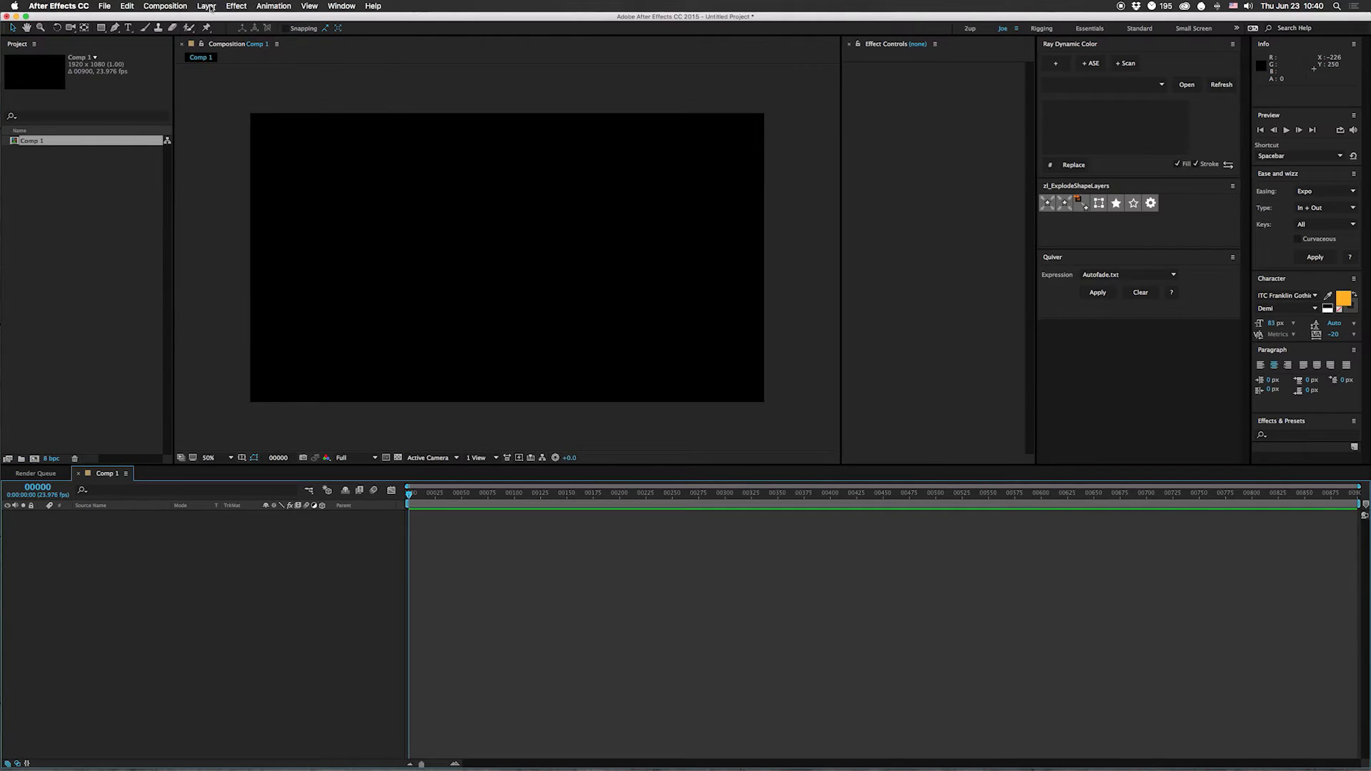
Add a null object layer and name it Controller
click(206, 6)
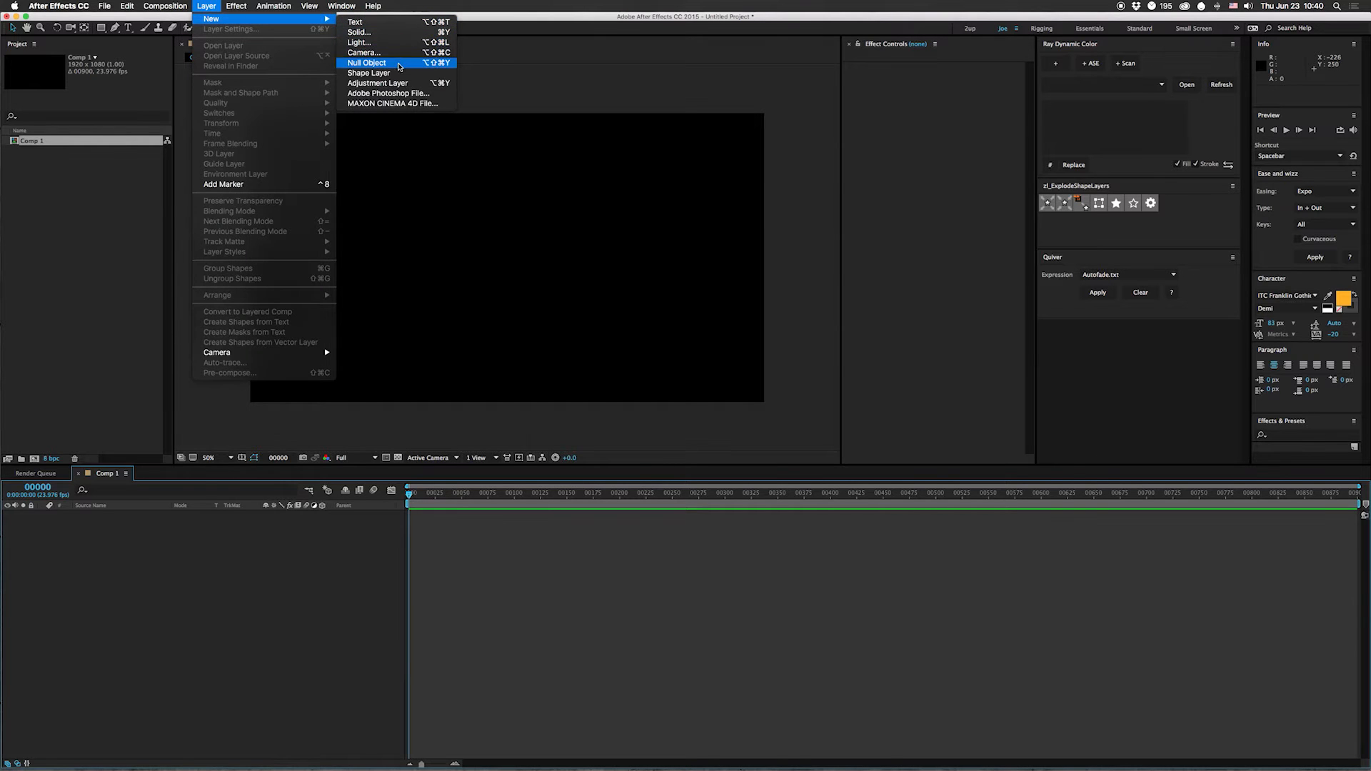
click(365, 61)
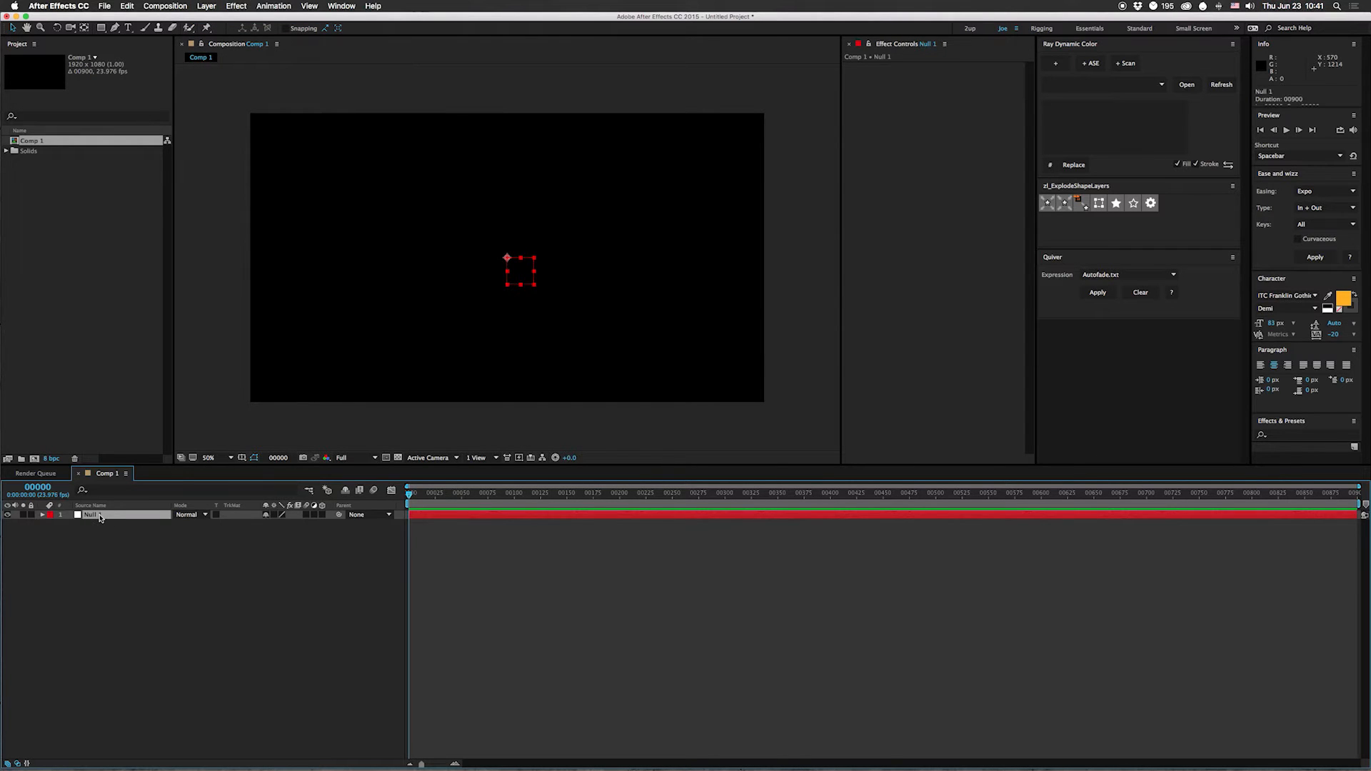
text(Control)
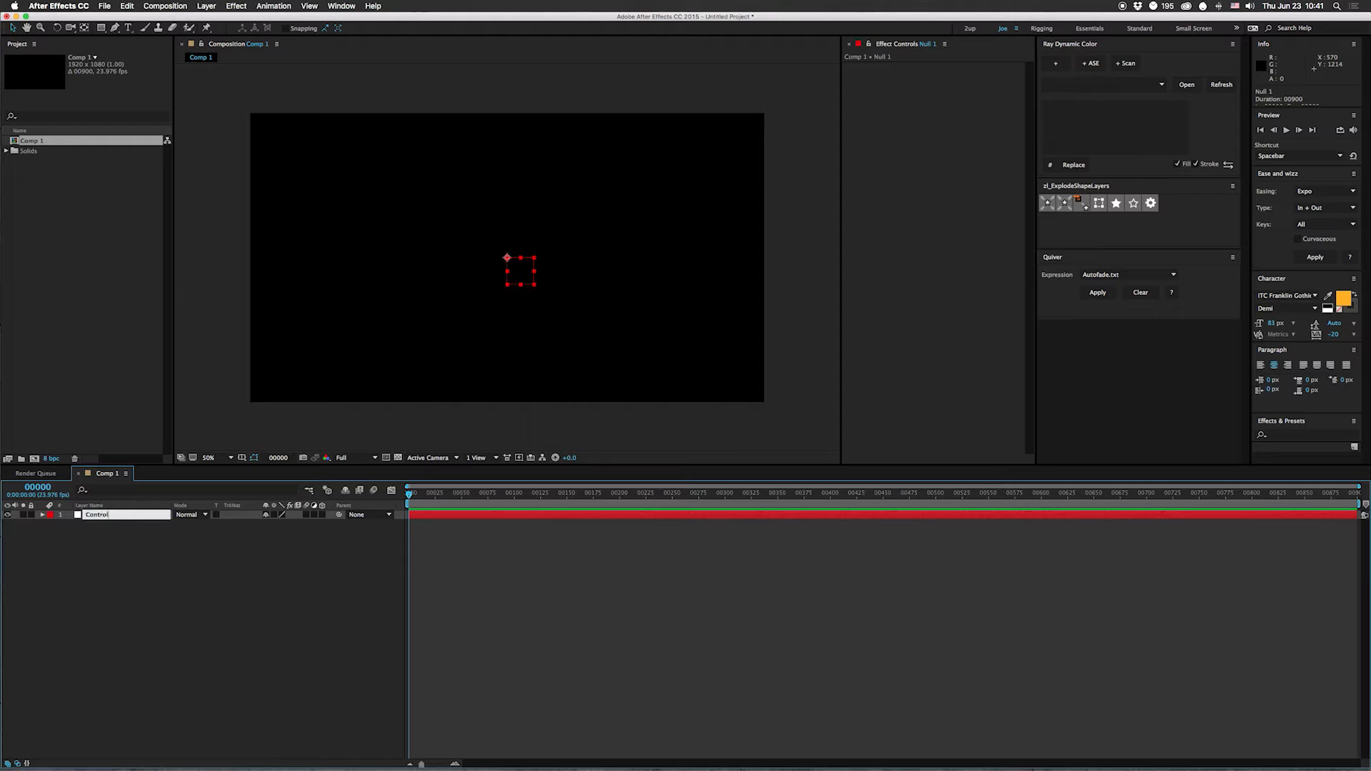
text(Controller)
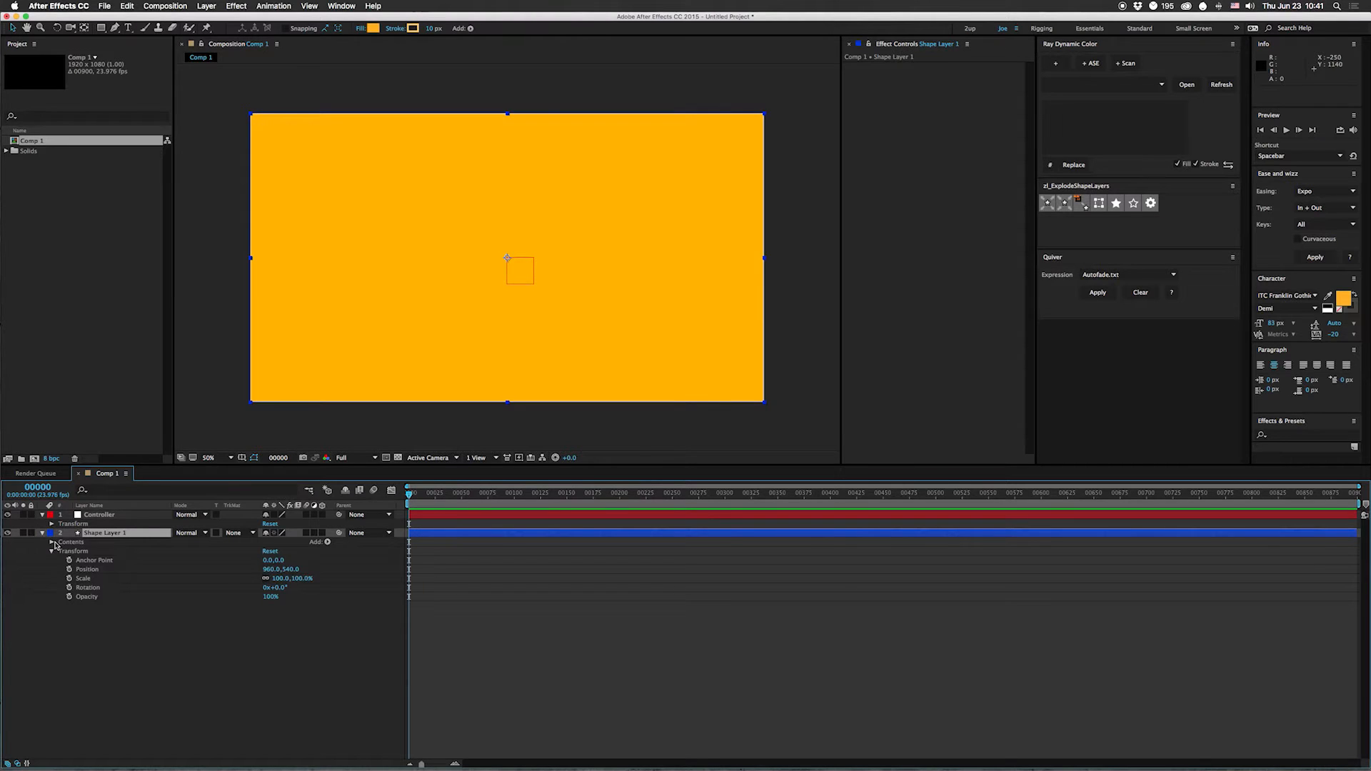
Resize the orange rectangle to a 185×185 square with no stroke and shift it left
click(52, 541)
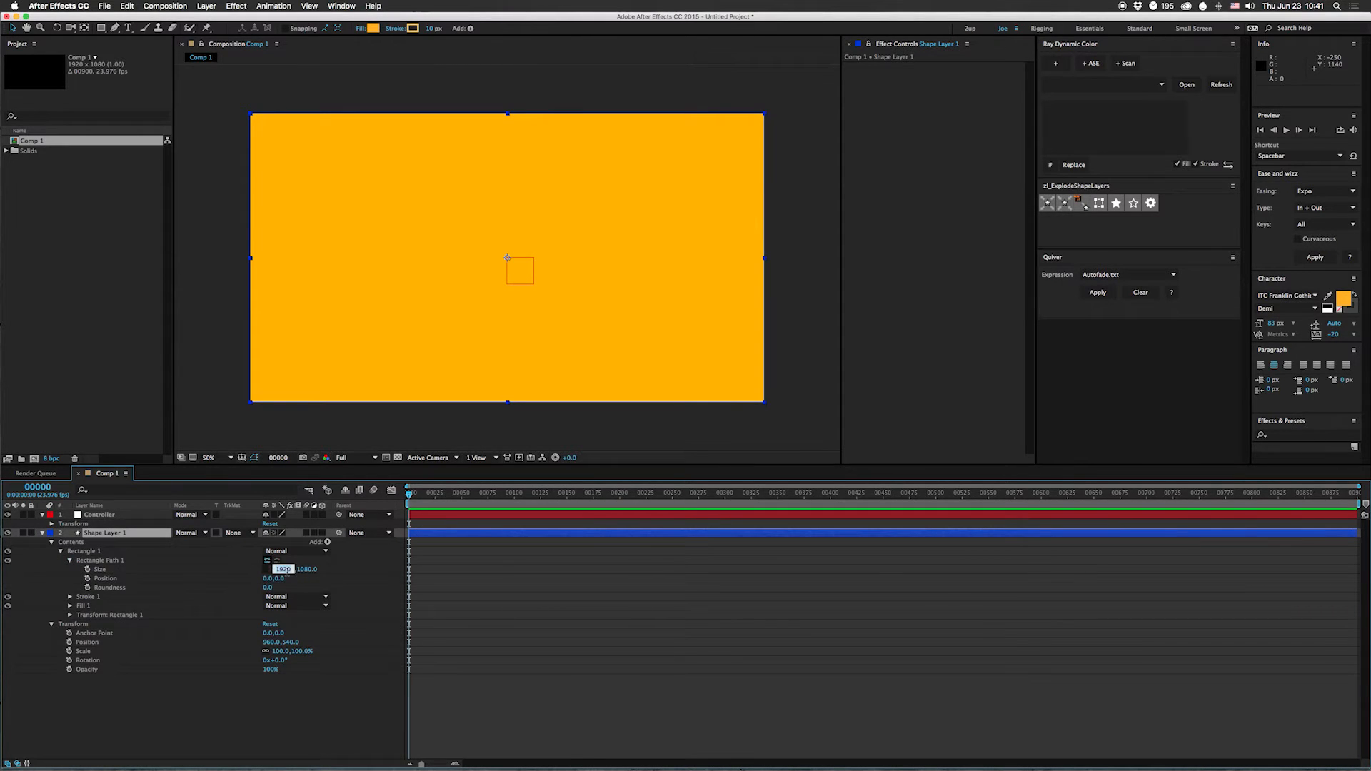
text(1080.0)
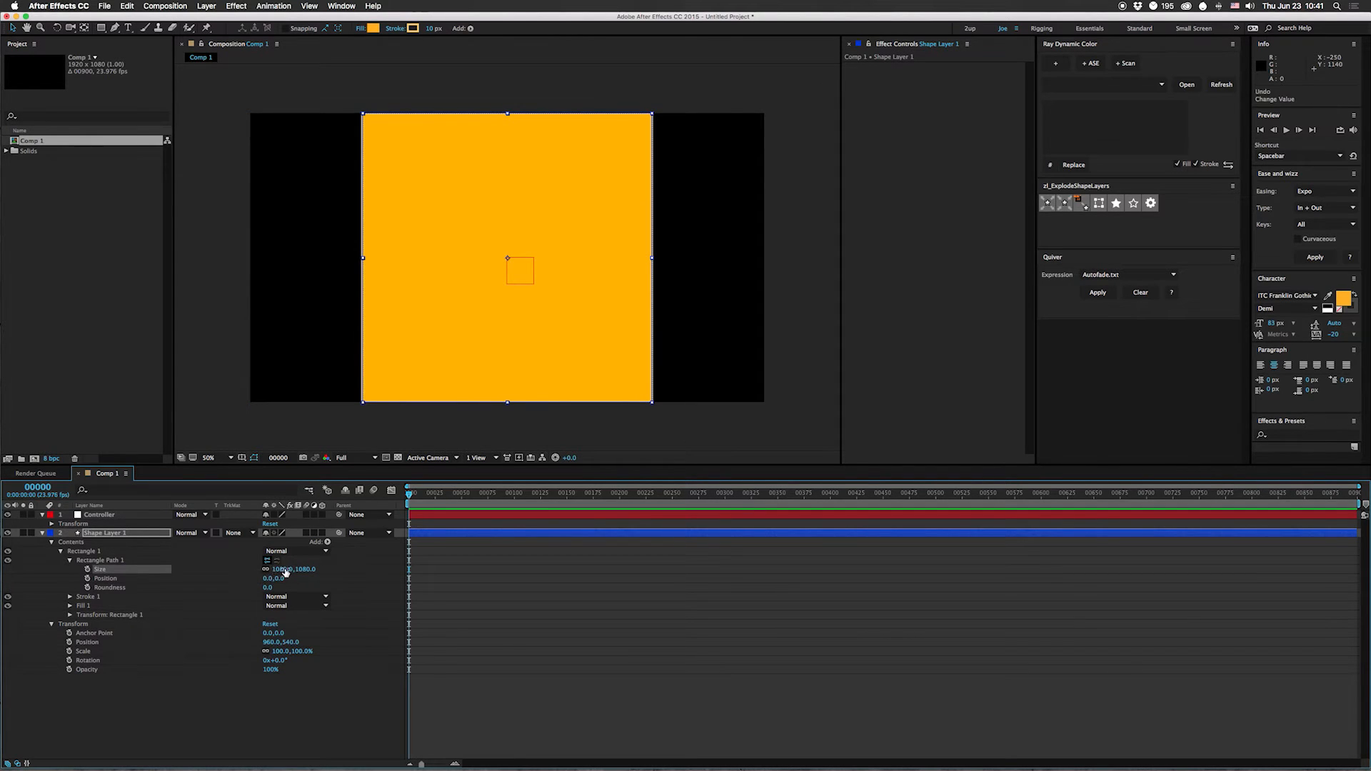
drag(293, 570, 267, 570)
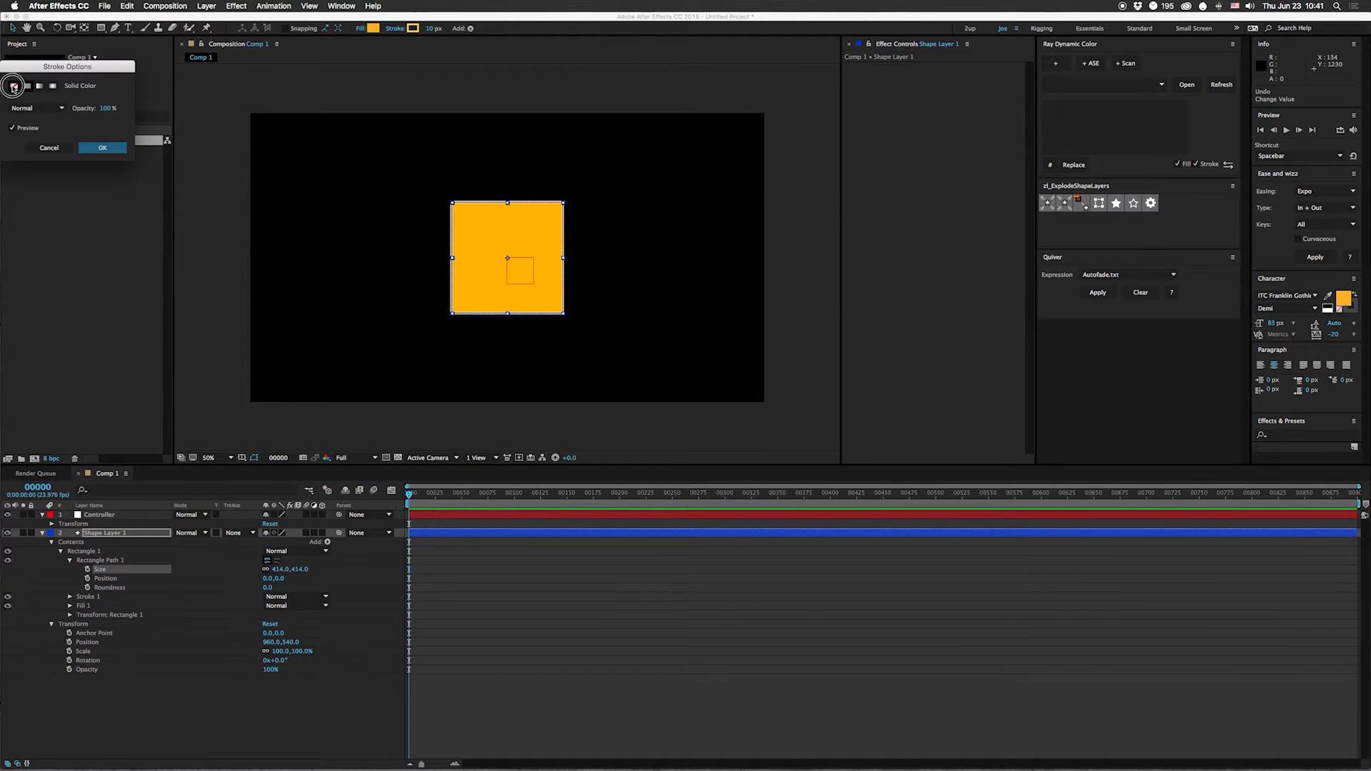
click(103, 147)
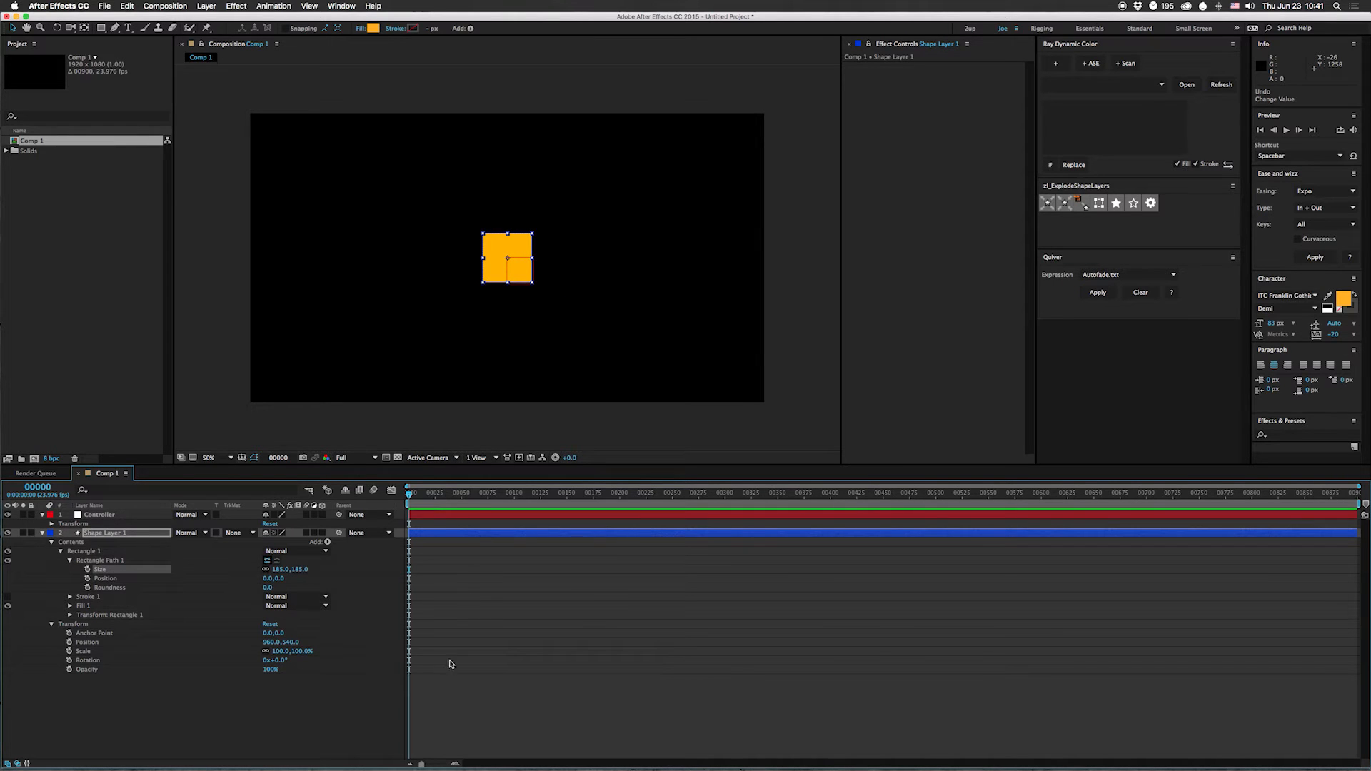
drag(507, 259, 330, 259)
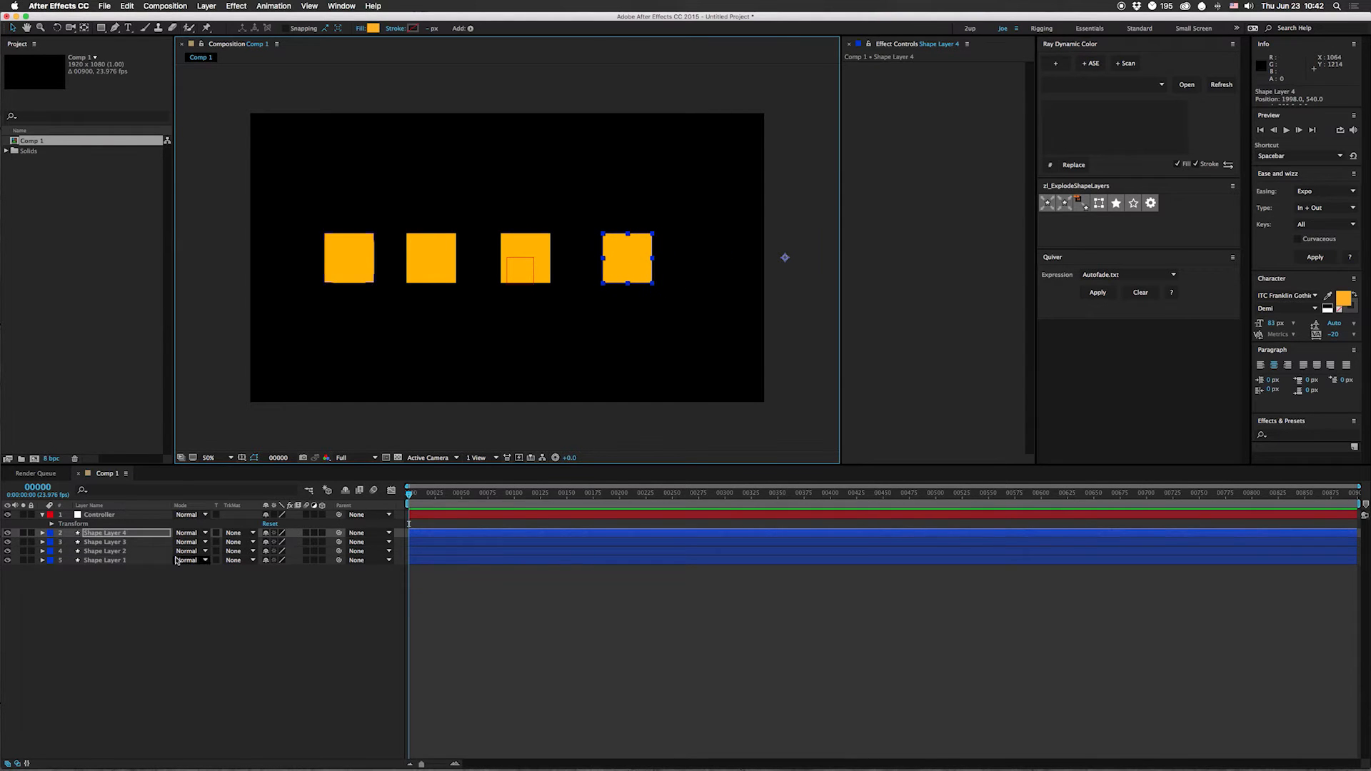
Select the Controller null beneath the row of four orange squares
click(98, 514)
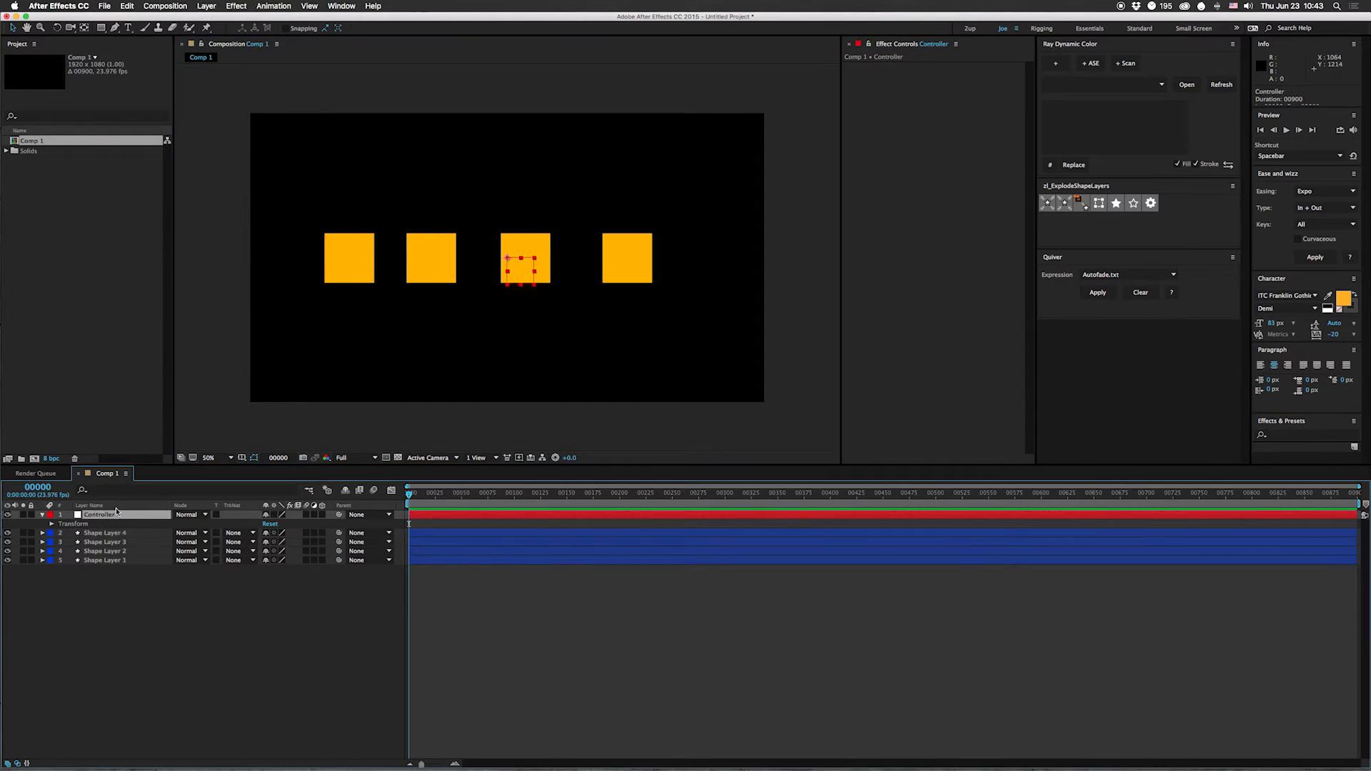
Apply Effect > Expression Controls > Slider Control to the Controller null
click(206, 6)
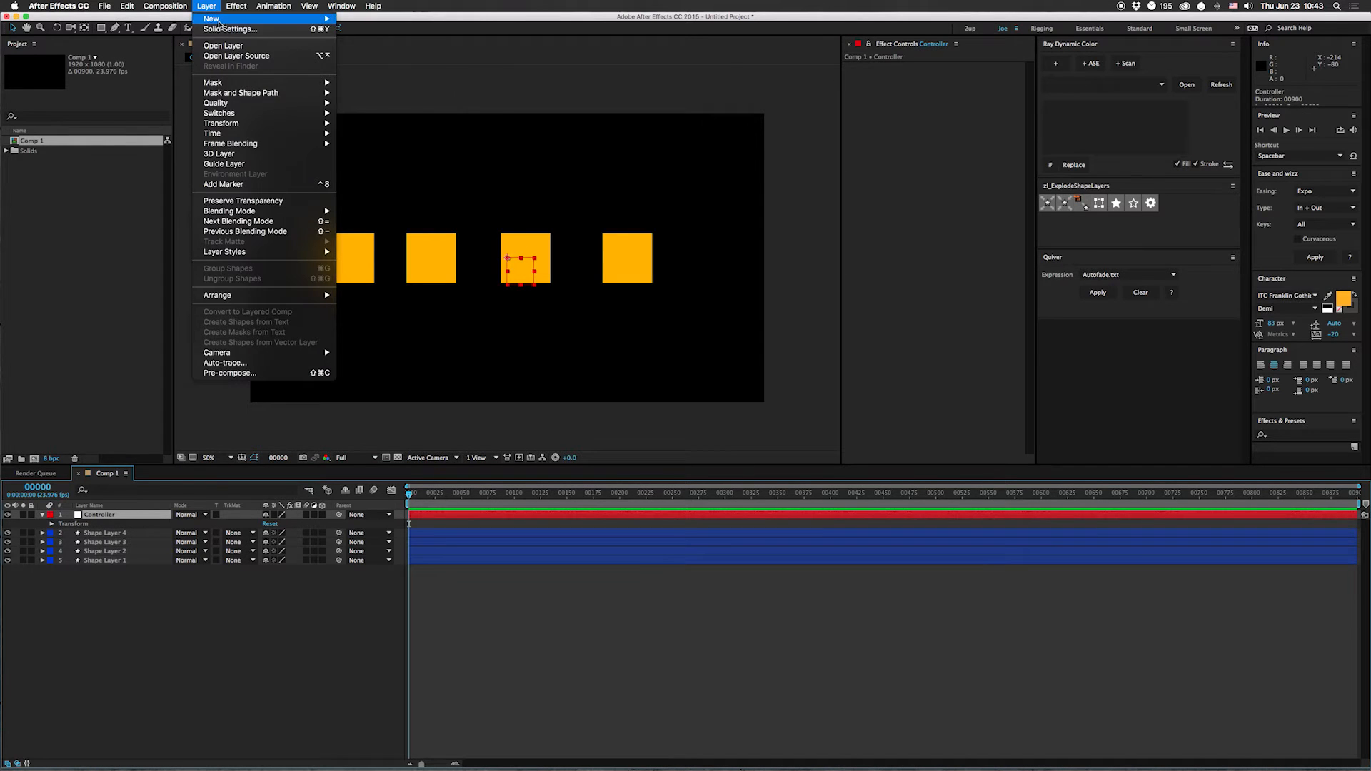
click(236, 6)
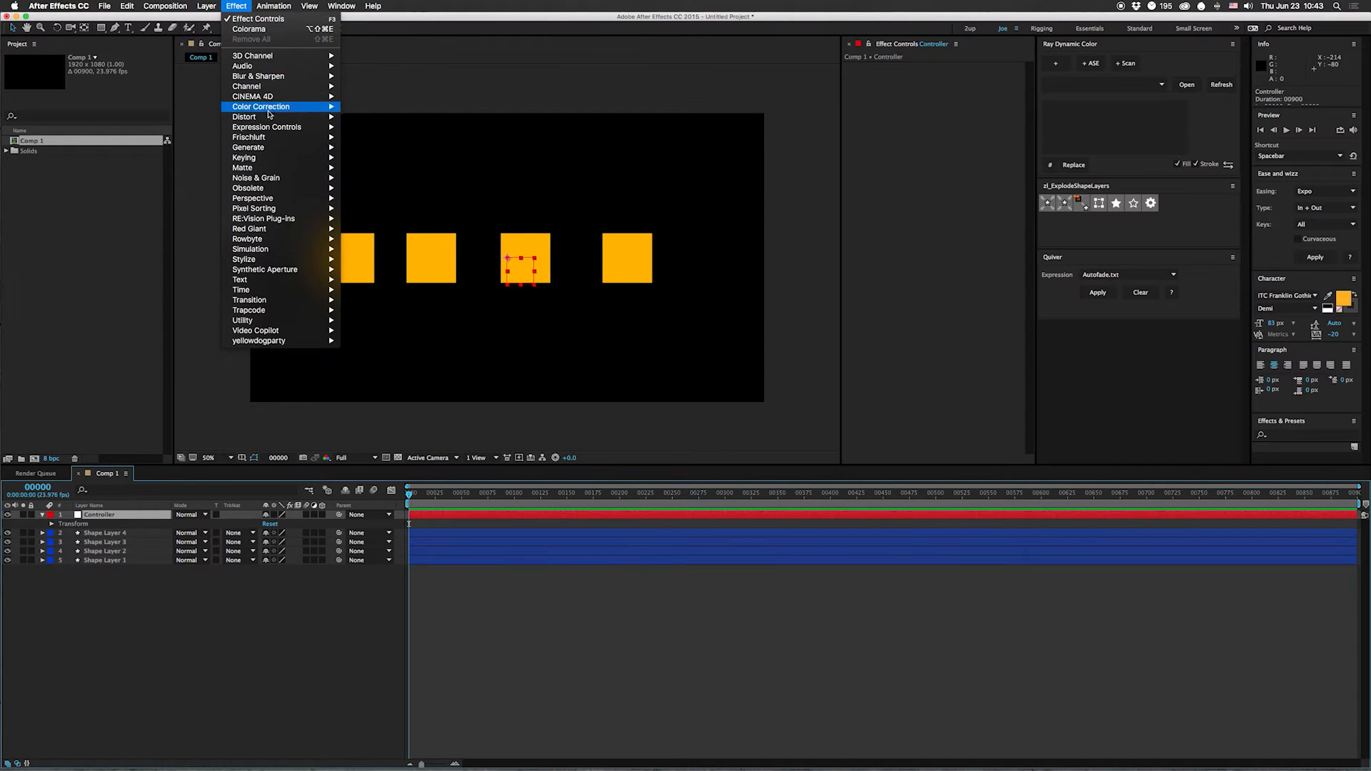
mouse_move(267, 128)
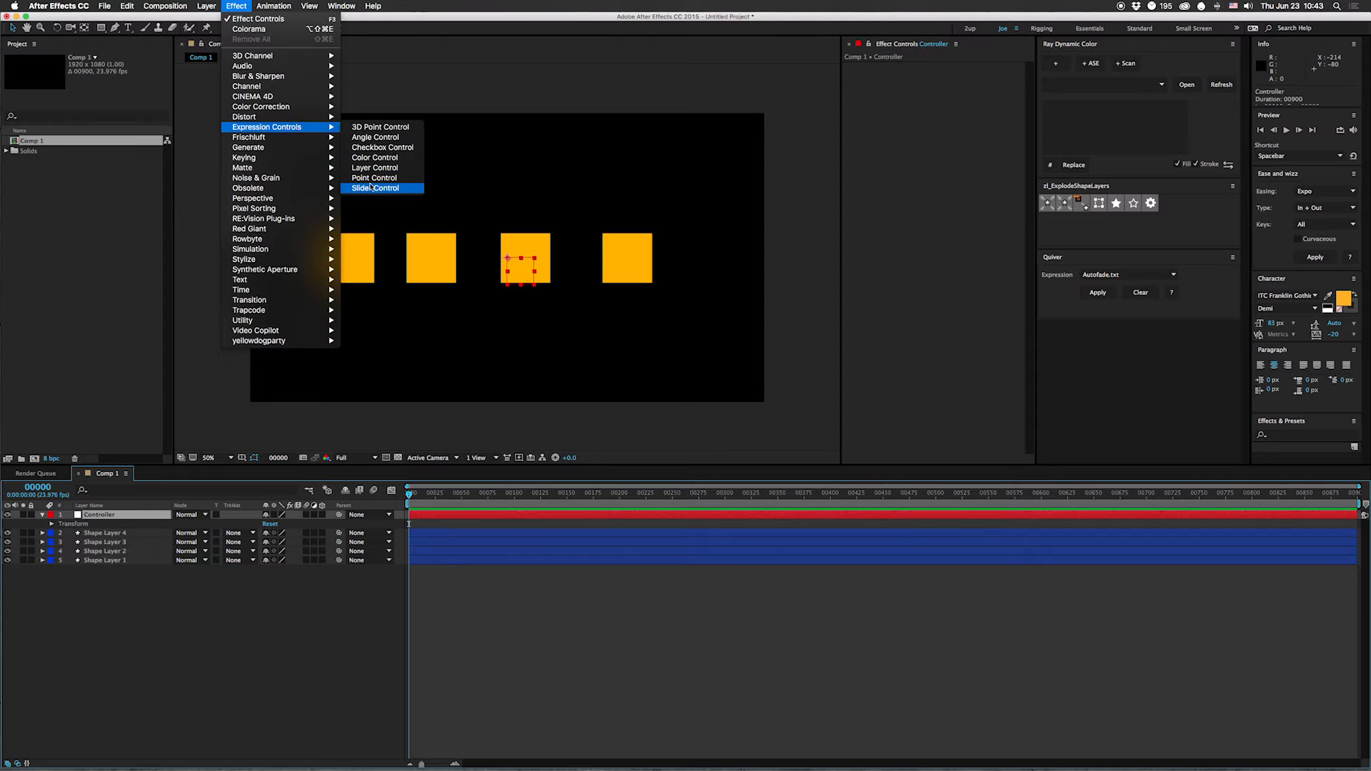
click(375, 189)
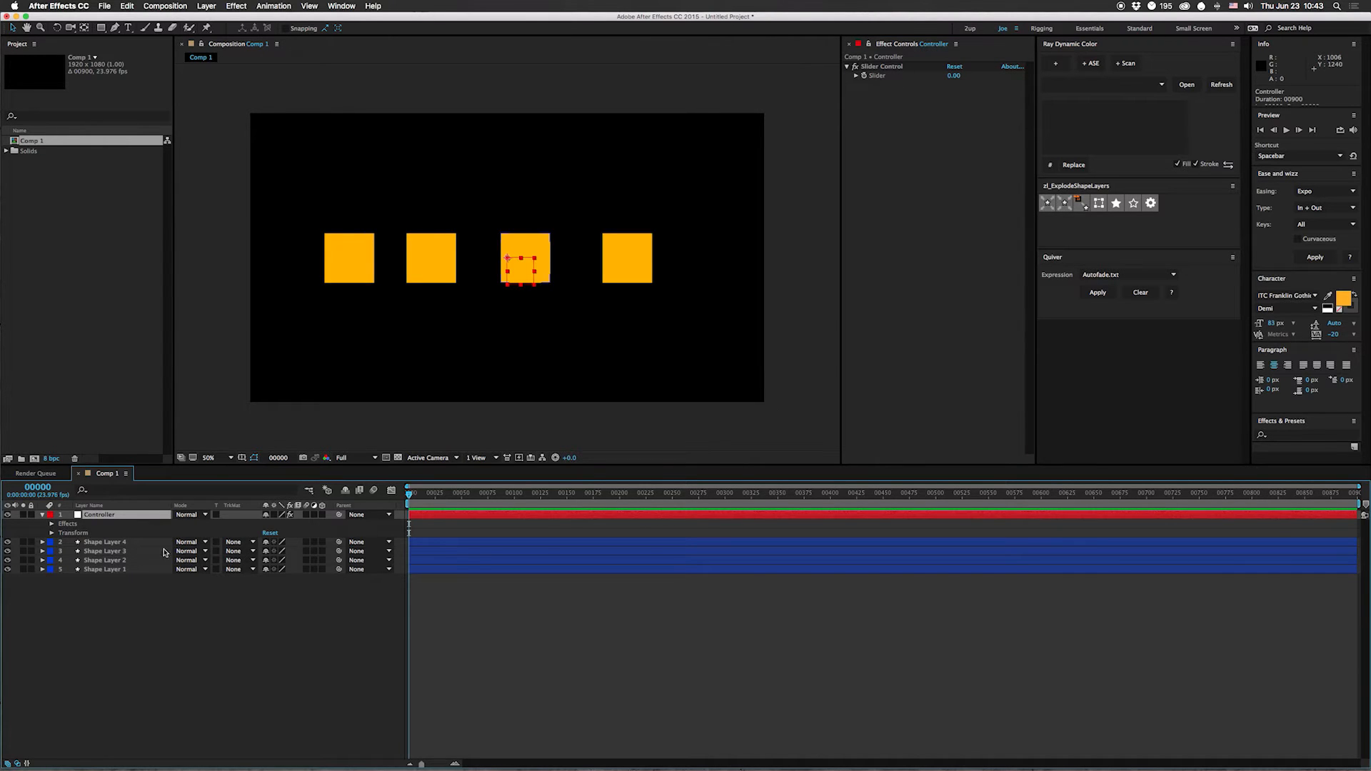
mouse_move(145, 658)
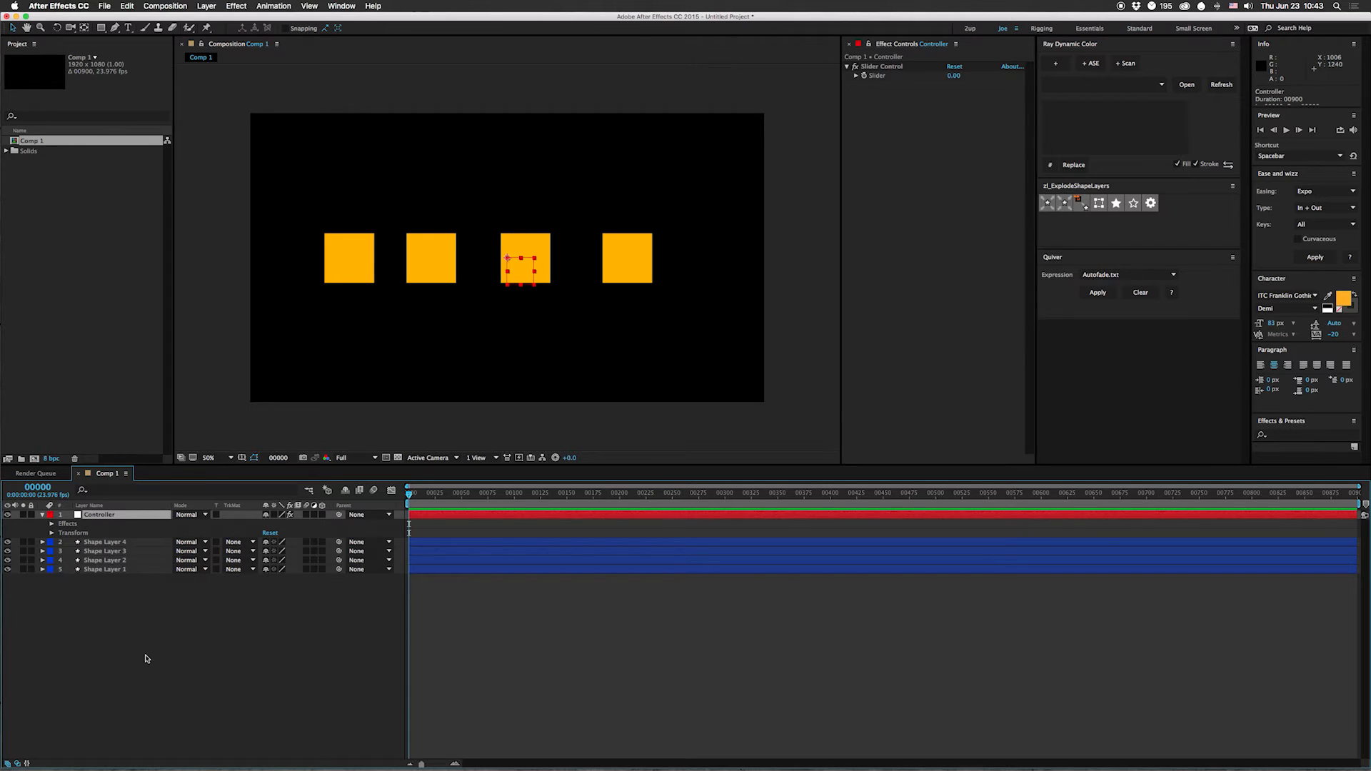
Write an if/else Opacity expression on Shape Layer 4 comparing index minus Controller index to the Slider, returning 100 or 0
click(104, 542)
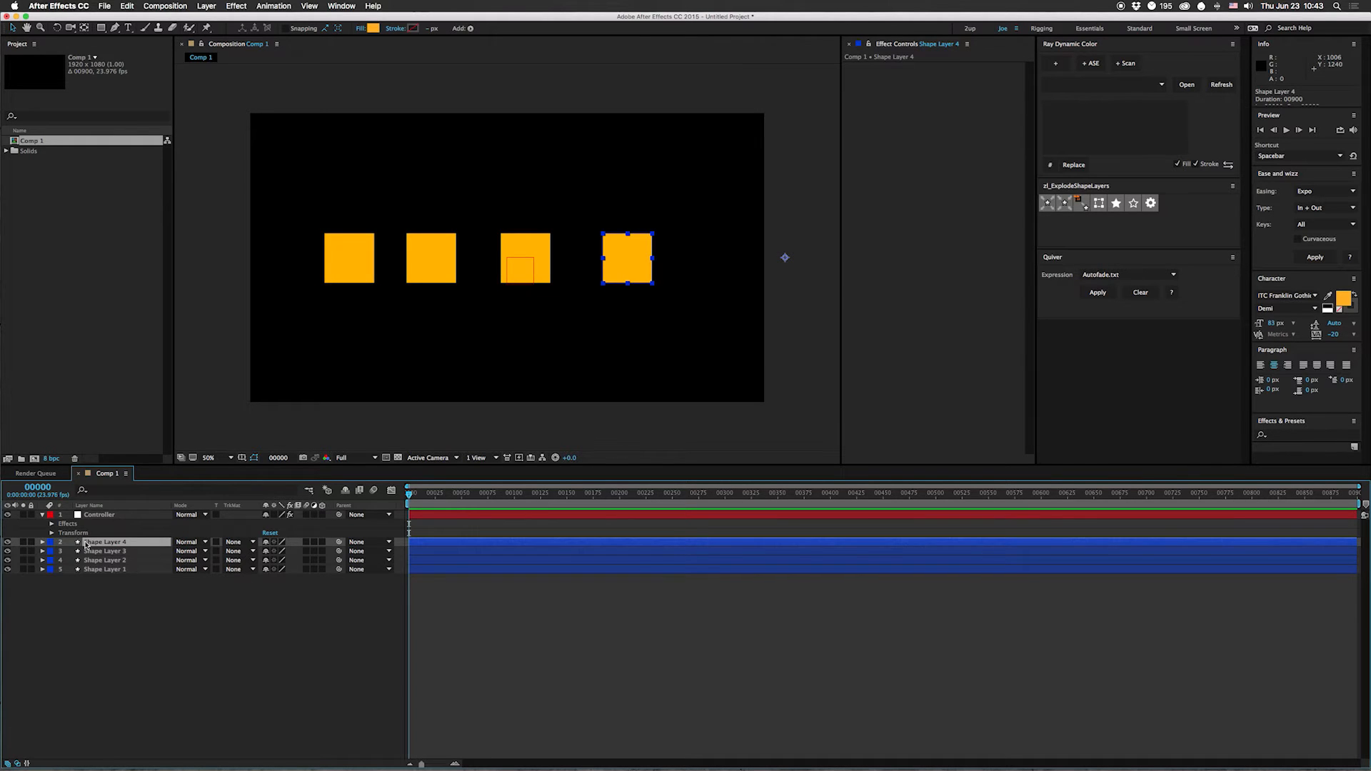
click(42, 542)
text(control = thisComp.layer("Controller");)
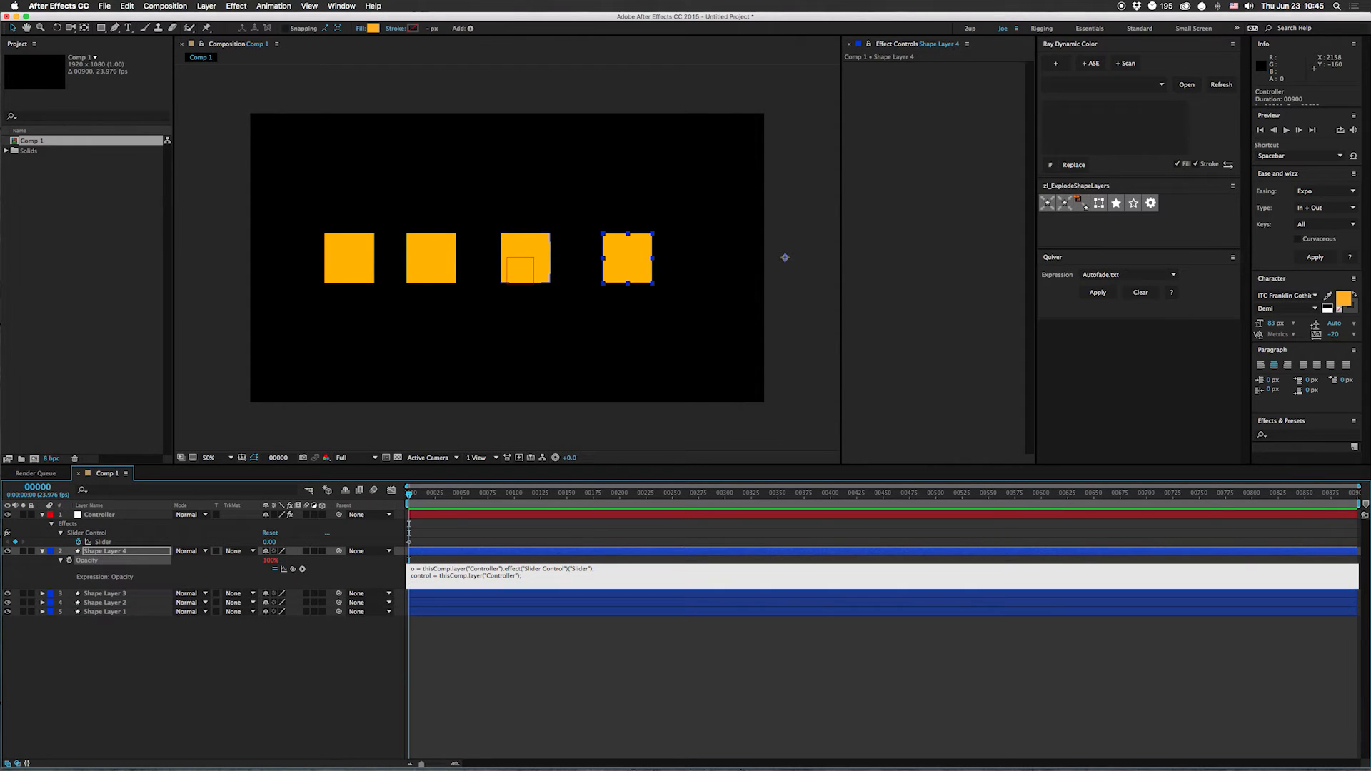
text(if(inde)
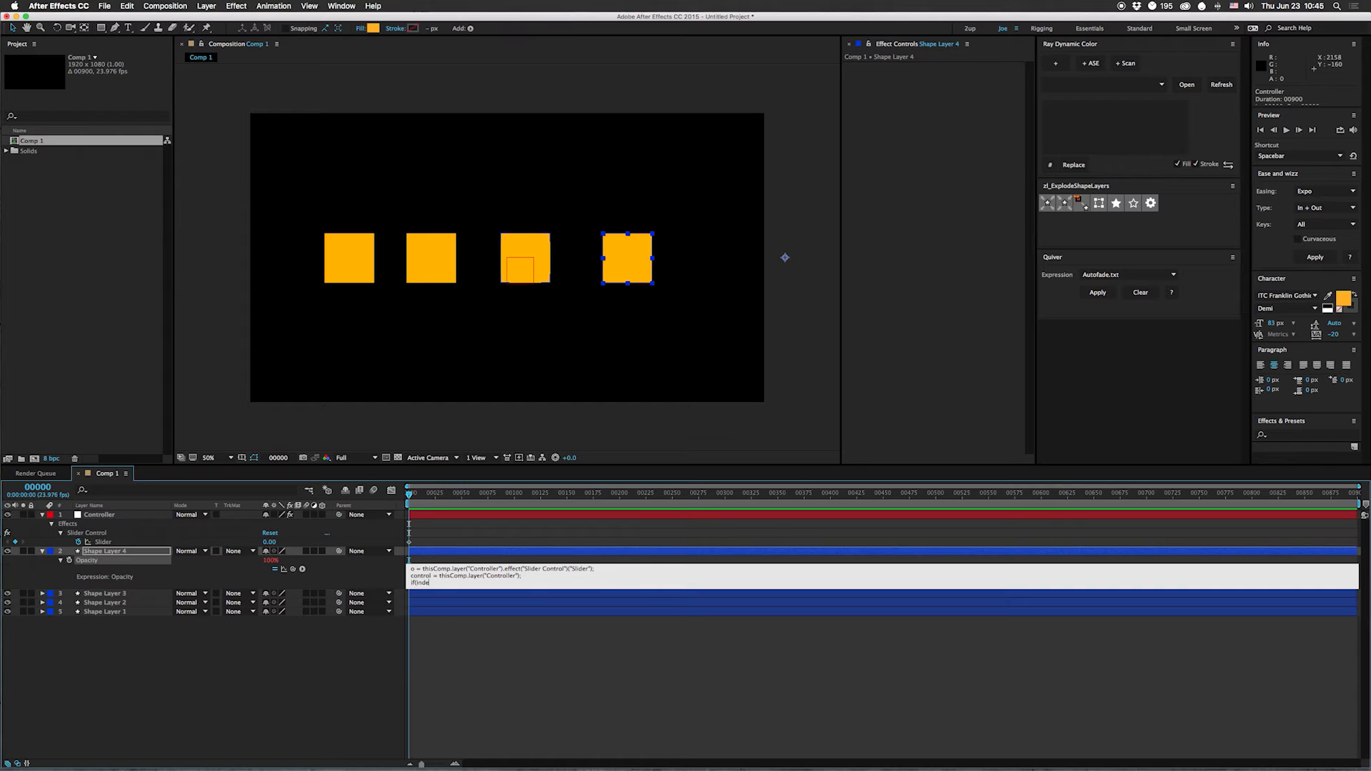
text(index-control.index)
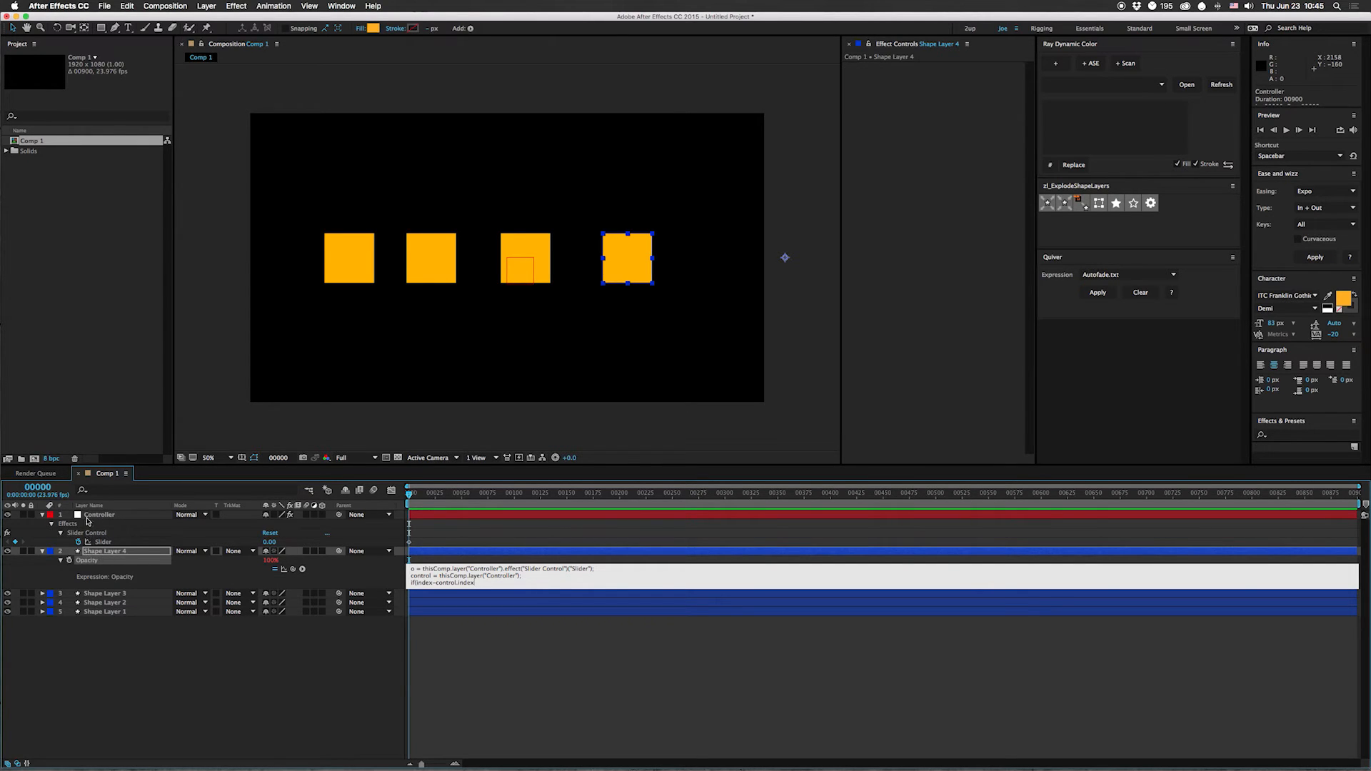
mouse_move(244, 576)
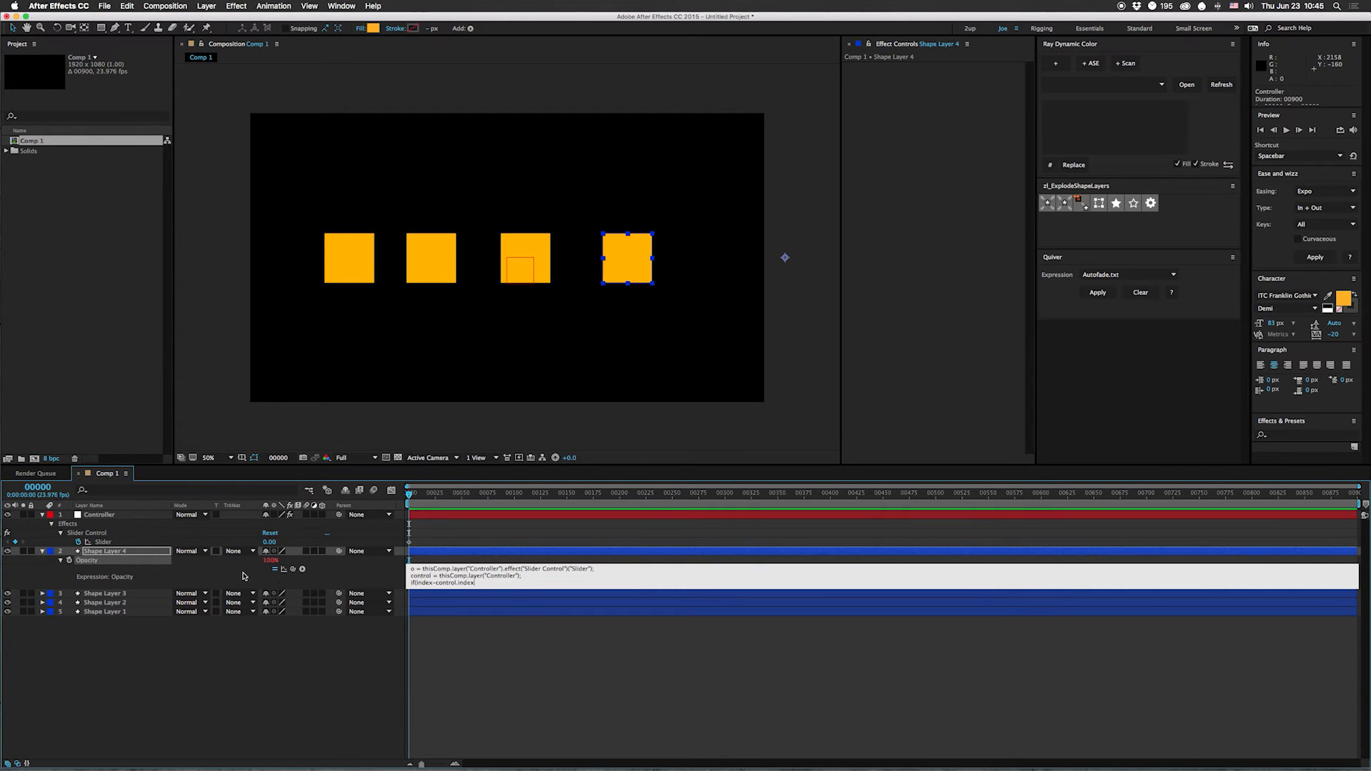
mouse_move(290, 630)
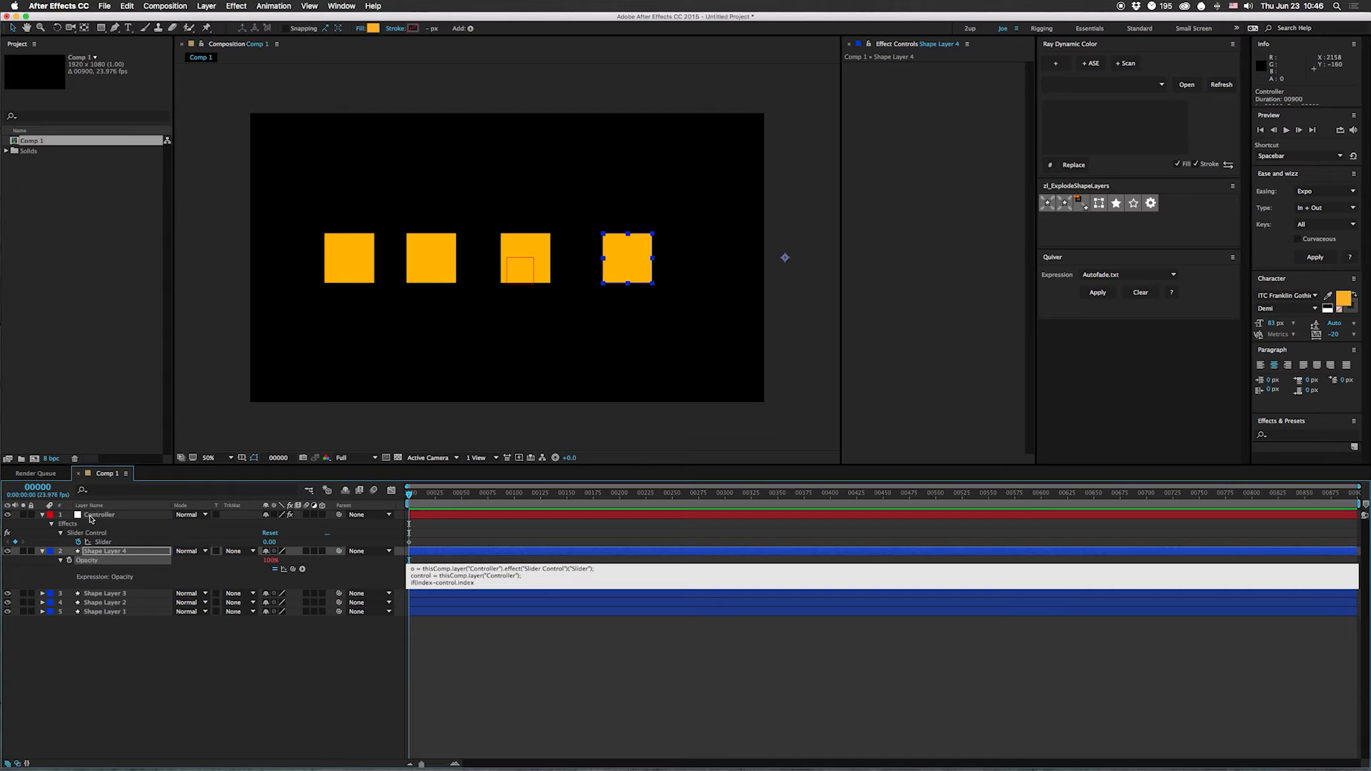
mouse_move(439, 610)
text( == t) { 100 )
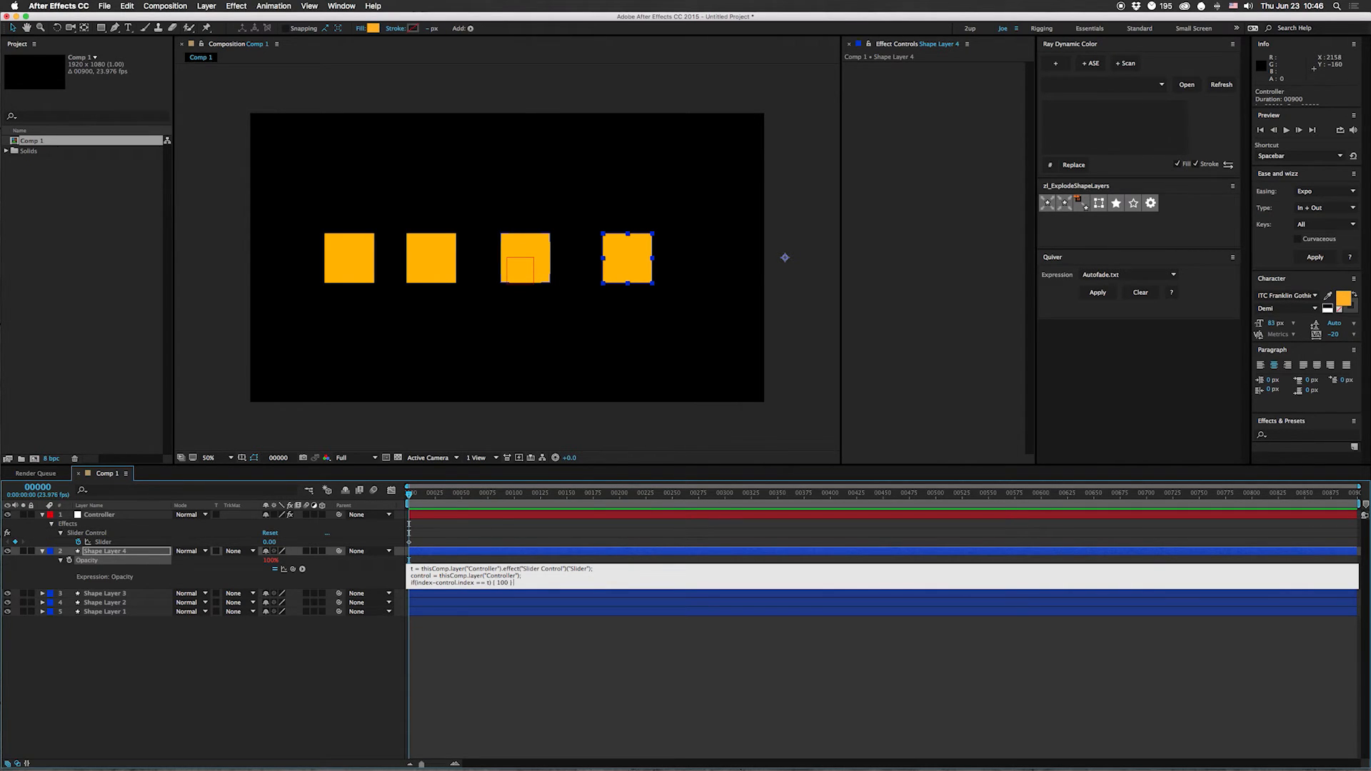
text(else)
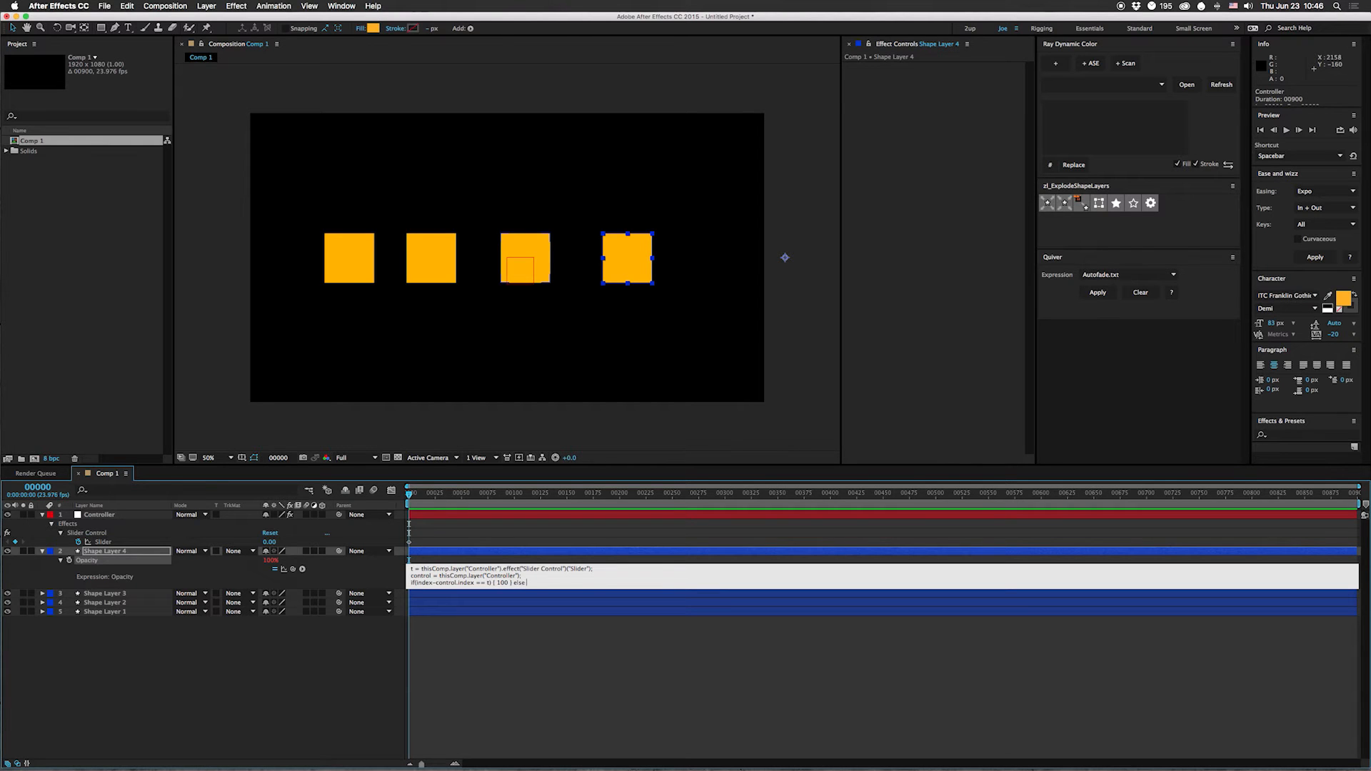
text({ 0 };)
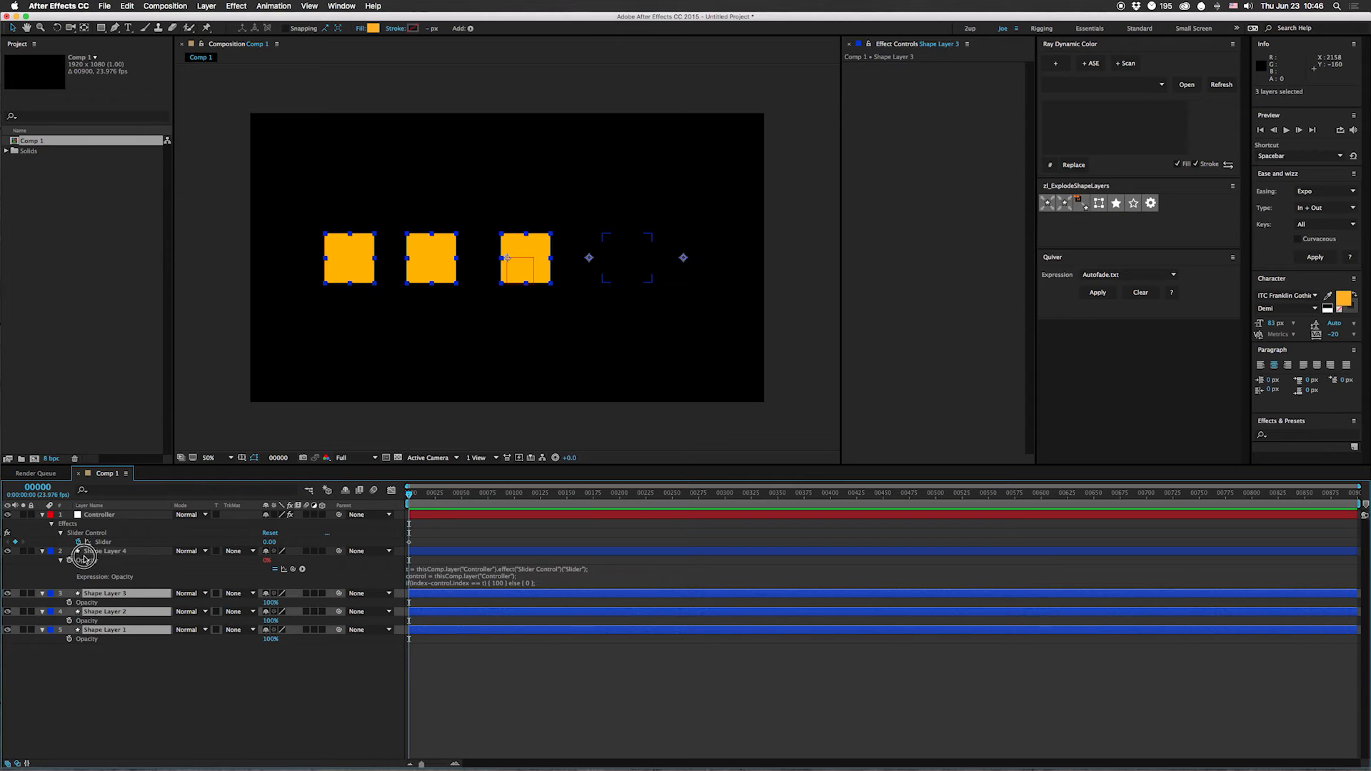
Copy Shape Layer 4's opacity expression via Edit > Copy Expression Only
click(128, 6)
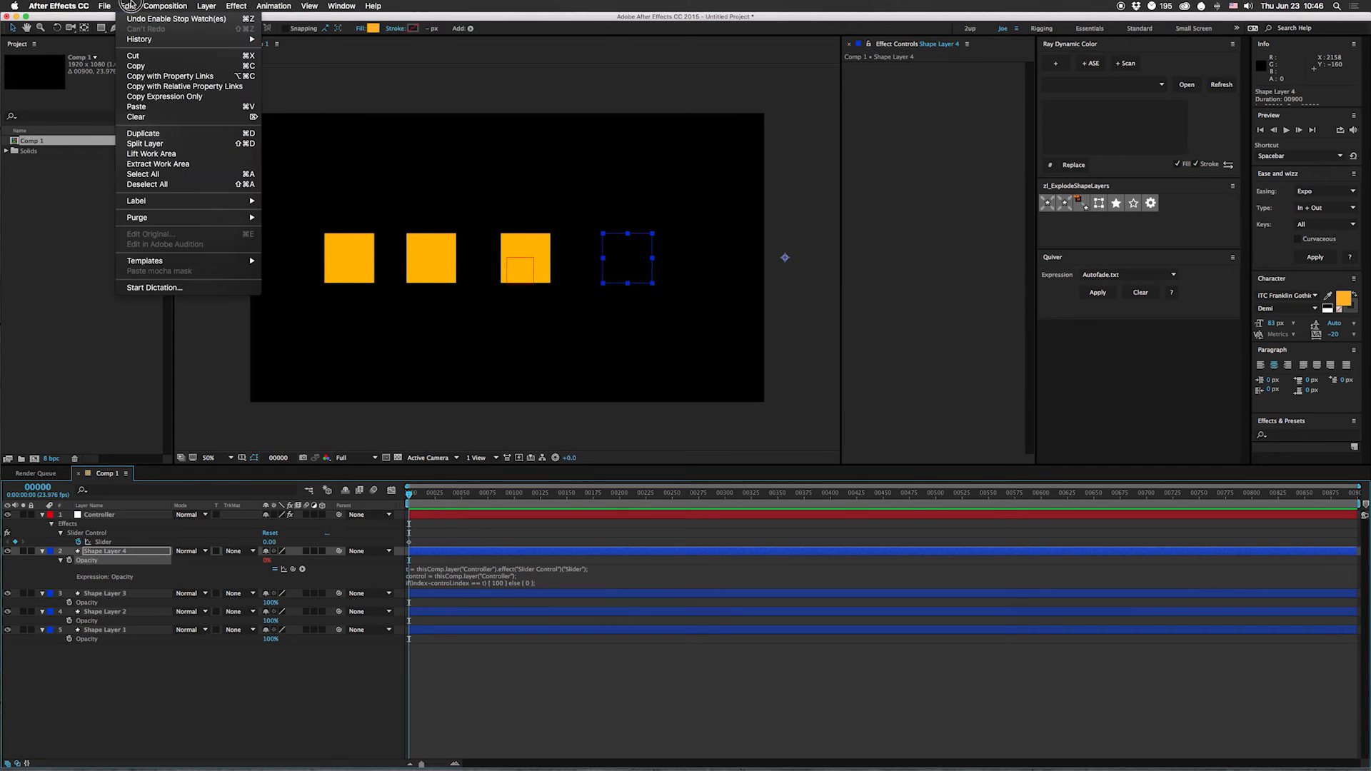
mouse_move(165, 95)
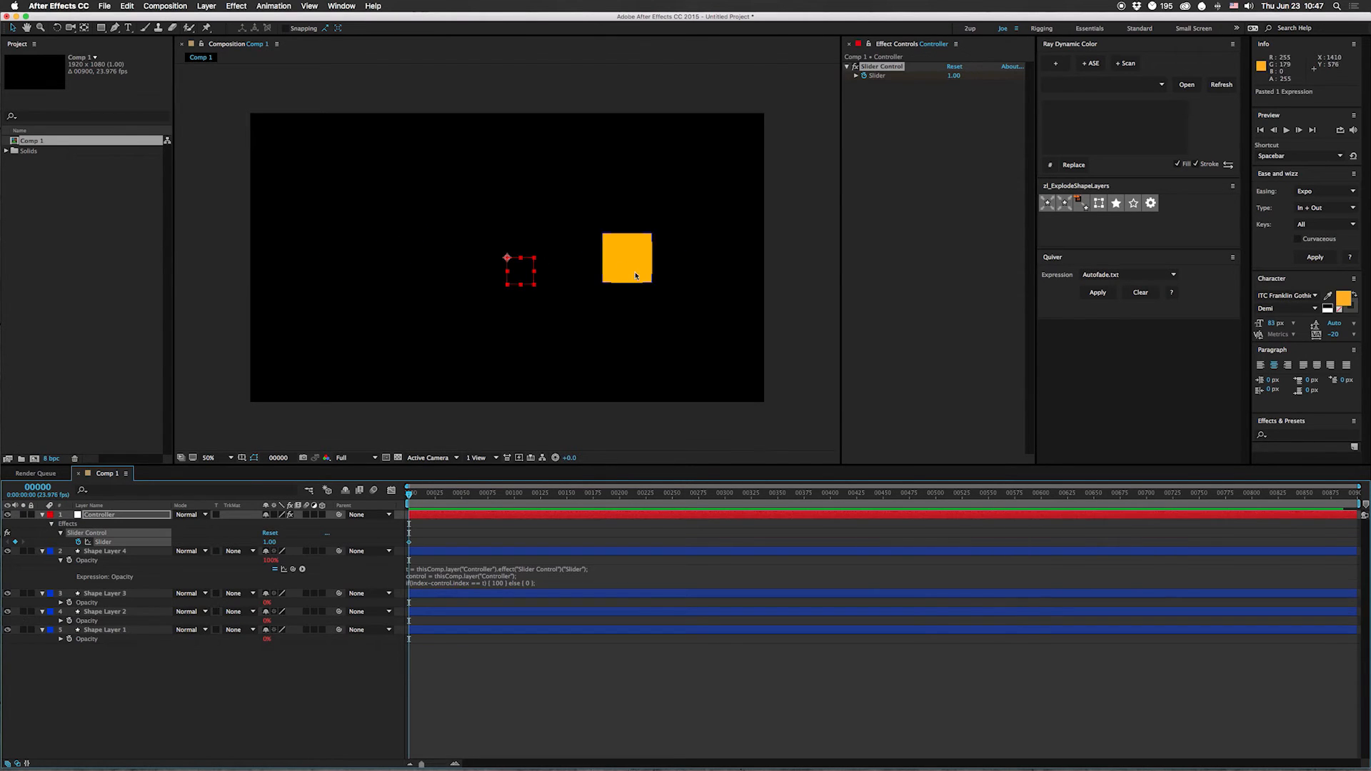
mouse_move(365, 574)
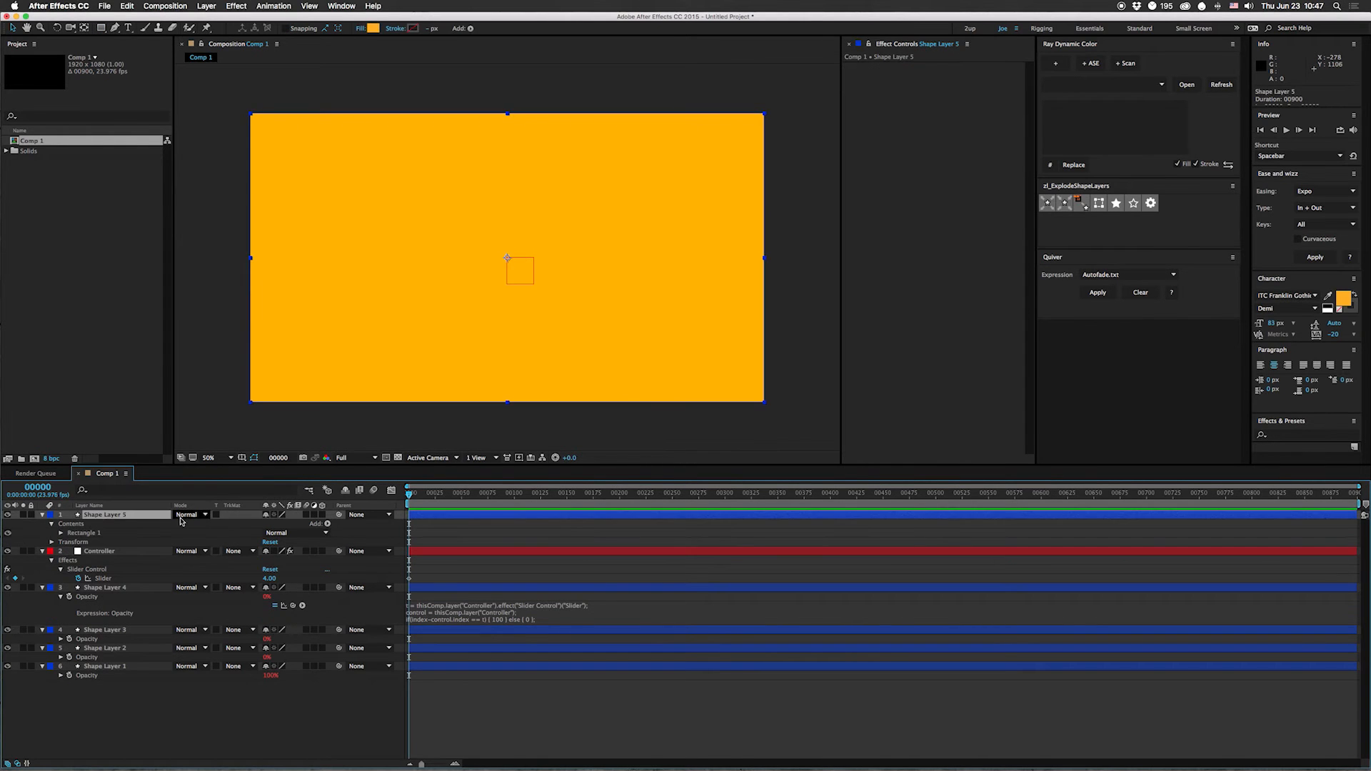
Set the full-frame orange Shape Layer 5 to Multiply blending
click(189, 514)
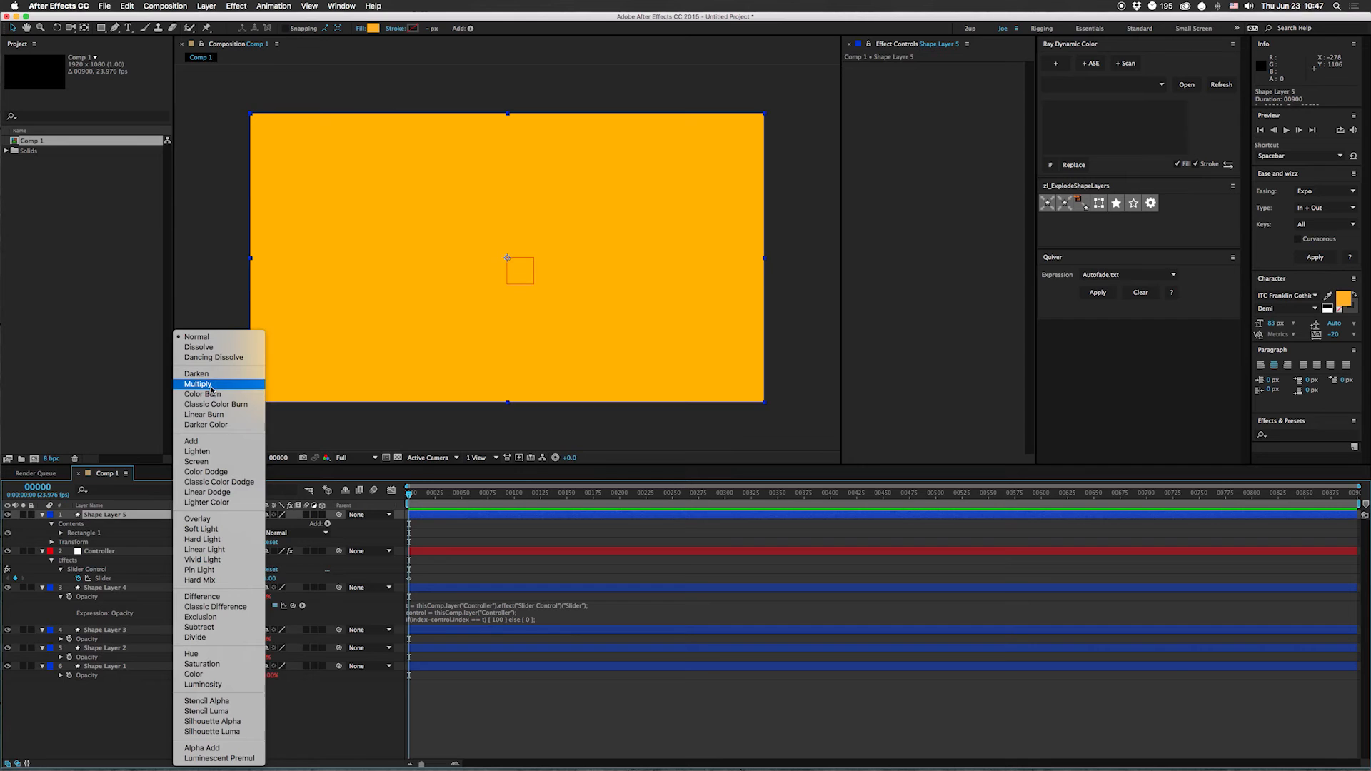
click(199, 384)
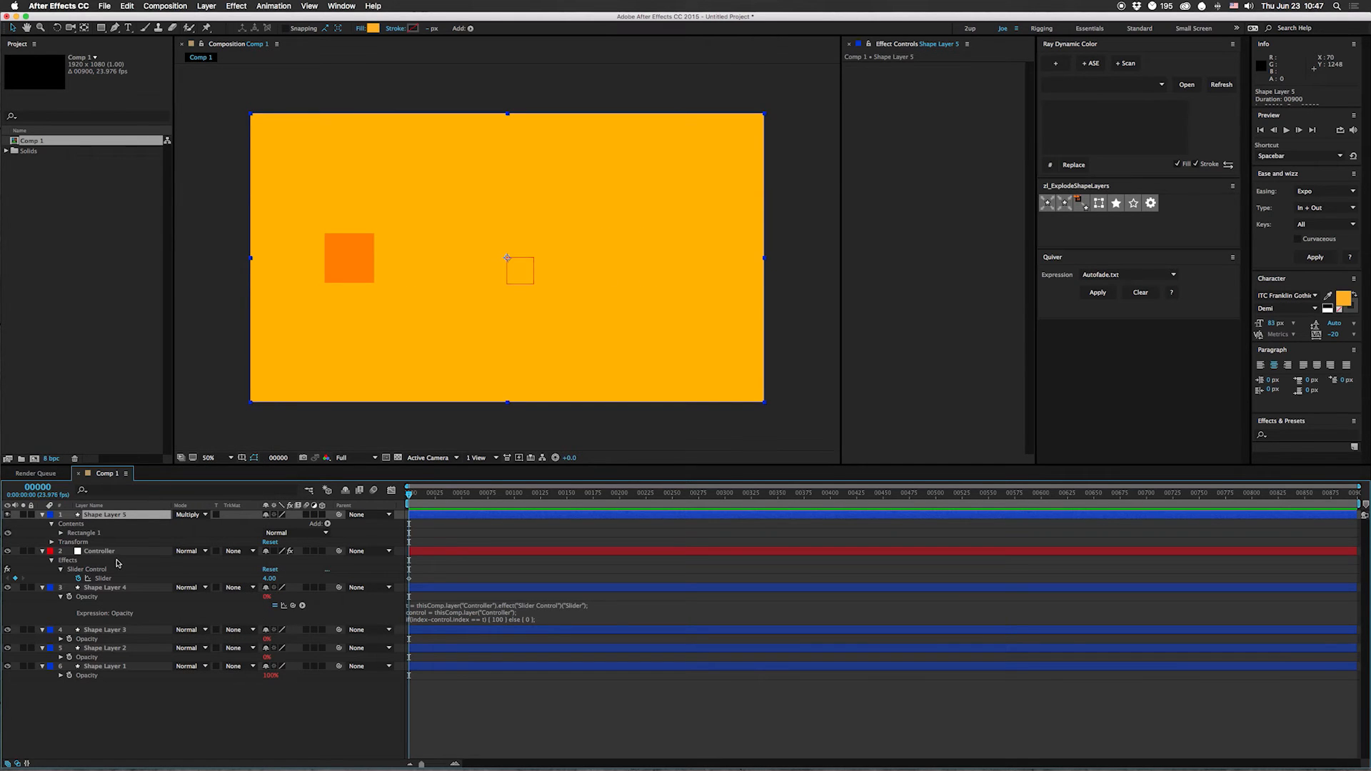
Add a second orange overlay layer kept in Normal mode at 36% opacity
click(96, 552)
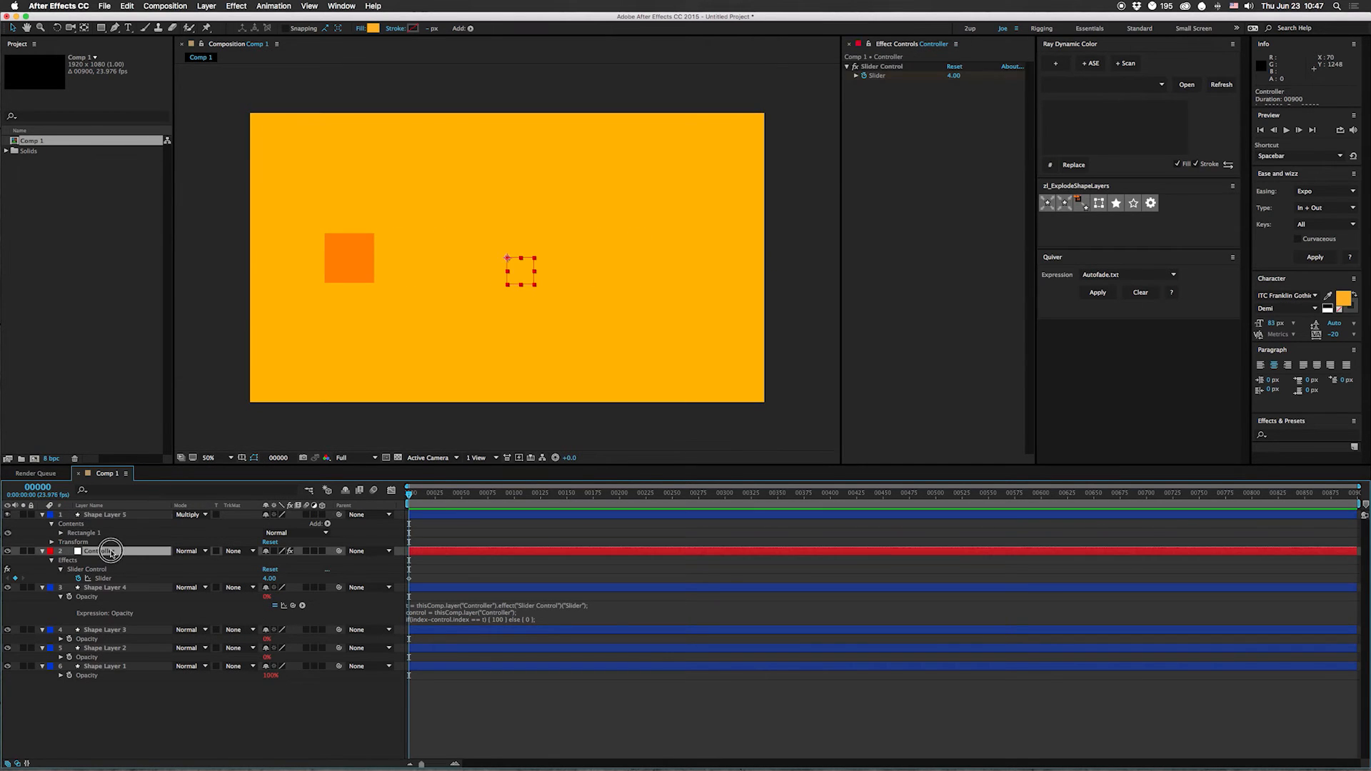
click(70, 552)
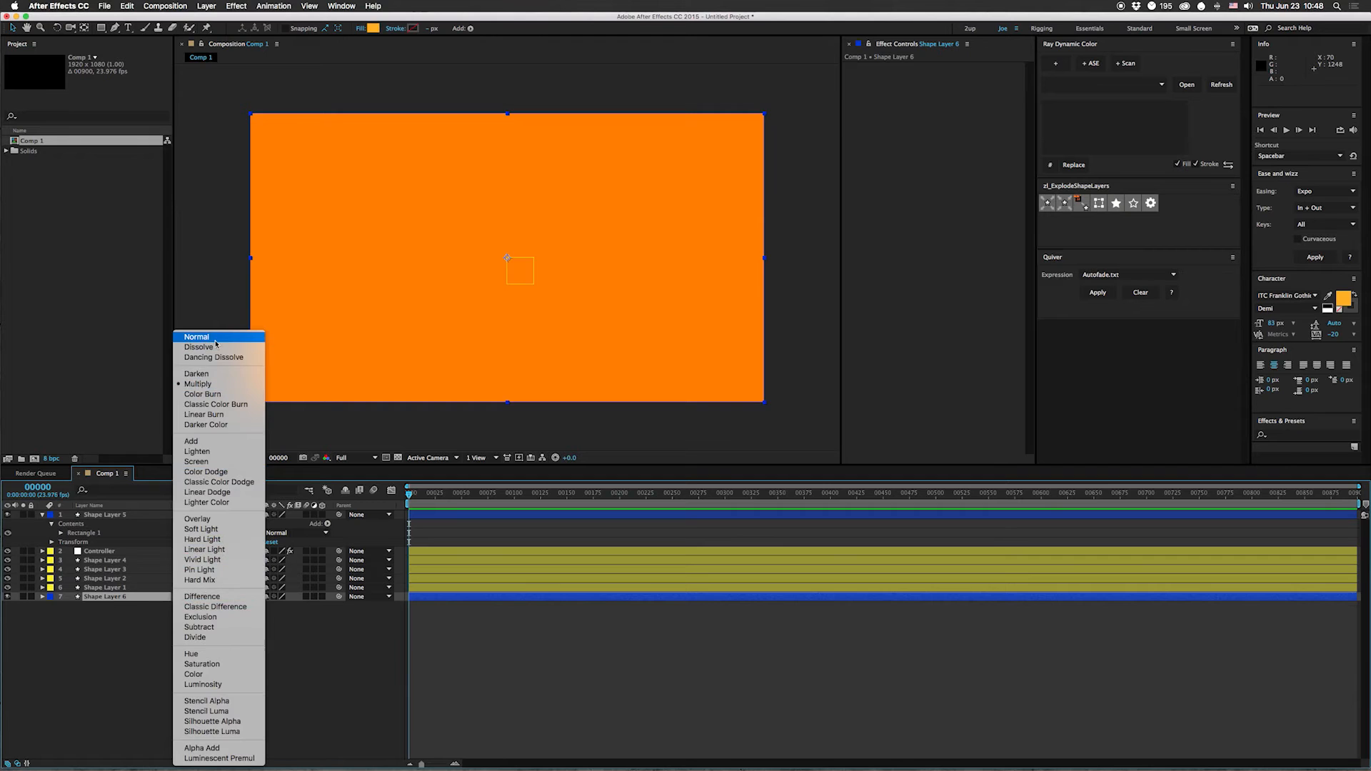
click(197, 385)
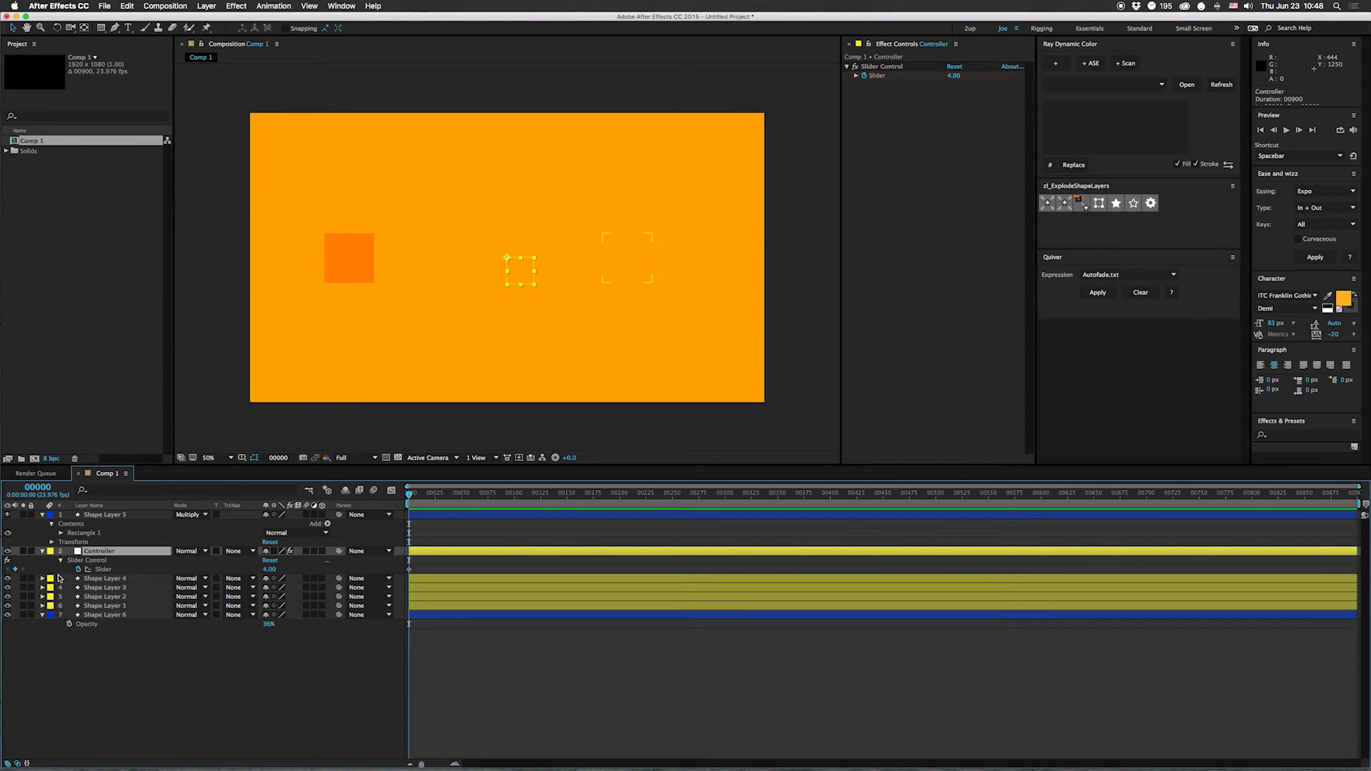
Make the Slider keyframe a hold keyframe at 4, then key it to 1 at frame 20
right_click(407, 570)
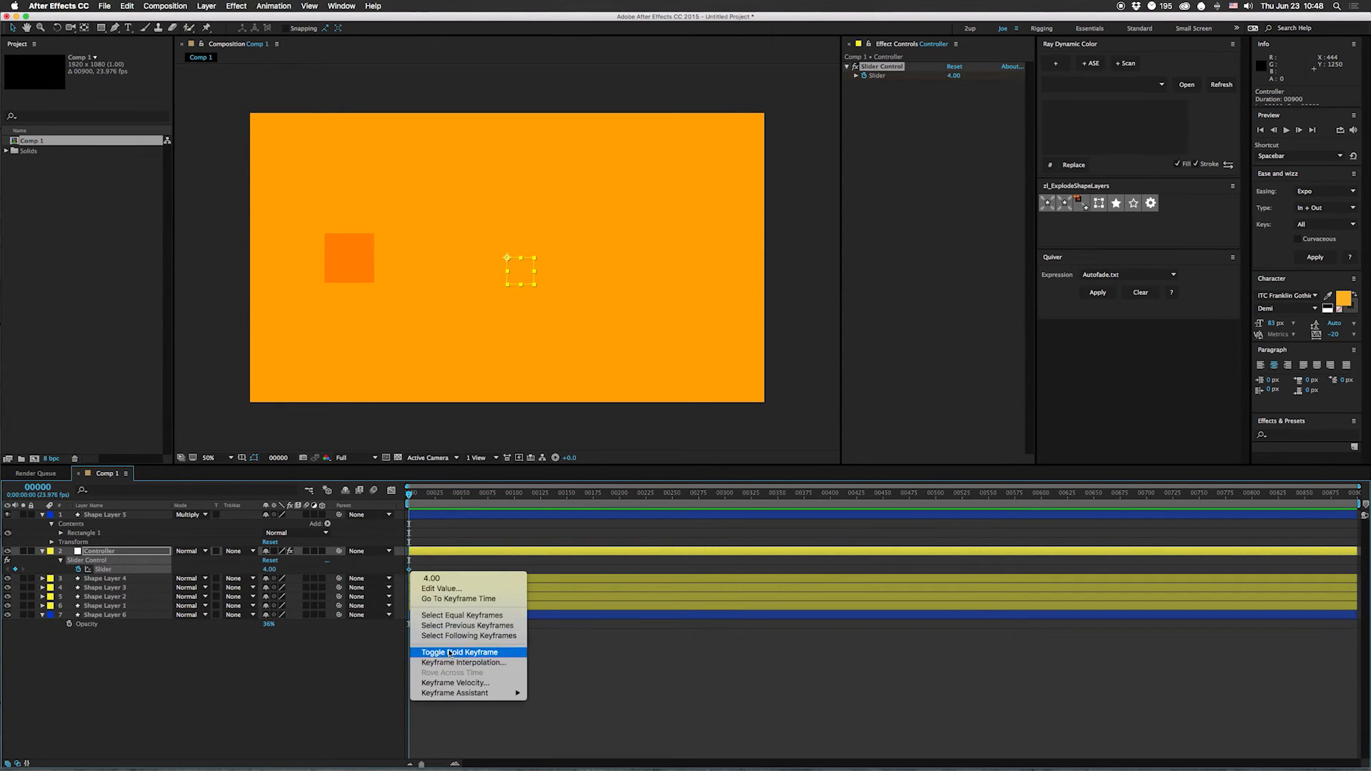
click(463, 653)
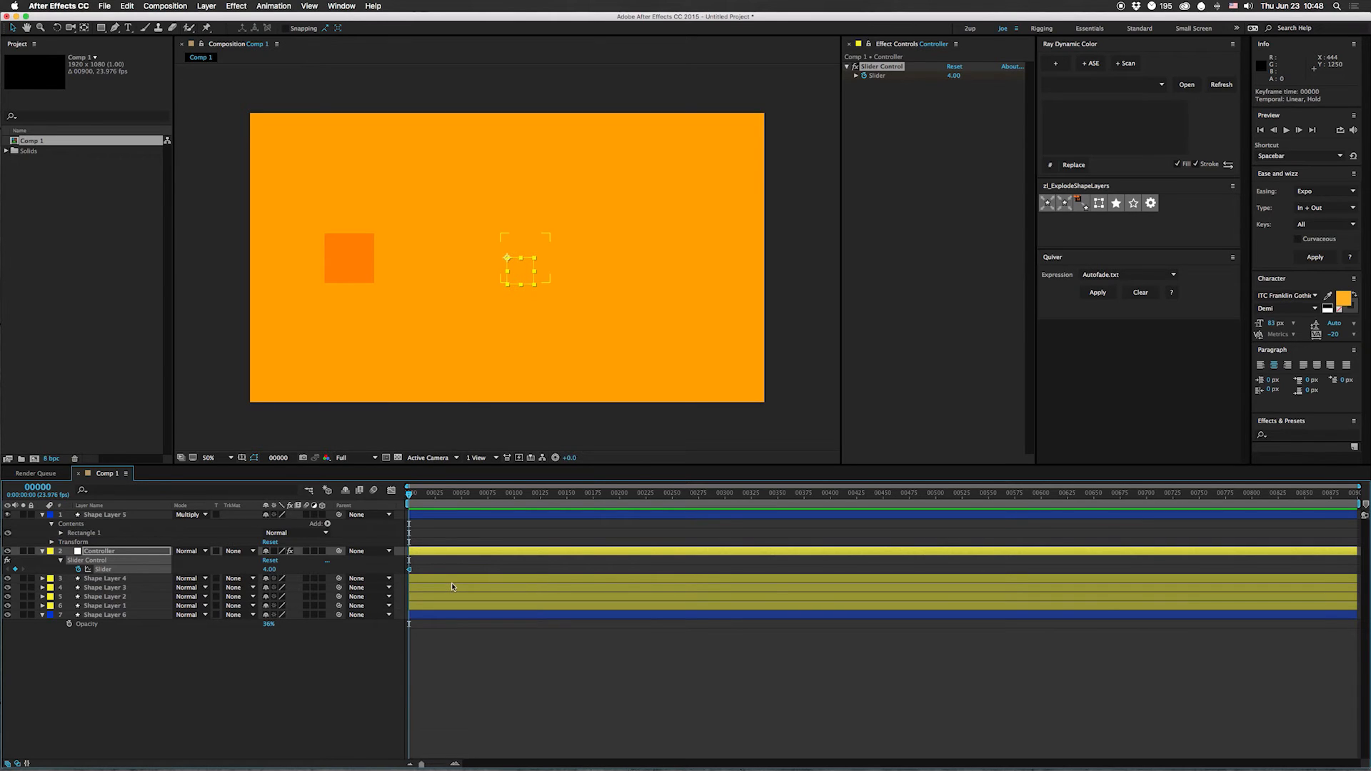
click(429, 493)
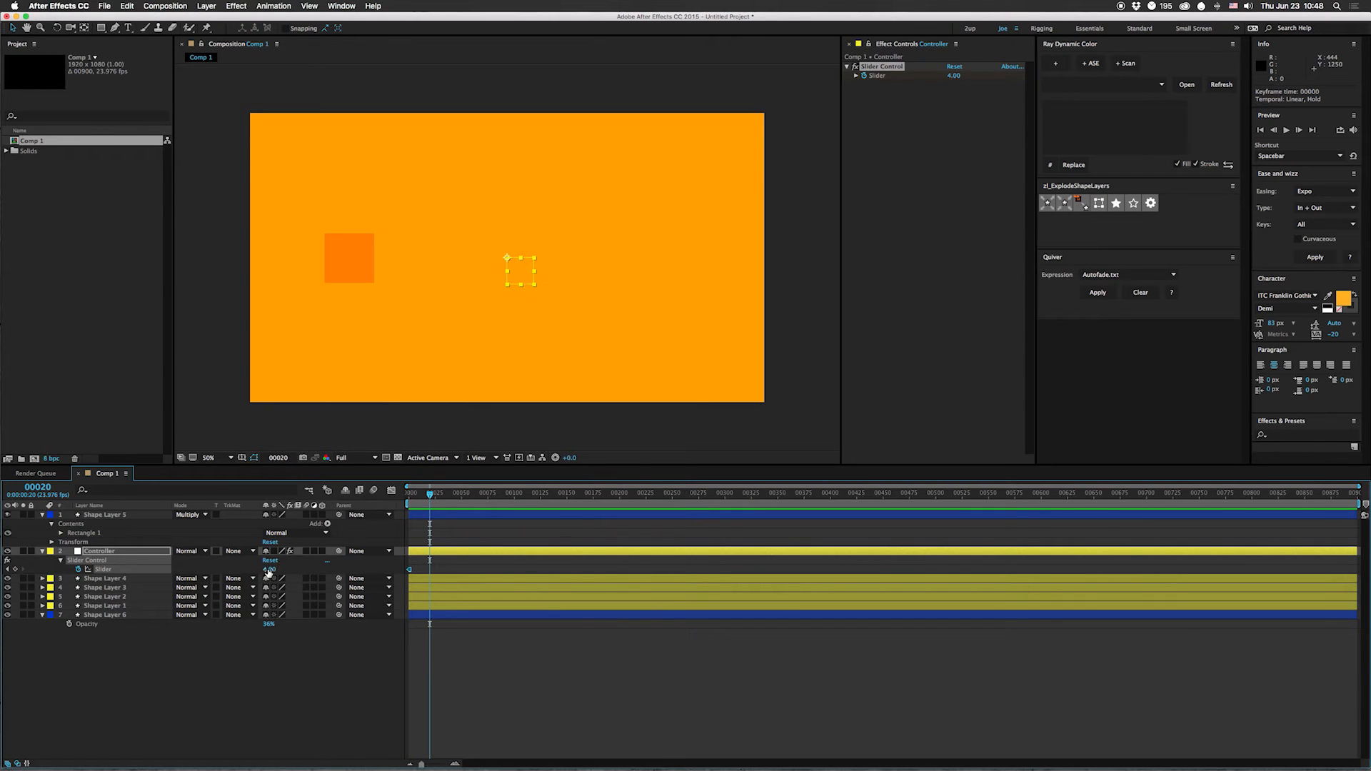
click(270, 570)
text(1)
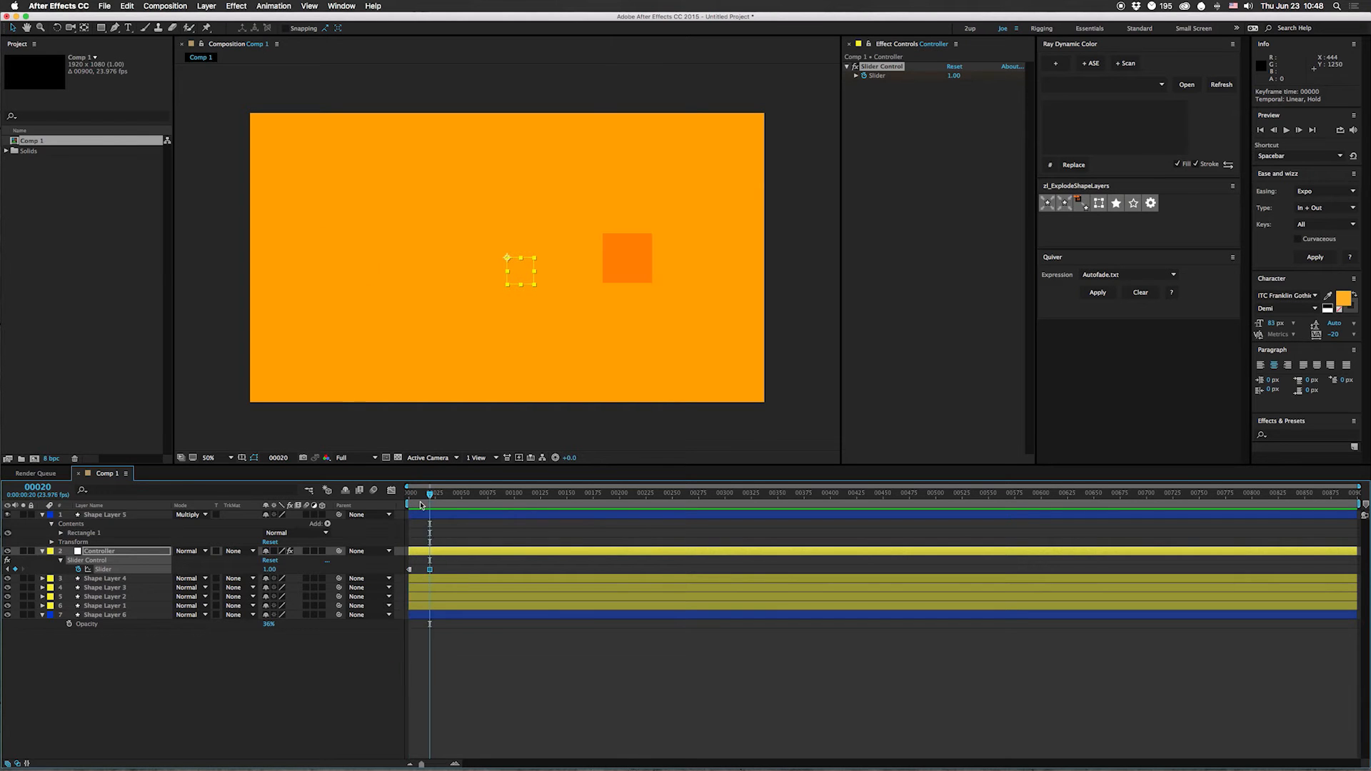
click(164, 6)
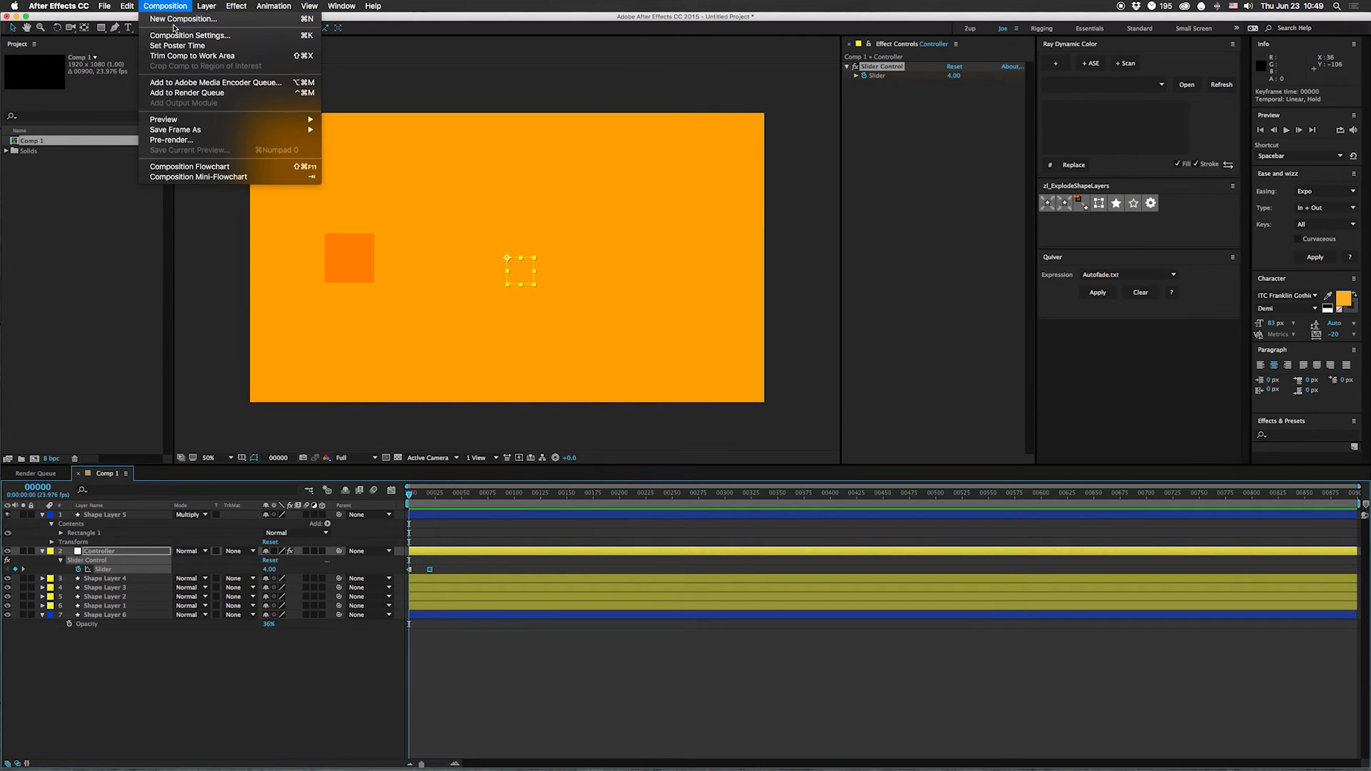
Create Comp 2 and add a null Control layer to it
click(188, 35)
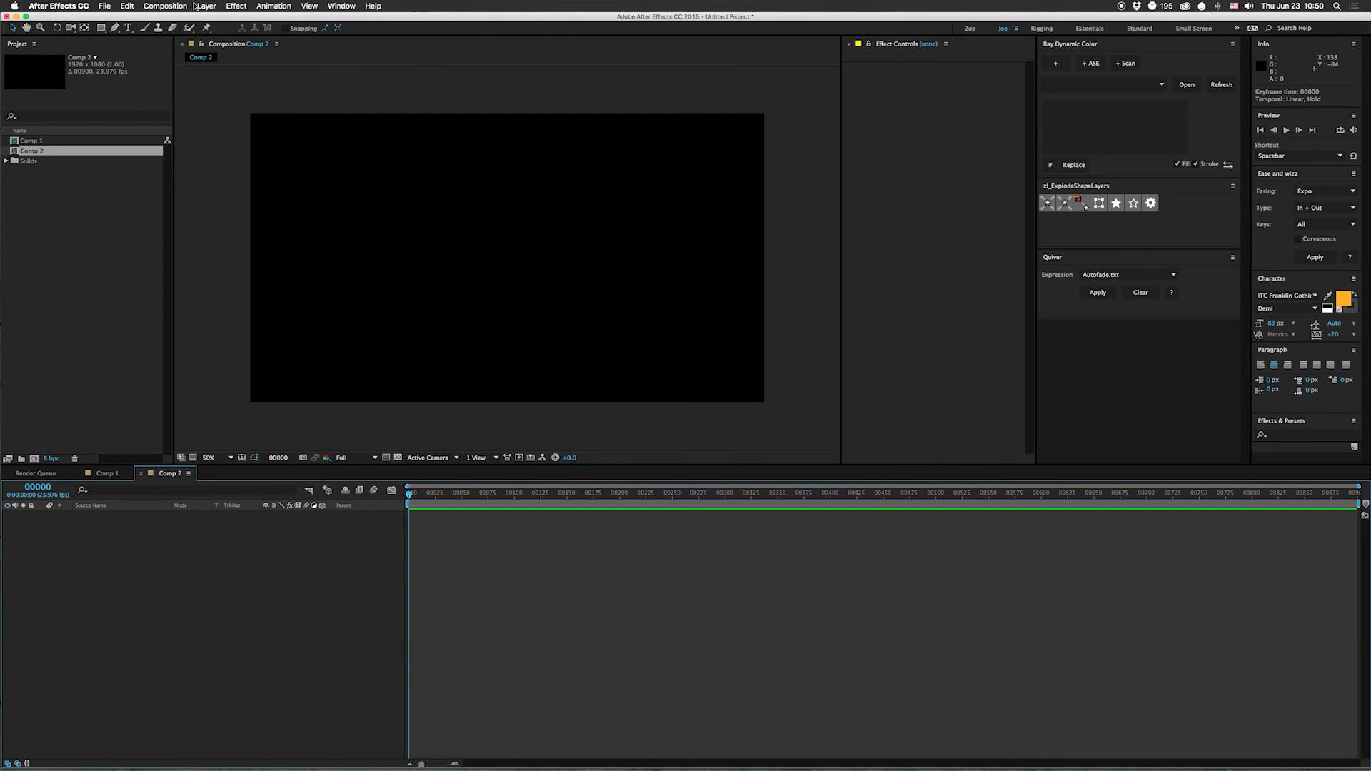
click(206, 6)
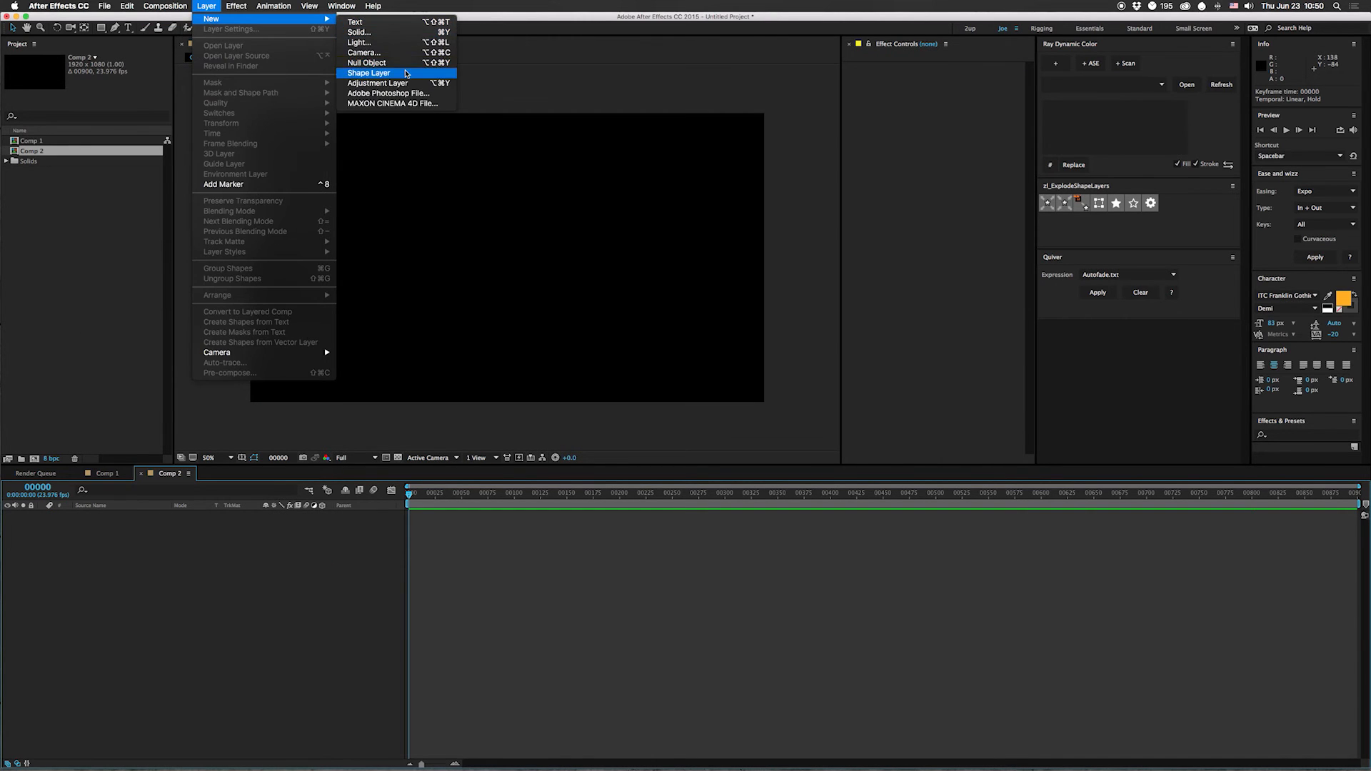
click(369, 73)
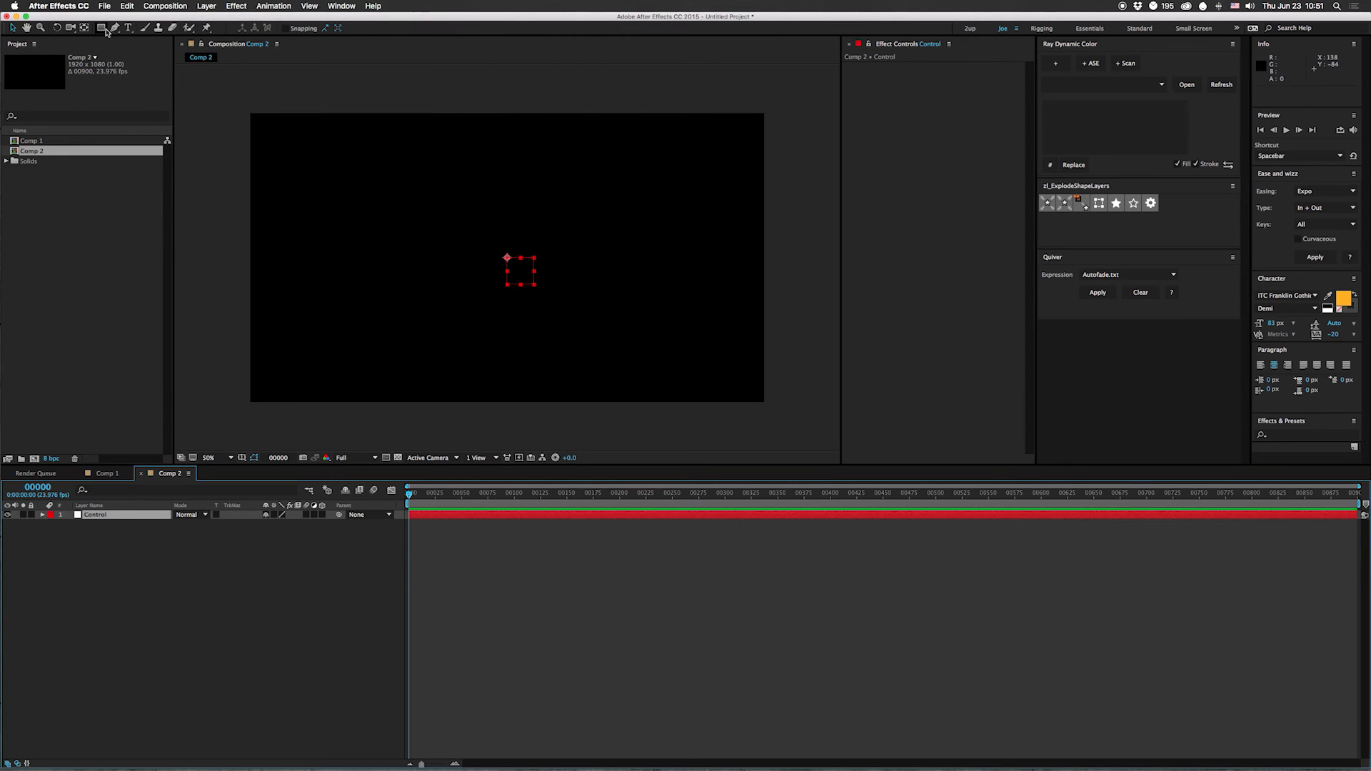
Copy an orange square from Comp 1 into Comp 2 and reposition it left
click(106, 472)
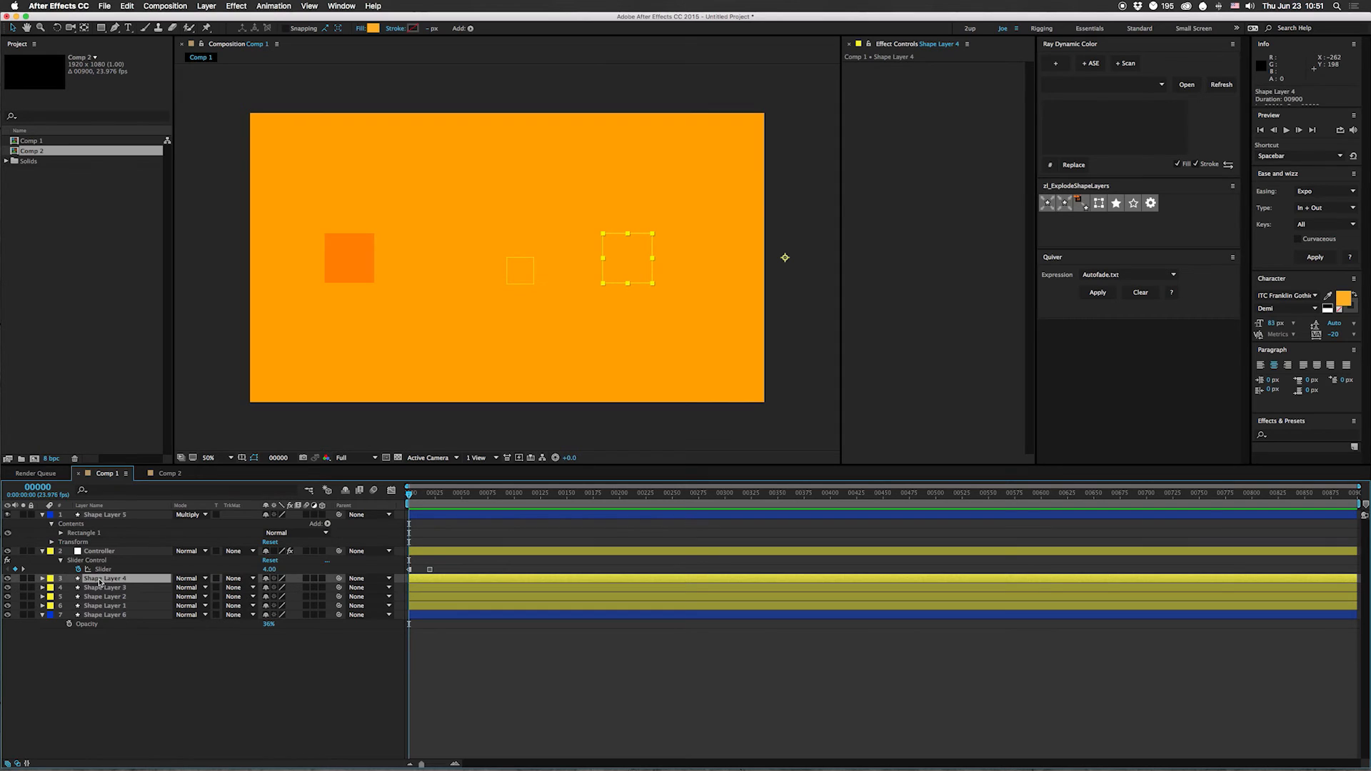
click(169, 473)
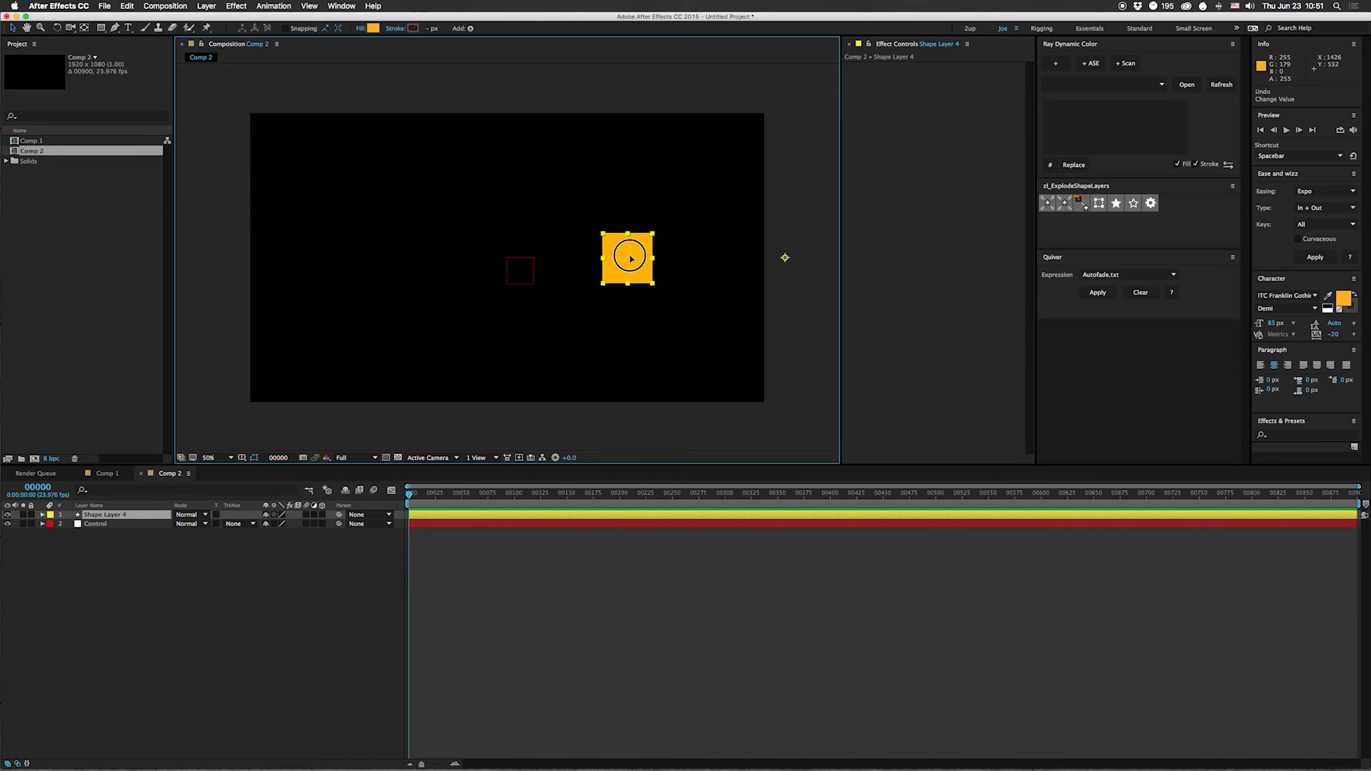
drag(627, 259, 387, 259)
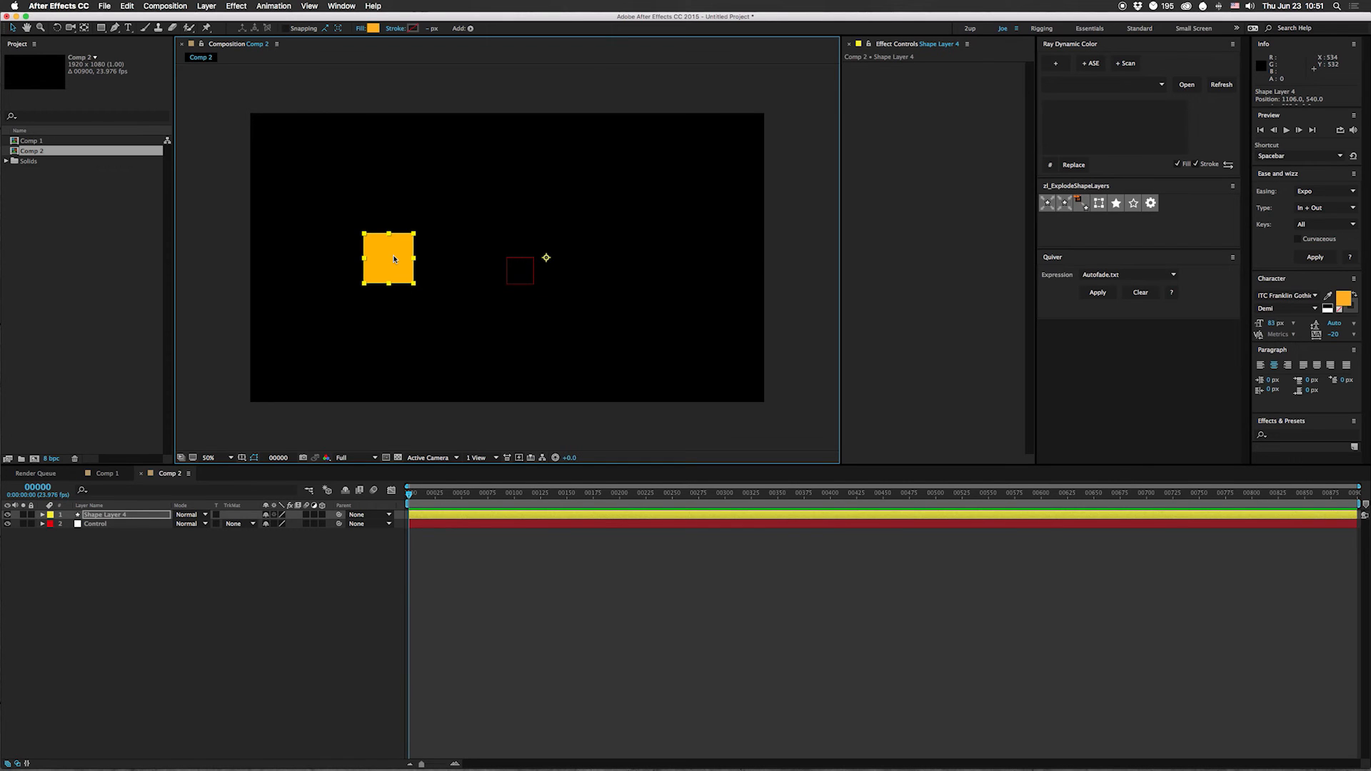
mouse_move(500, 330)
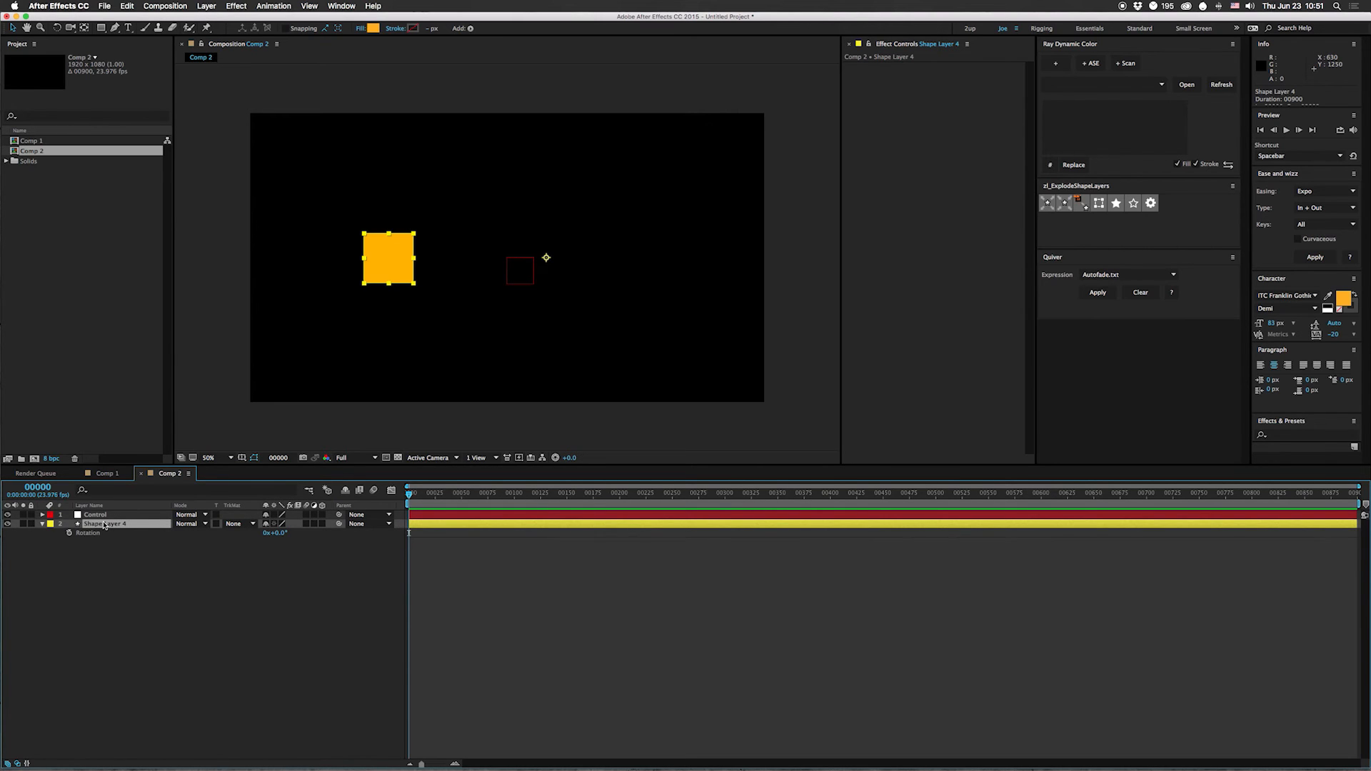
Give the square a Rotation expression referencing thisComp.layer("Control") with index multiplied by 10
click(280, 533)
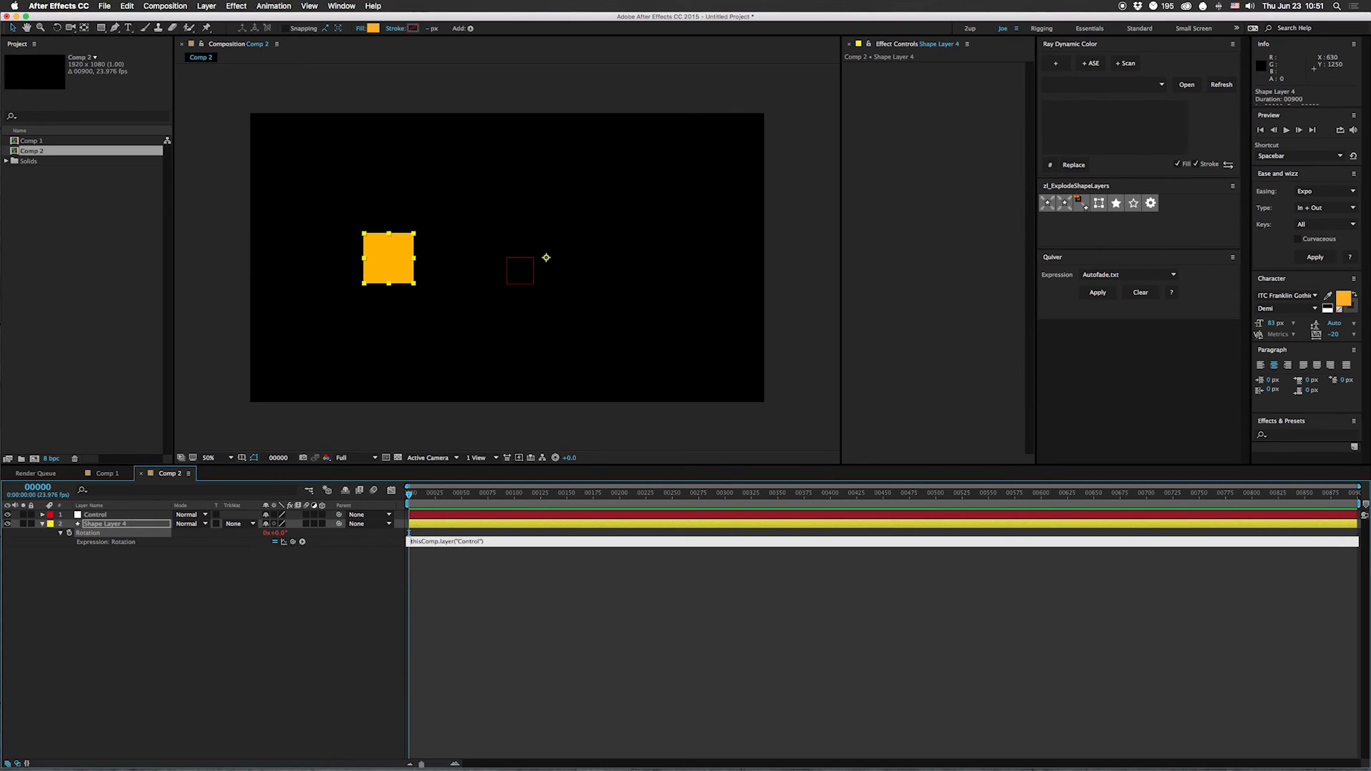
text(control =)
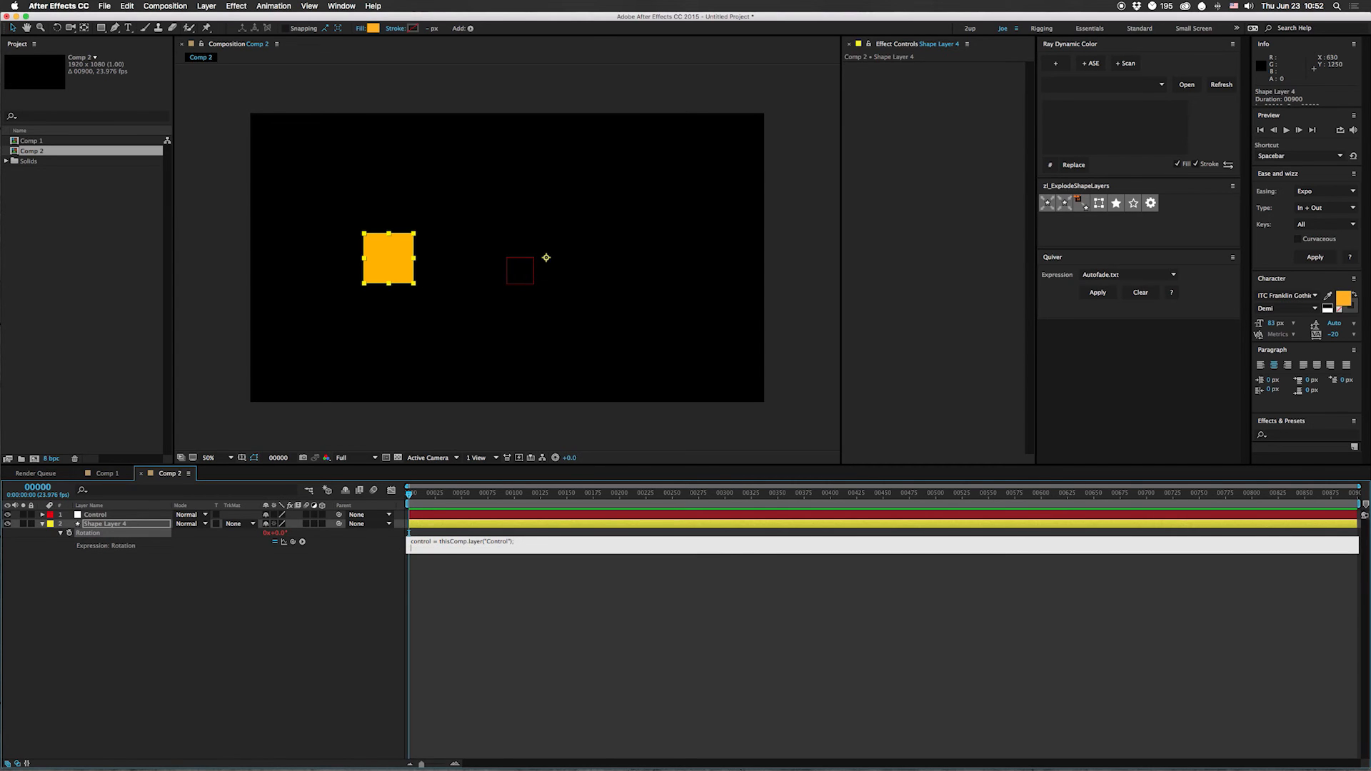
text(index - control.index)*)
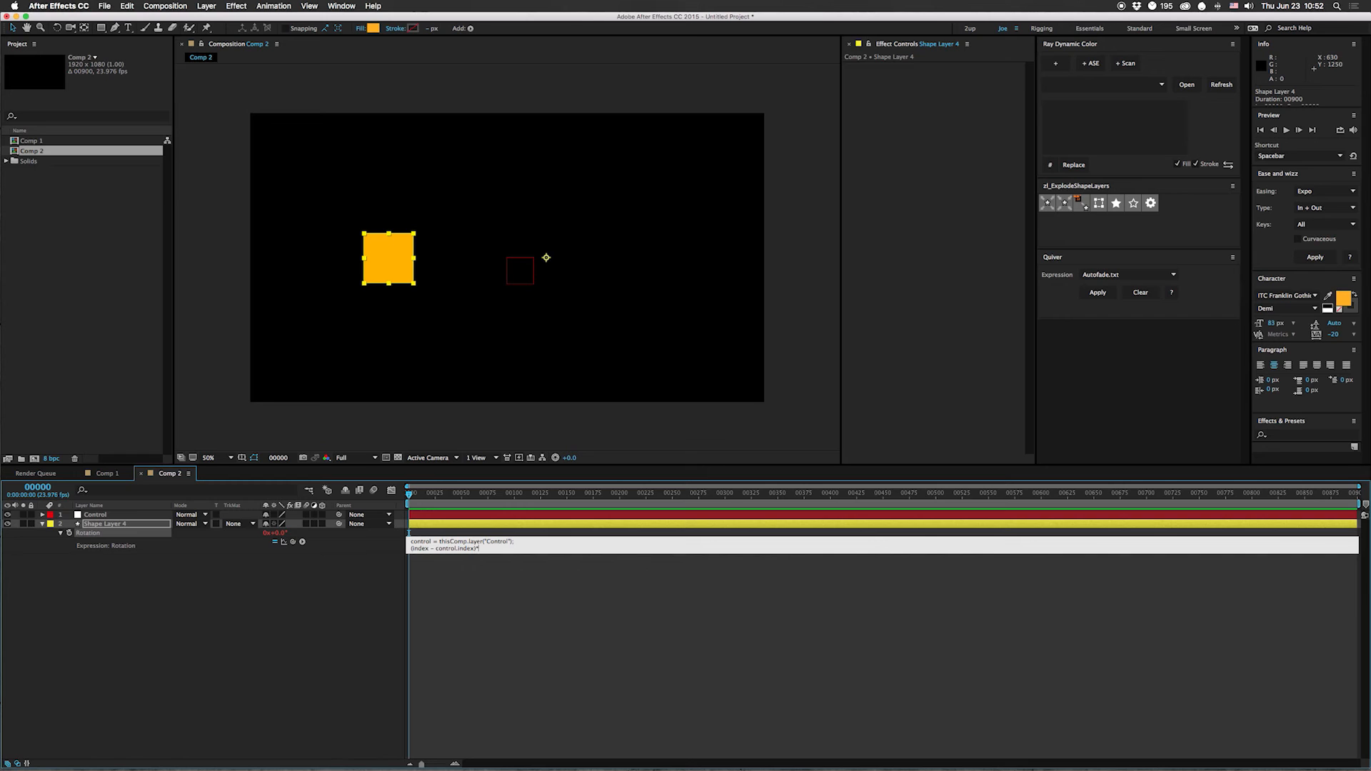
text(10)
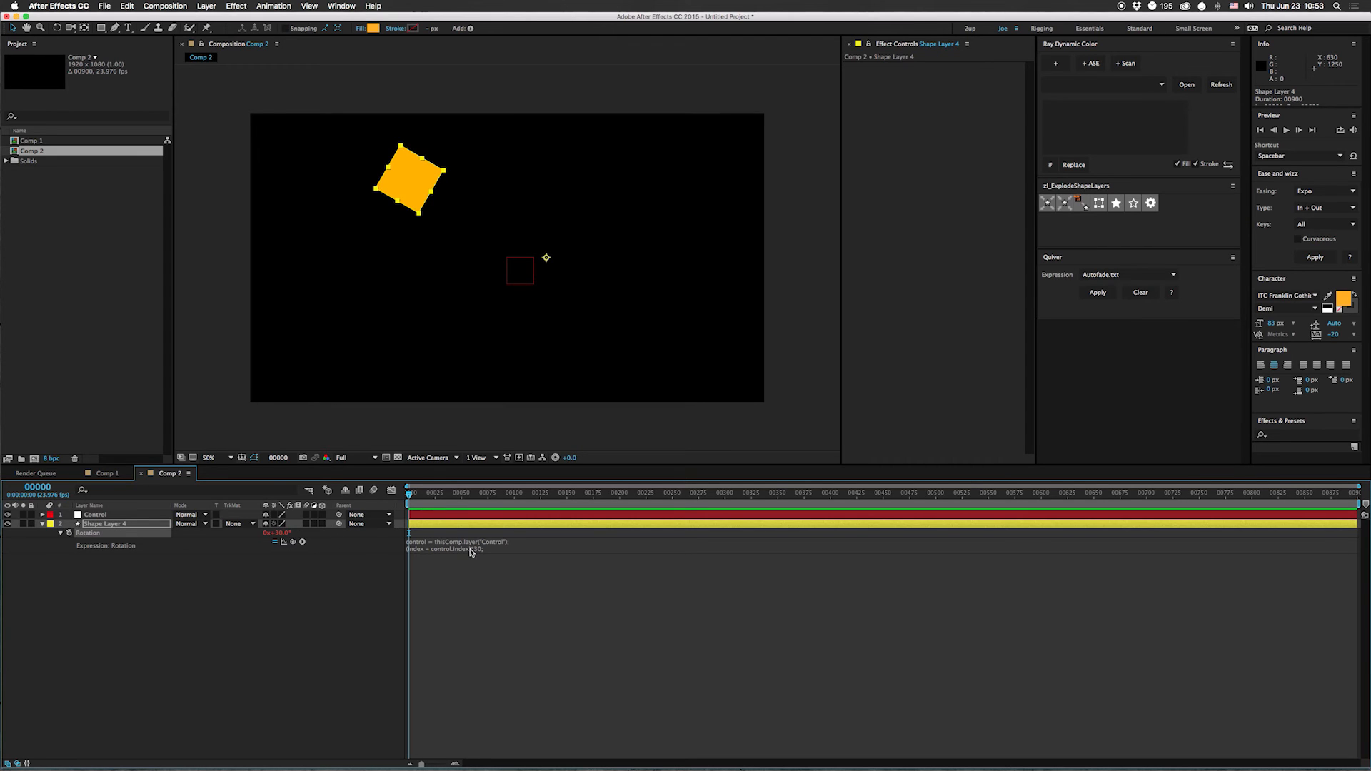
mouse_move(185, 544)
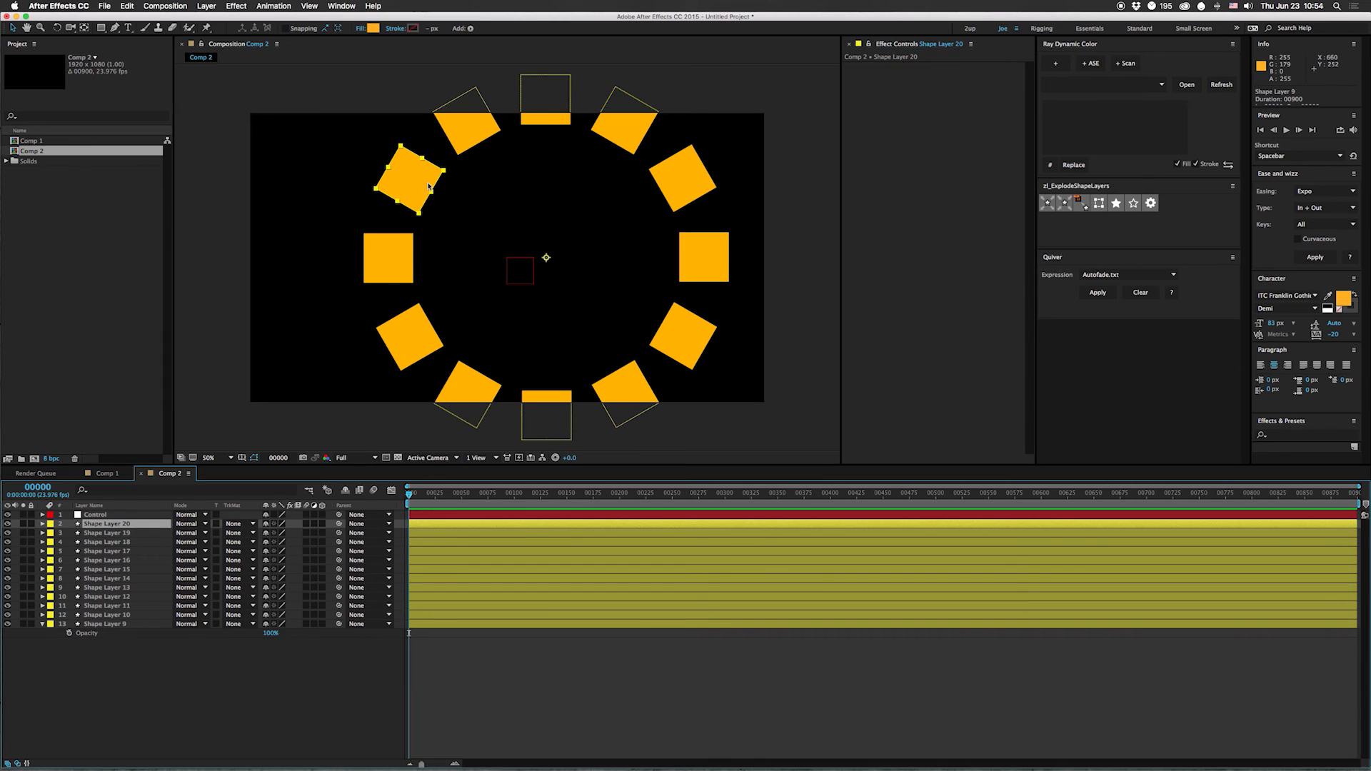
mouse_move(132, 486)
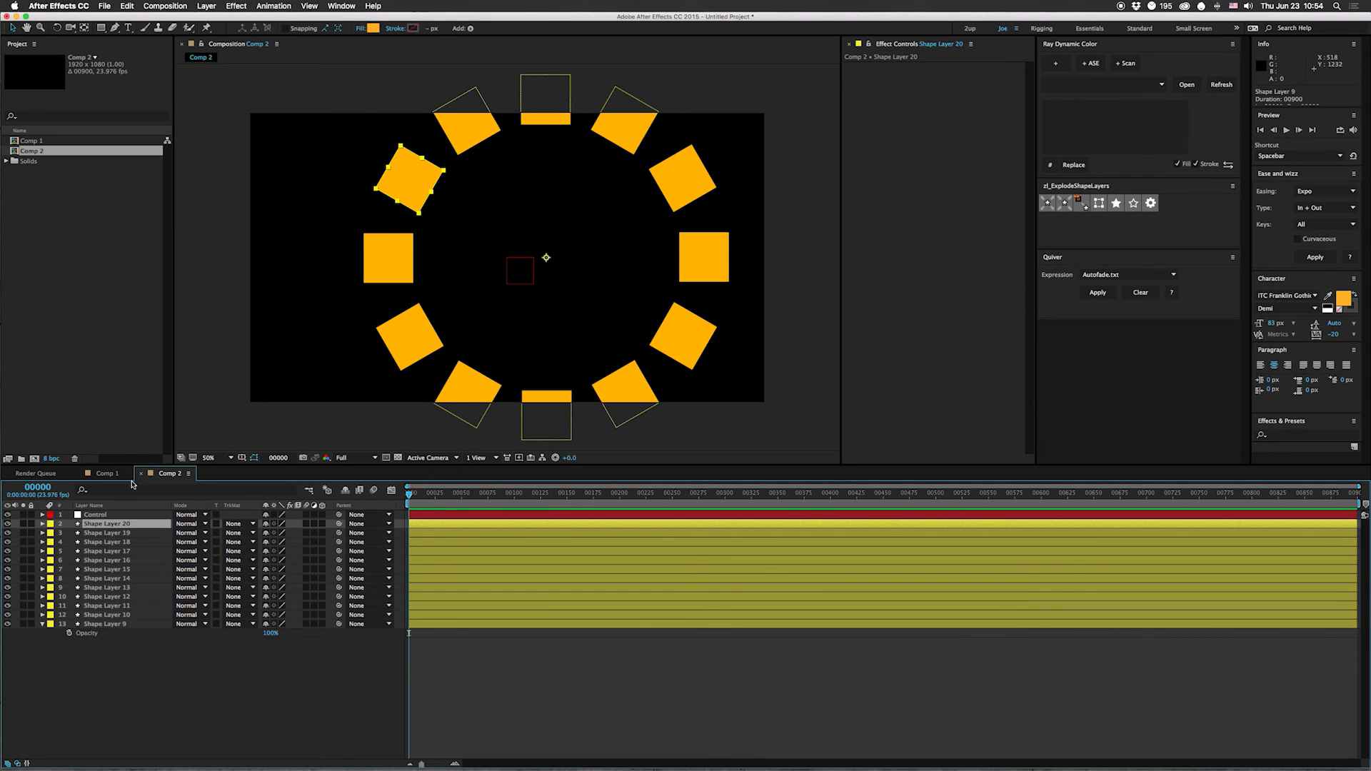
mouse_move(433, 421)
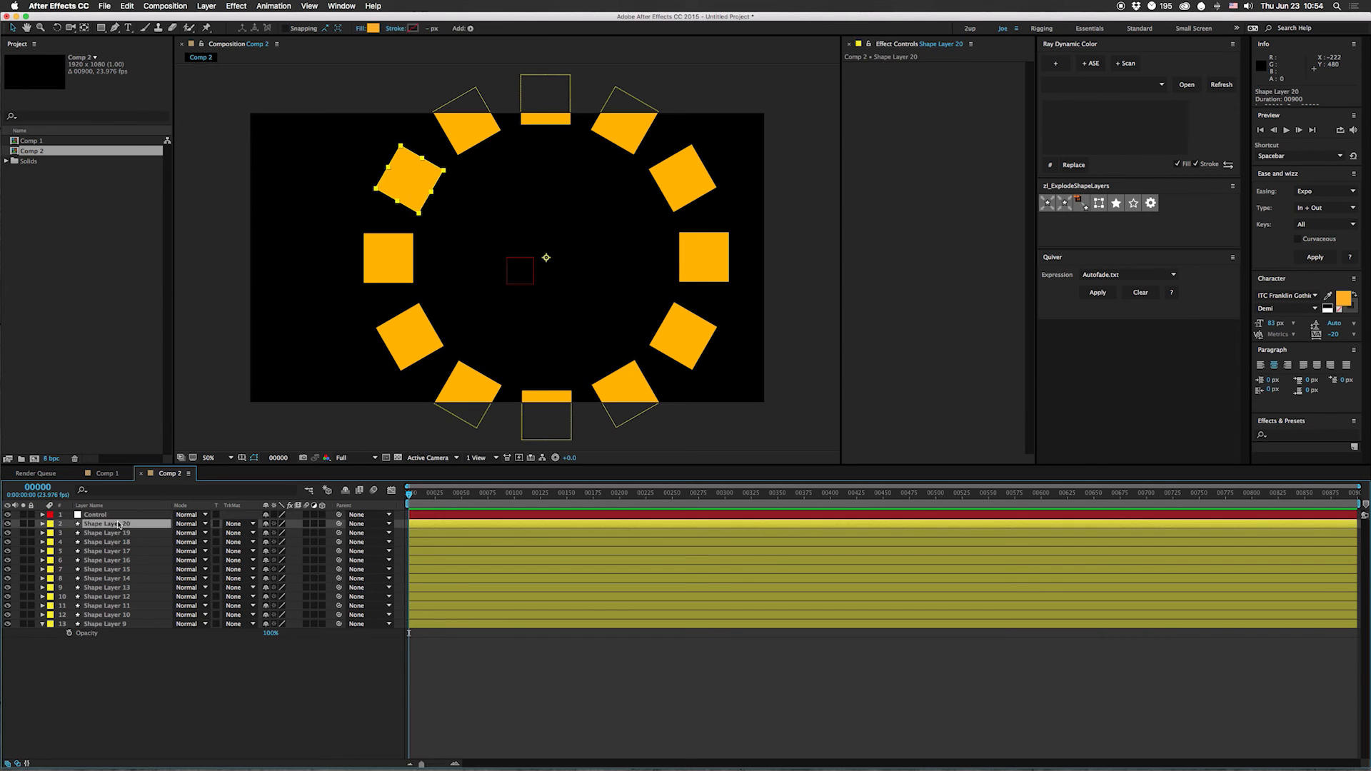
Draw a full-frame rectangle with the Rectangle Tool and blend it with Multiply
click(109, 27)
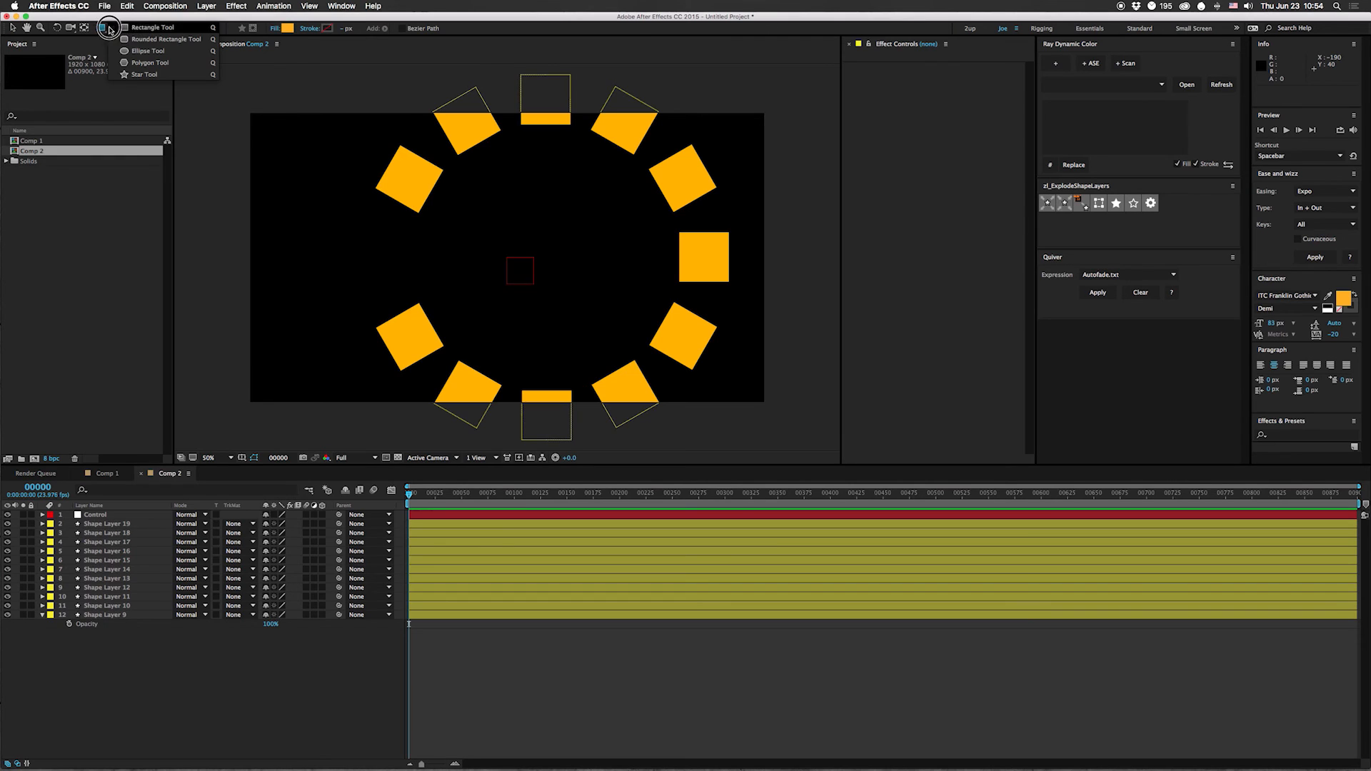
drag(252, 114, 763, 400)
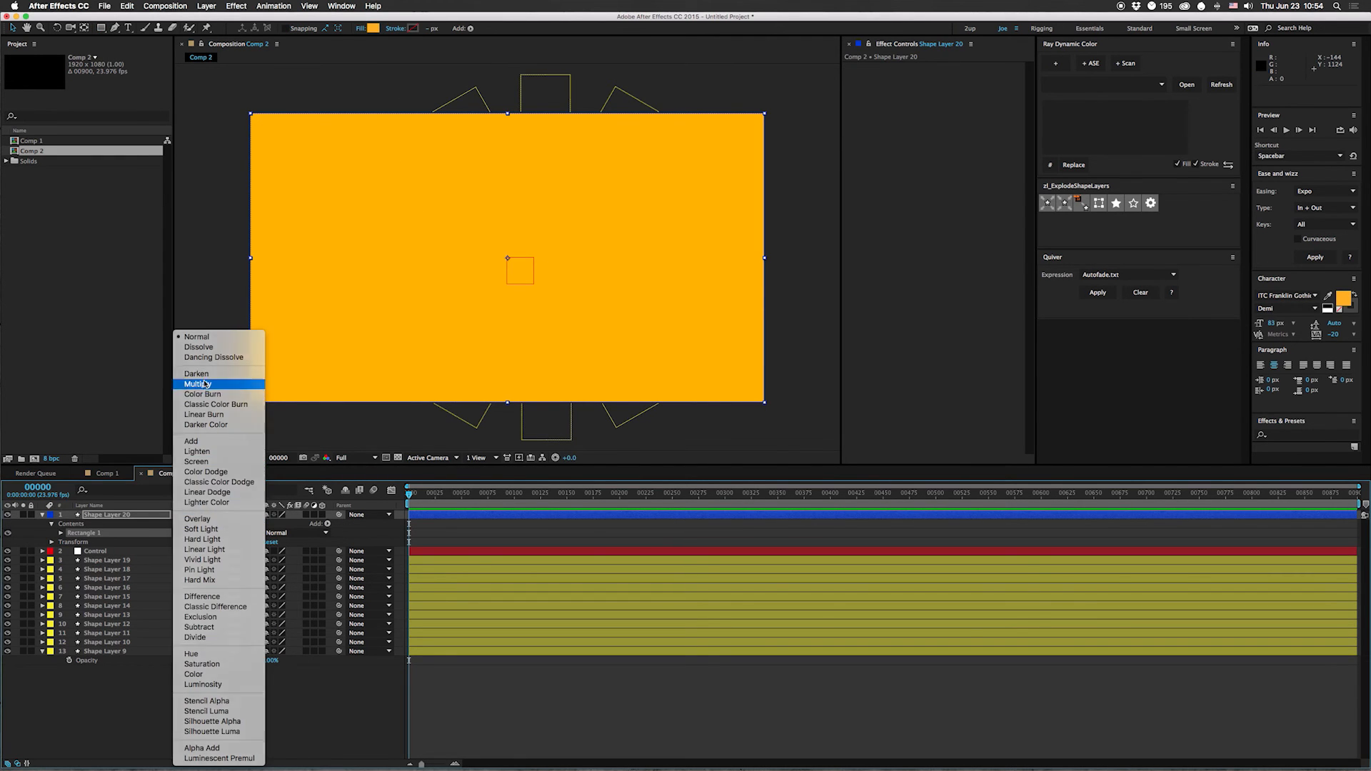
click(198, 385)
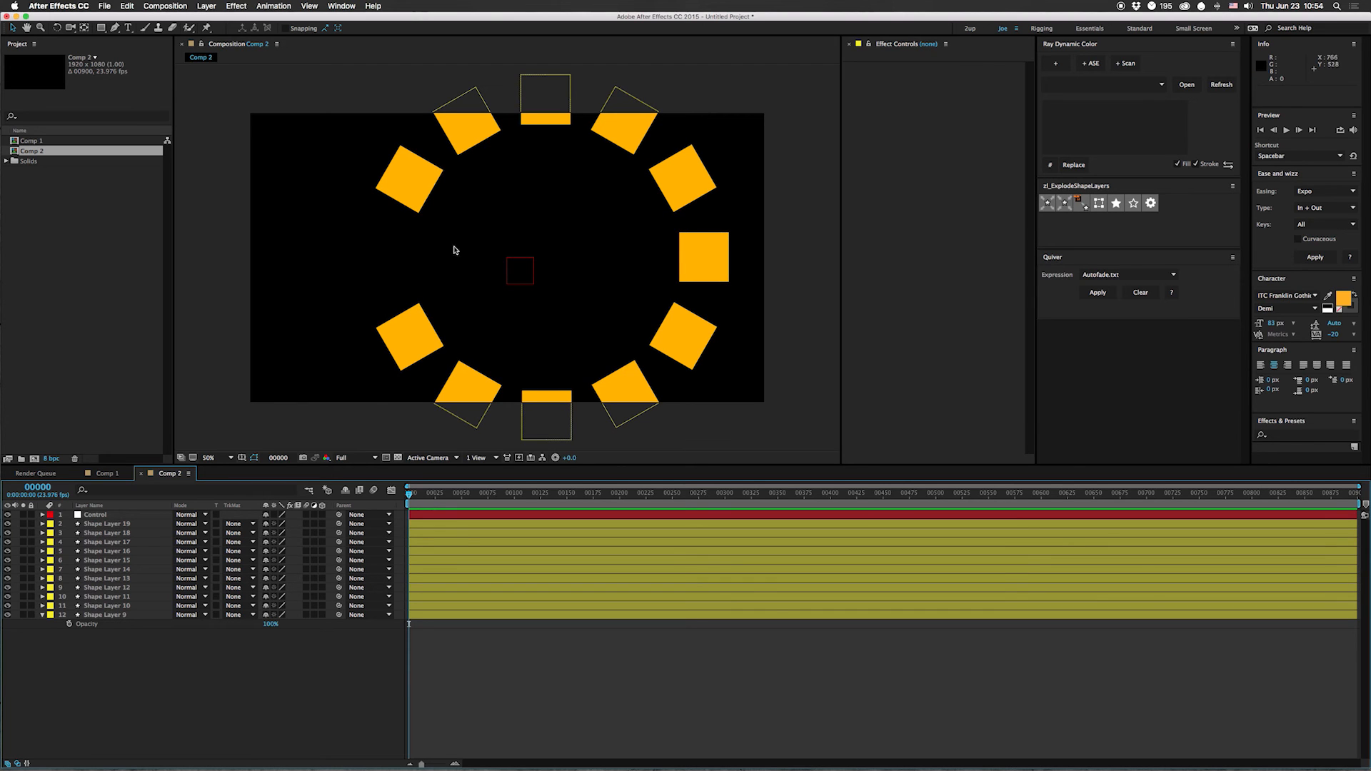
mouse_move(602, 239)
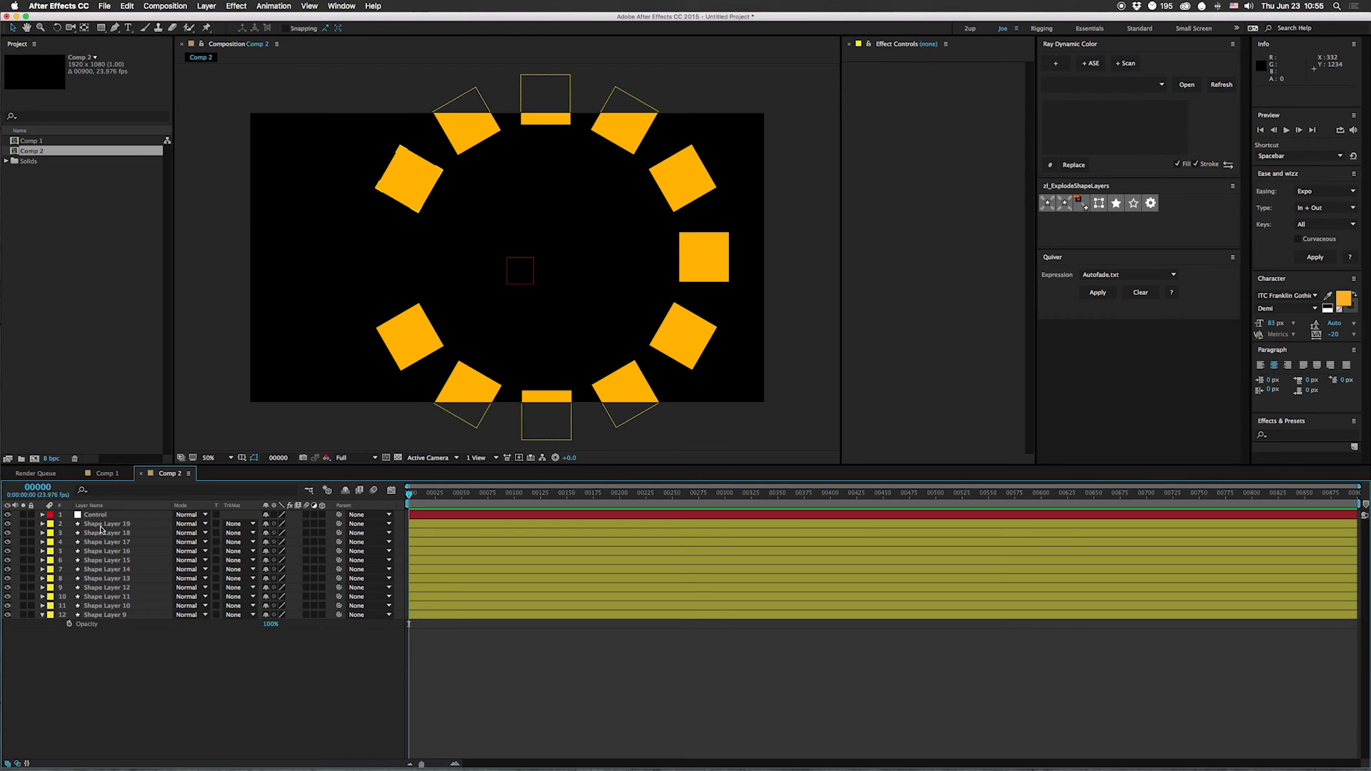
mouse_move(170, 525)
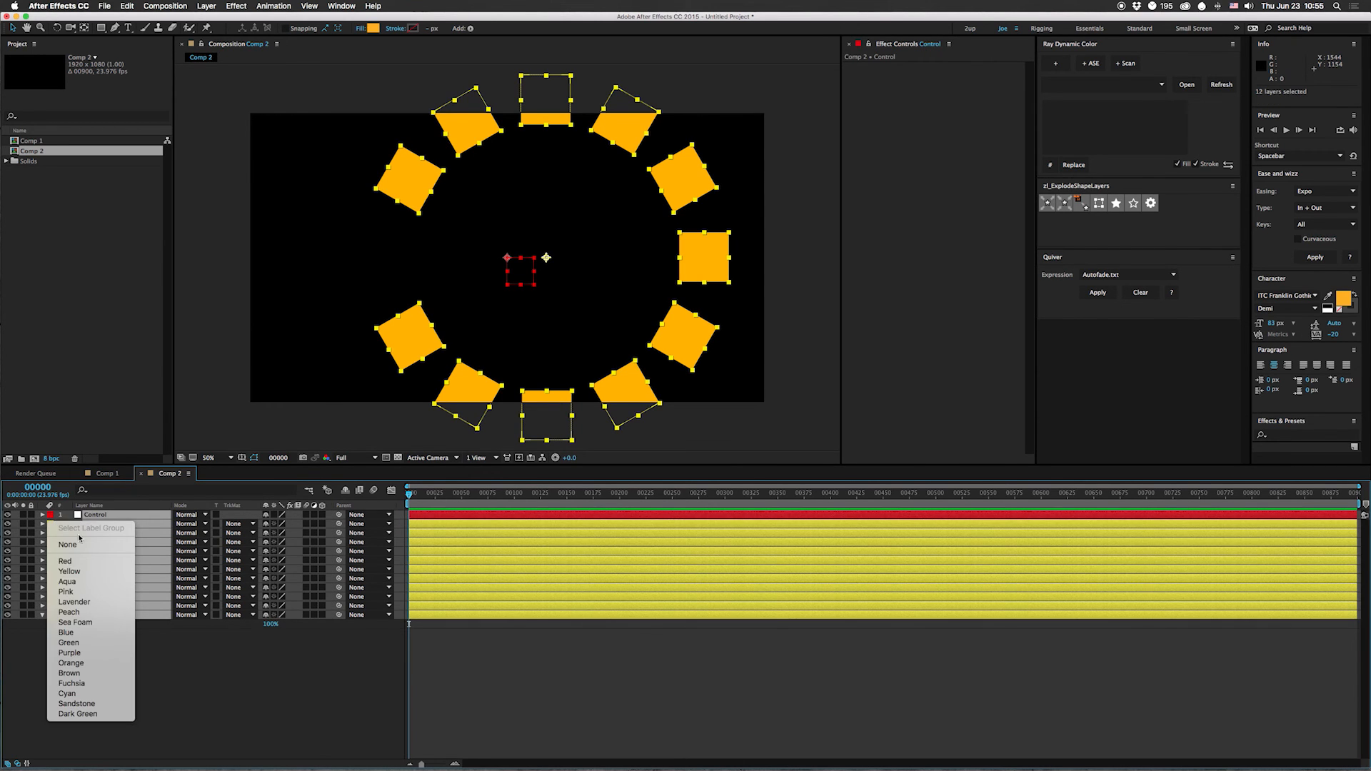
Label the layers yellow, parent the squares to Control and edit Shape Layer 19's rotation expression with thisindex
click(69, 571)
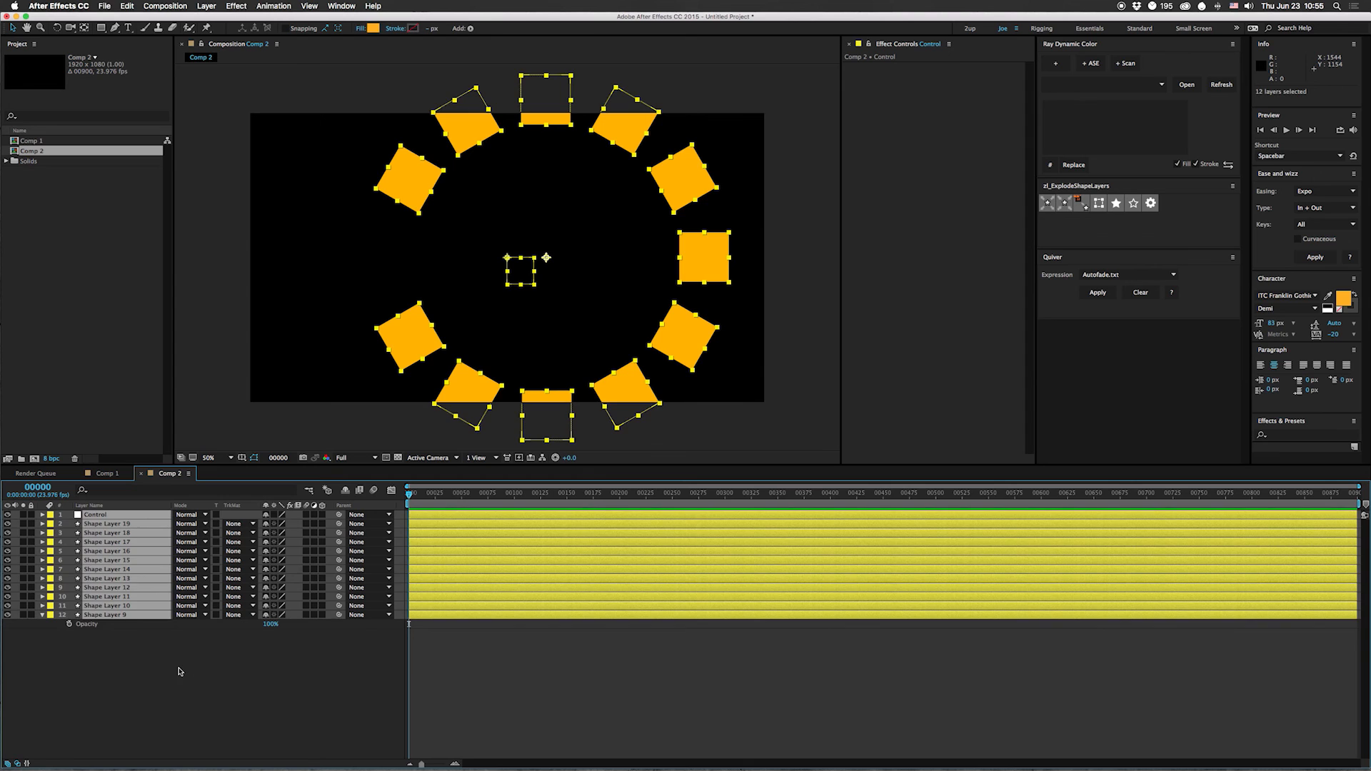
click(107, 523)
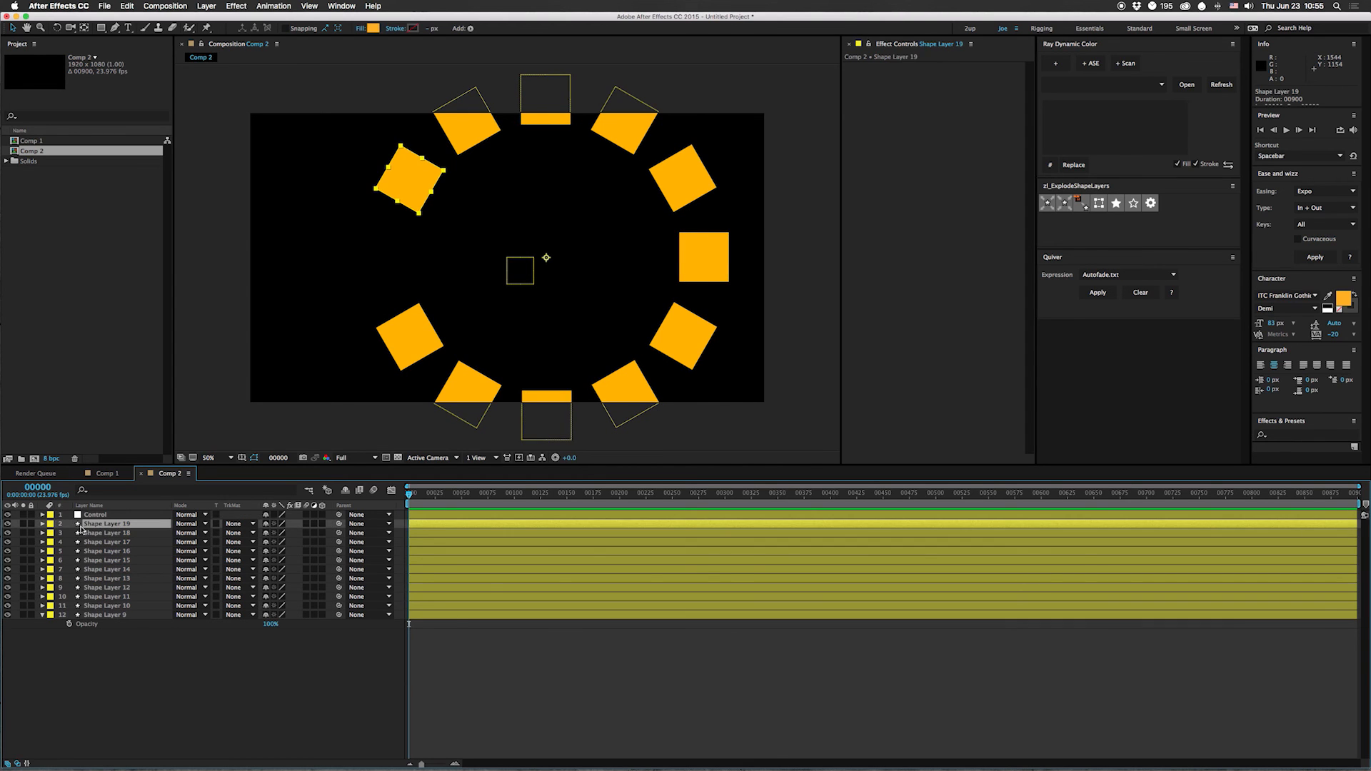
click(41, 525)
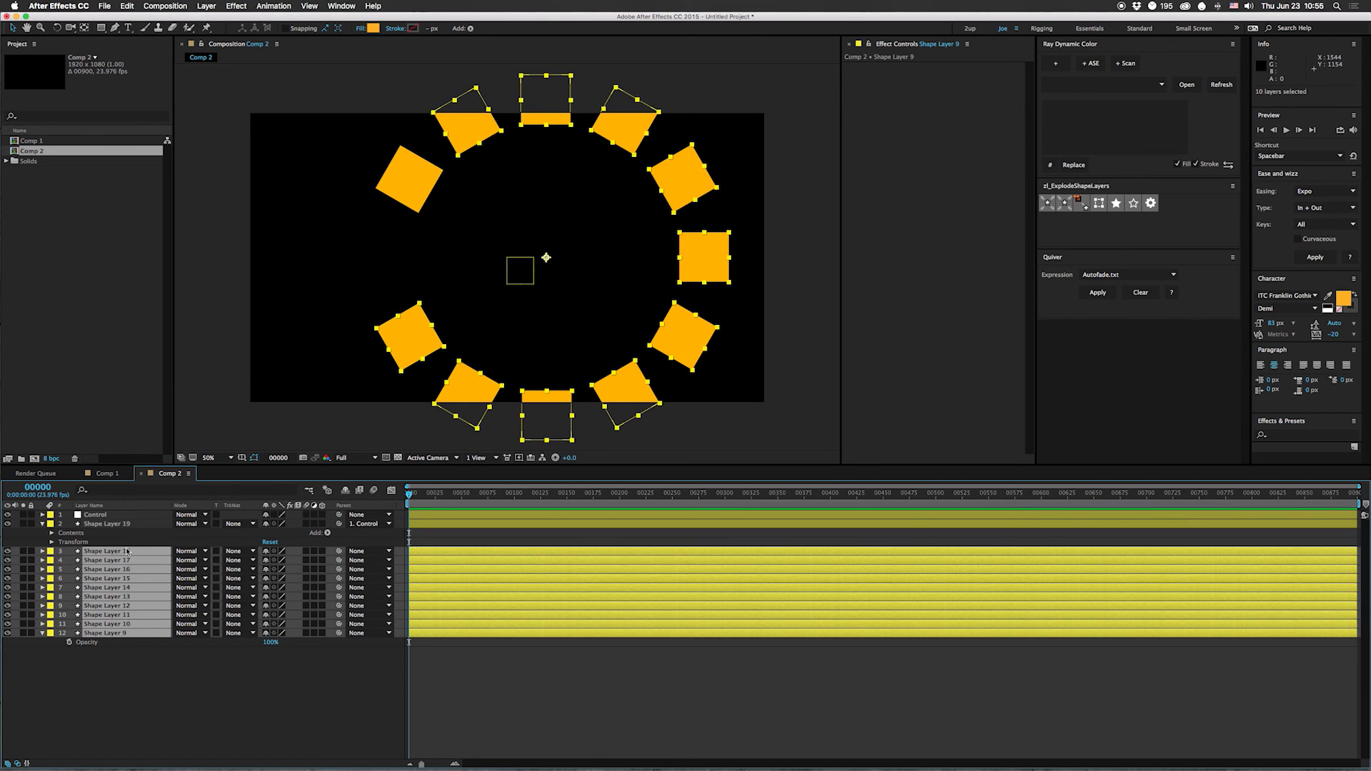
click(108, 525)
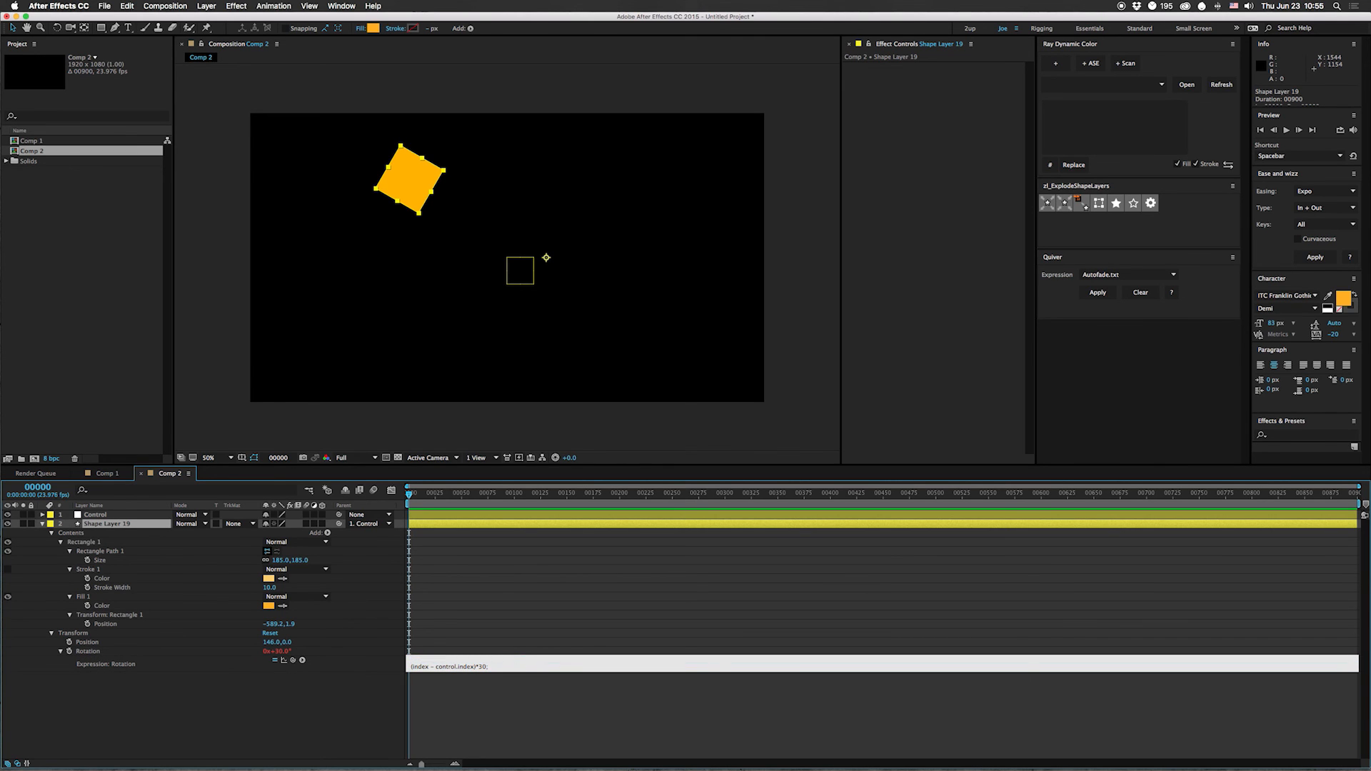
text(thisindex)
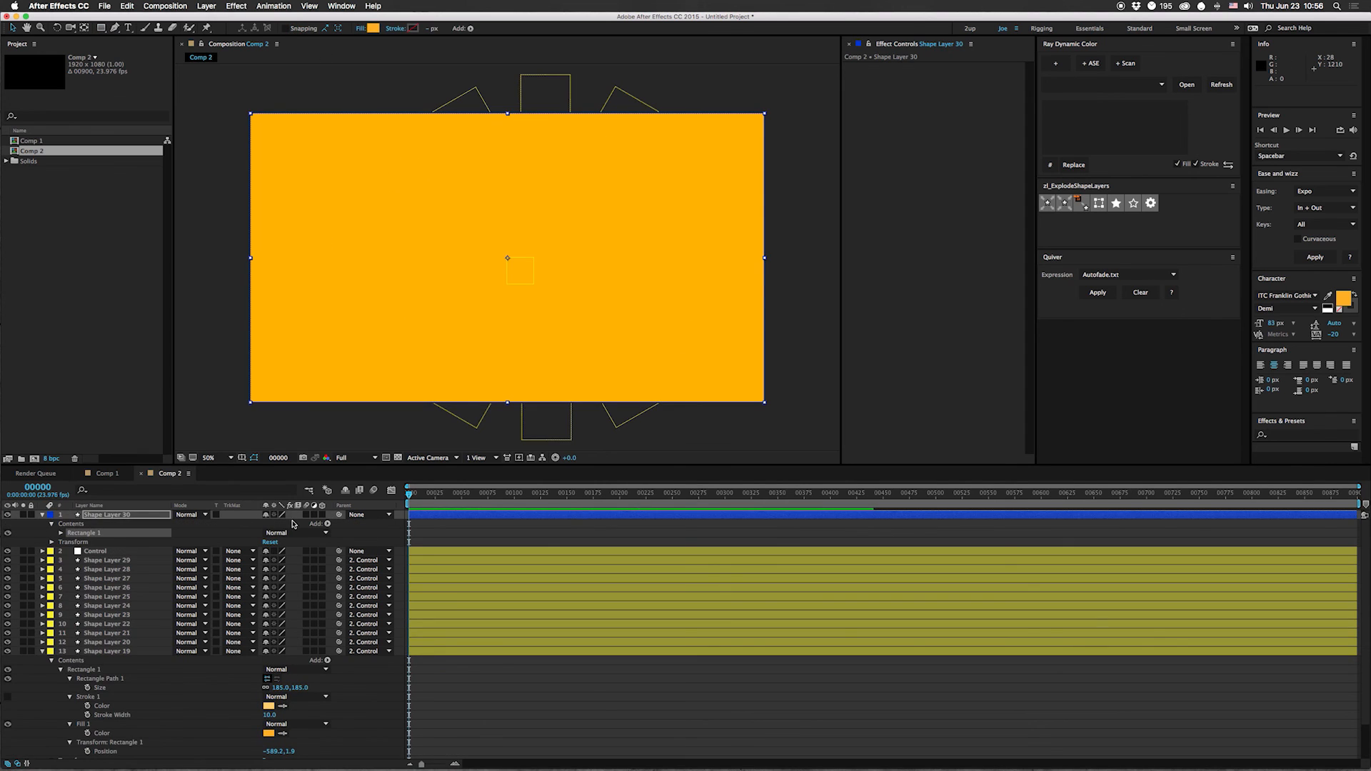
Set the orange rectangle Shape Layer 30 to Multiply blend mode over the squares
click(187, 515)
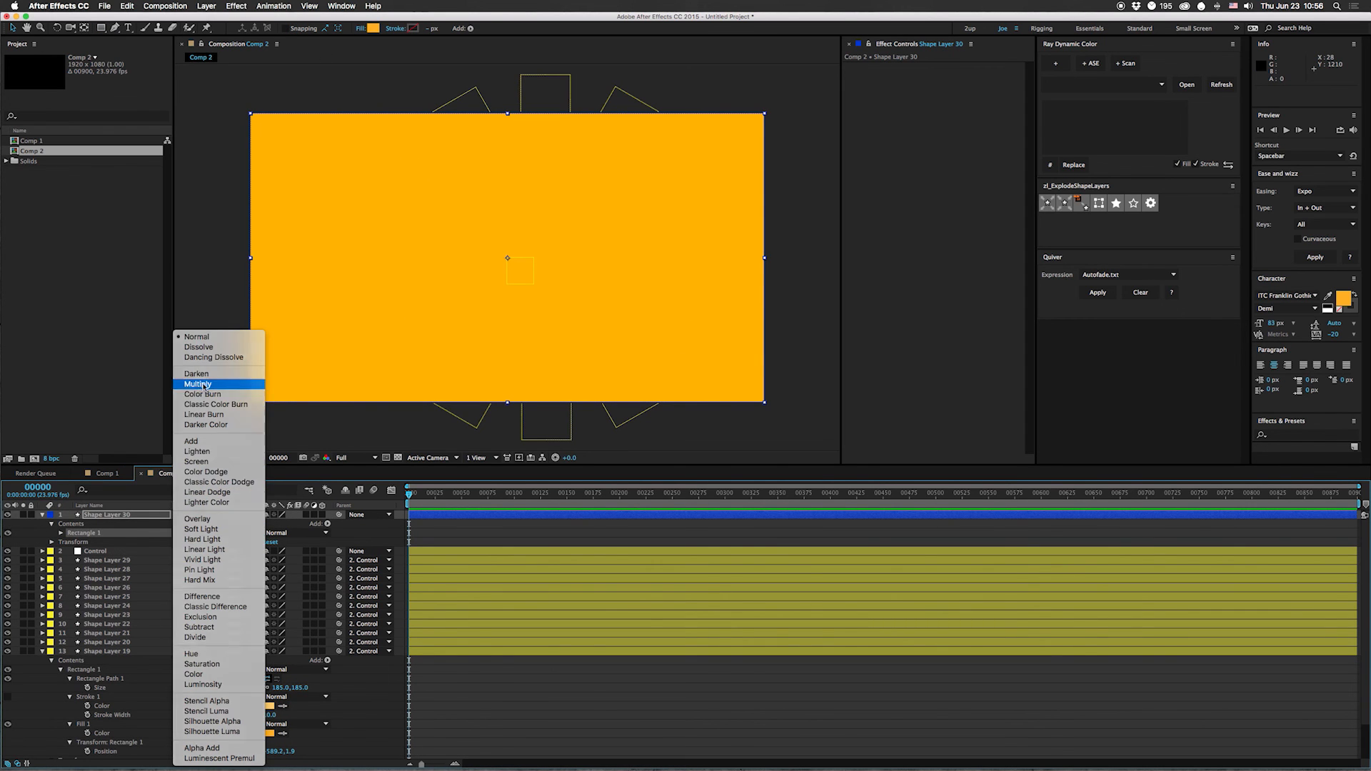
click(197, 384)
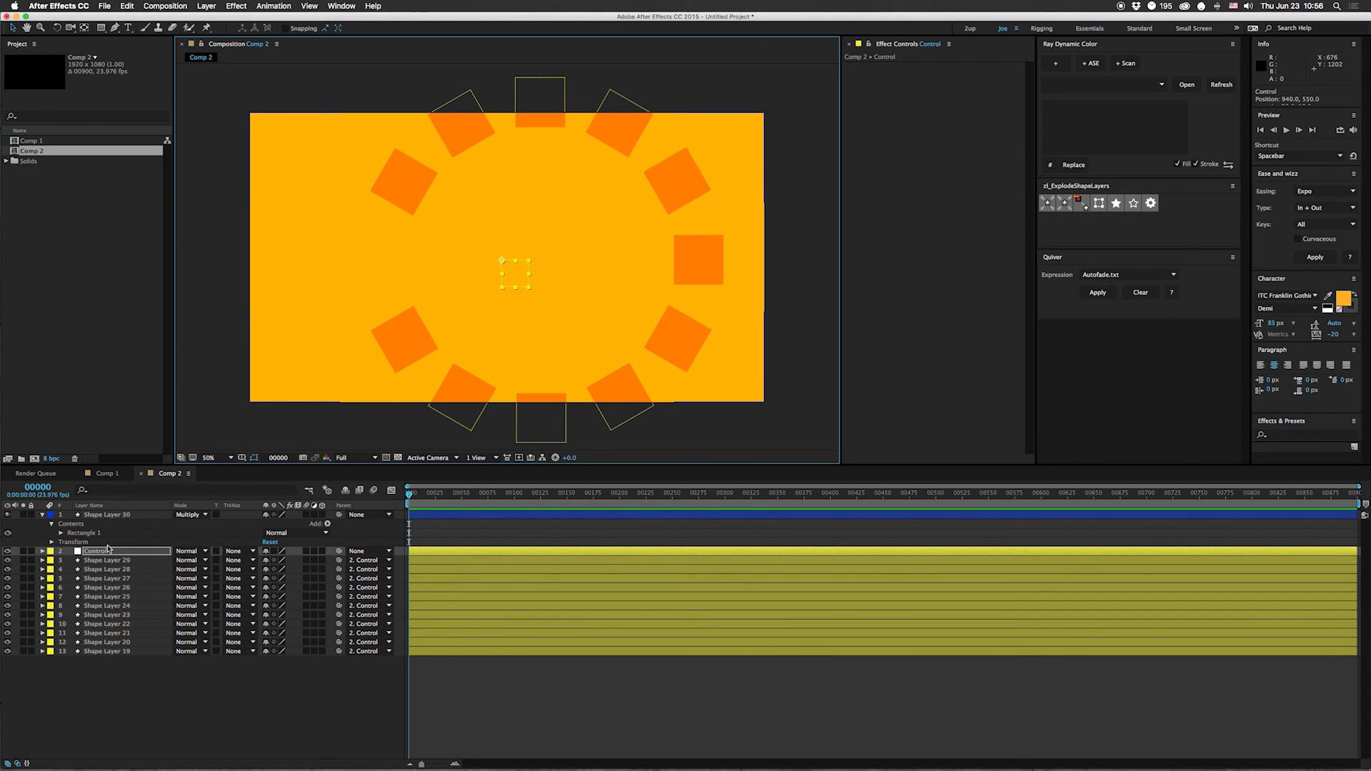
Give the Control null a time*20 Rotation expression and preview the spinning ring
click(52, 552)
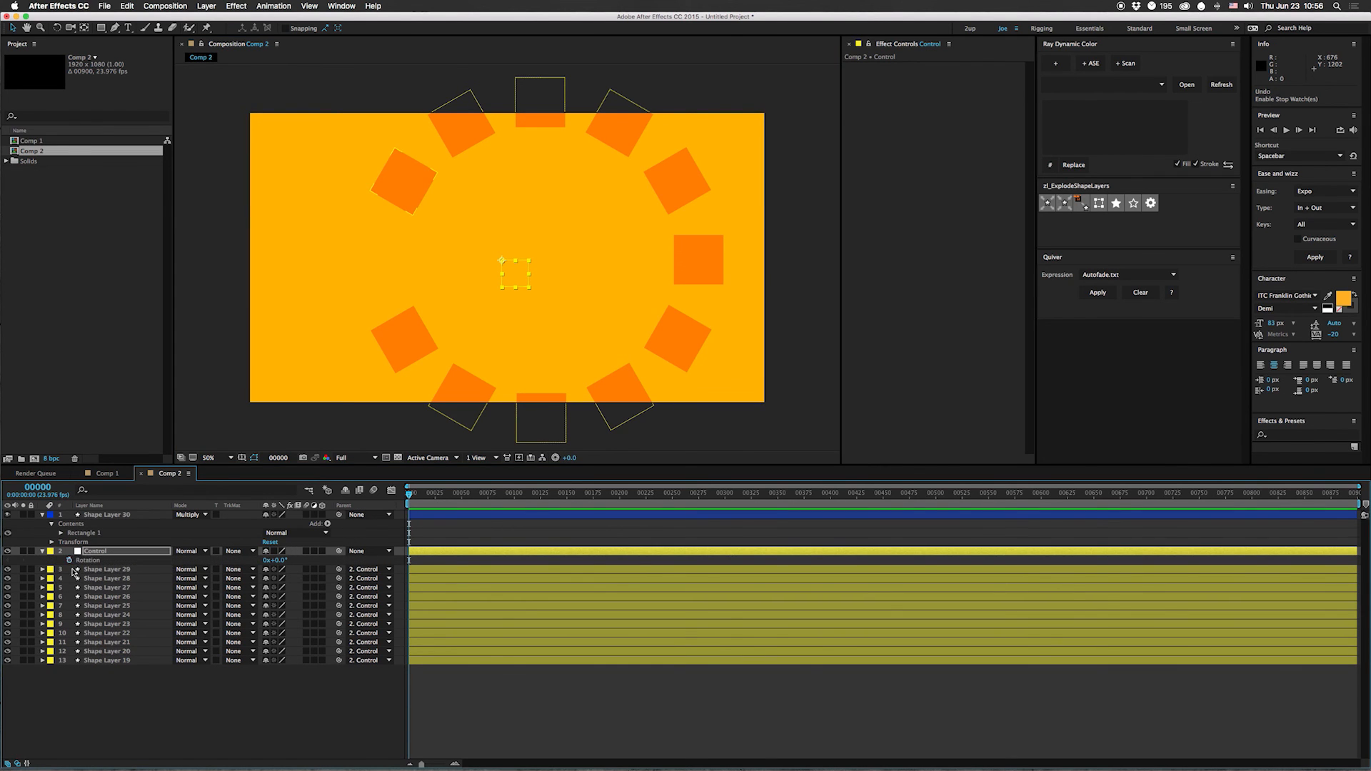
click(68, 560)
text(time*20;)
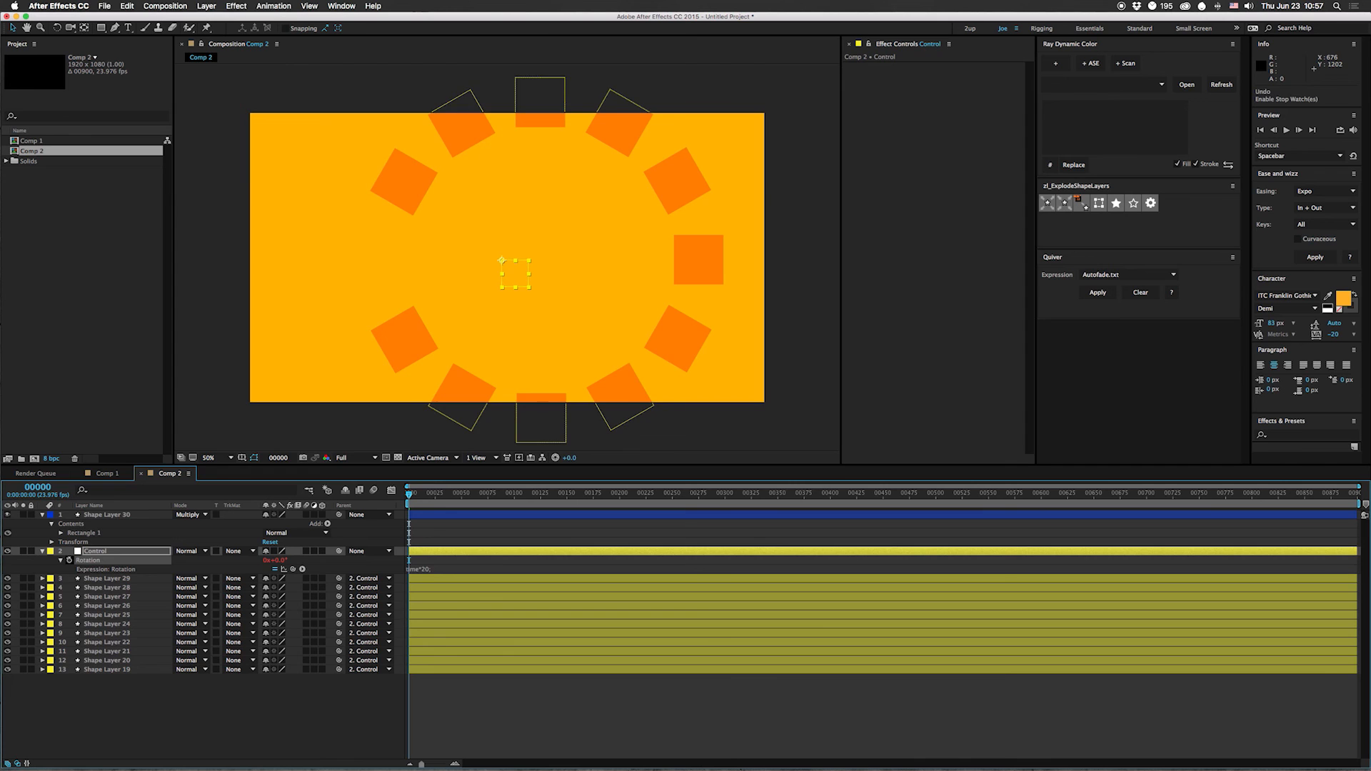
key(space)
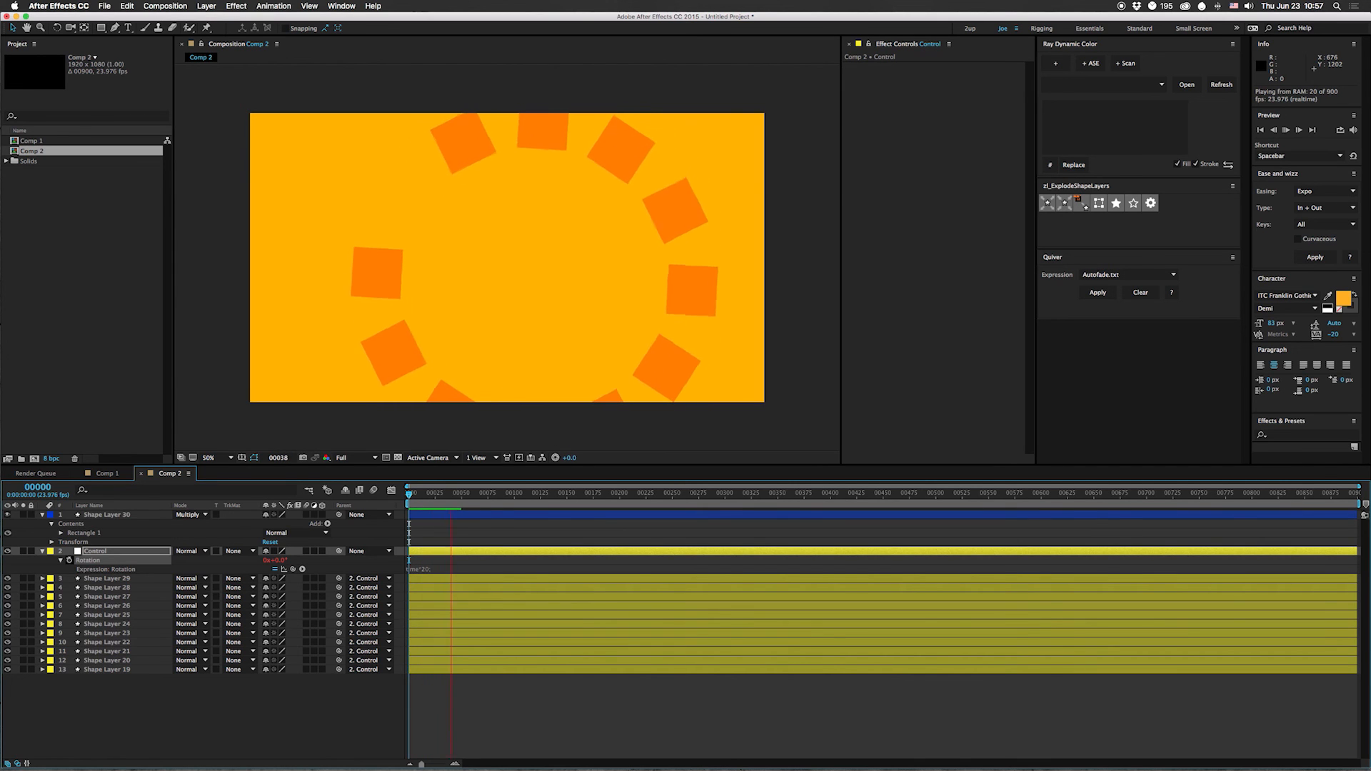